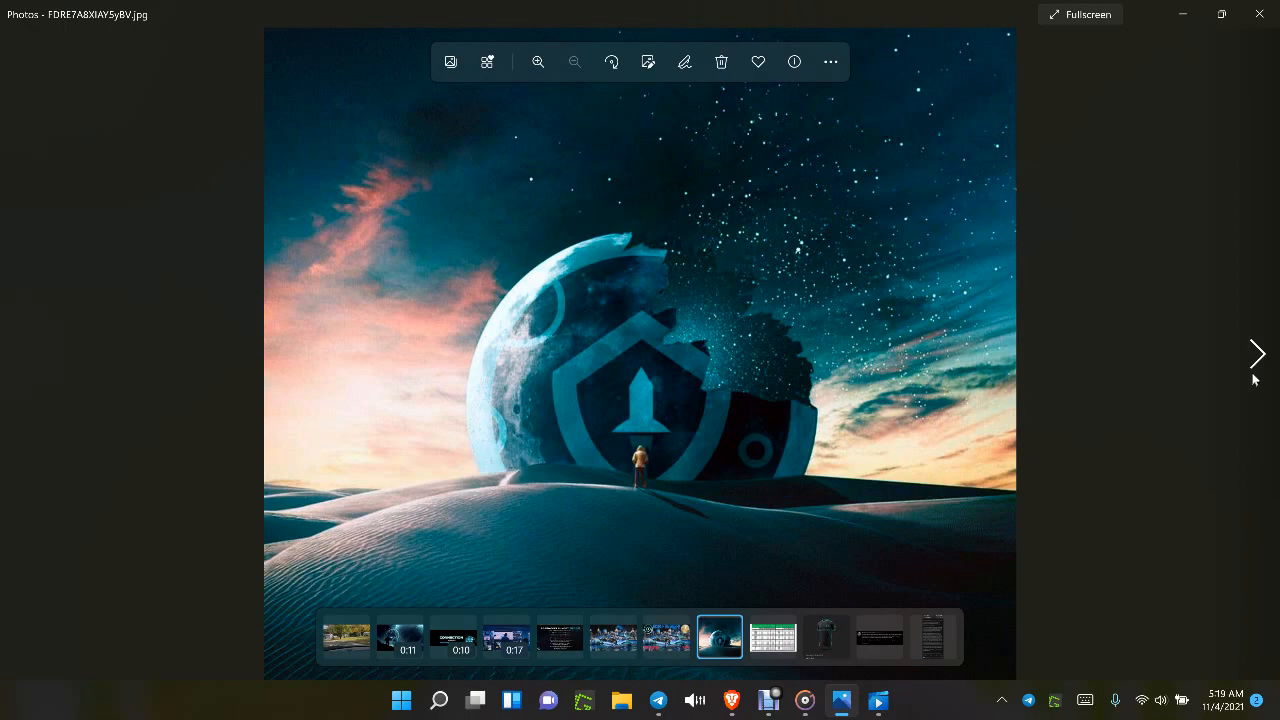
- Advance to the projection price table image and enlarge it to about 161%
{"action": "left_click", "coordinate": [1257, 353]}
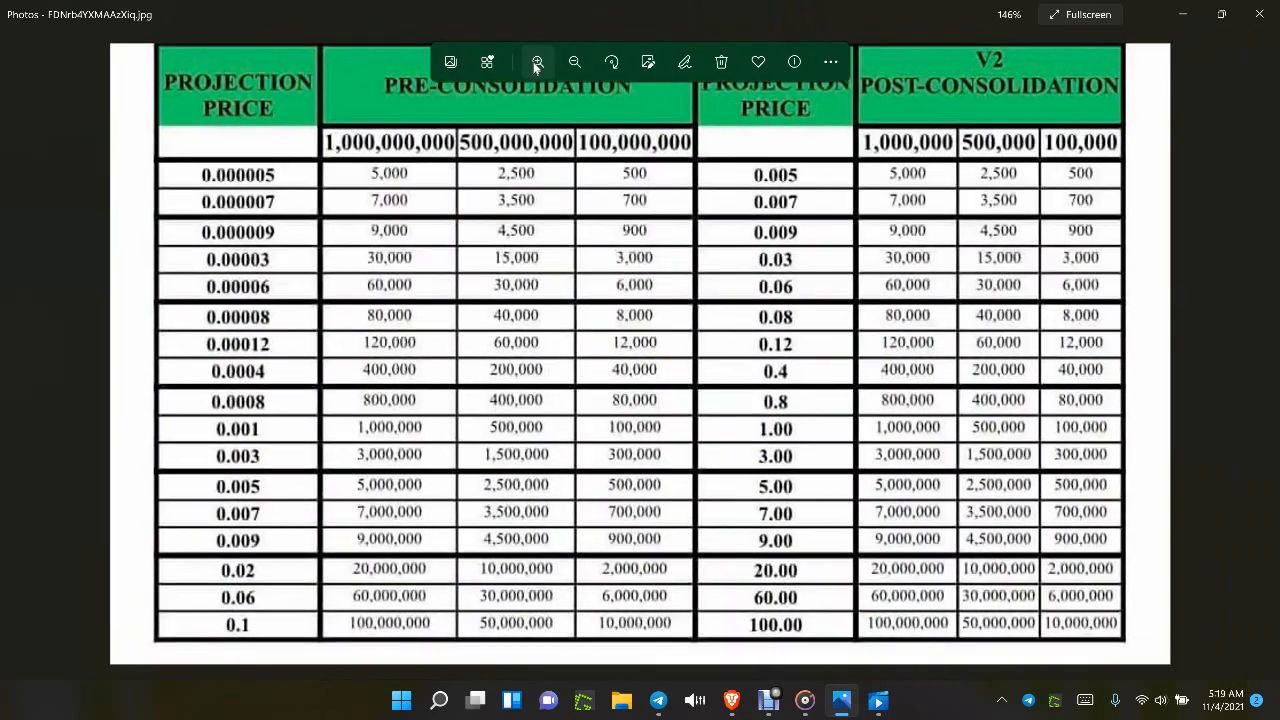
{"action": "left_click", "coordinate": [537, 62]}
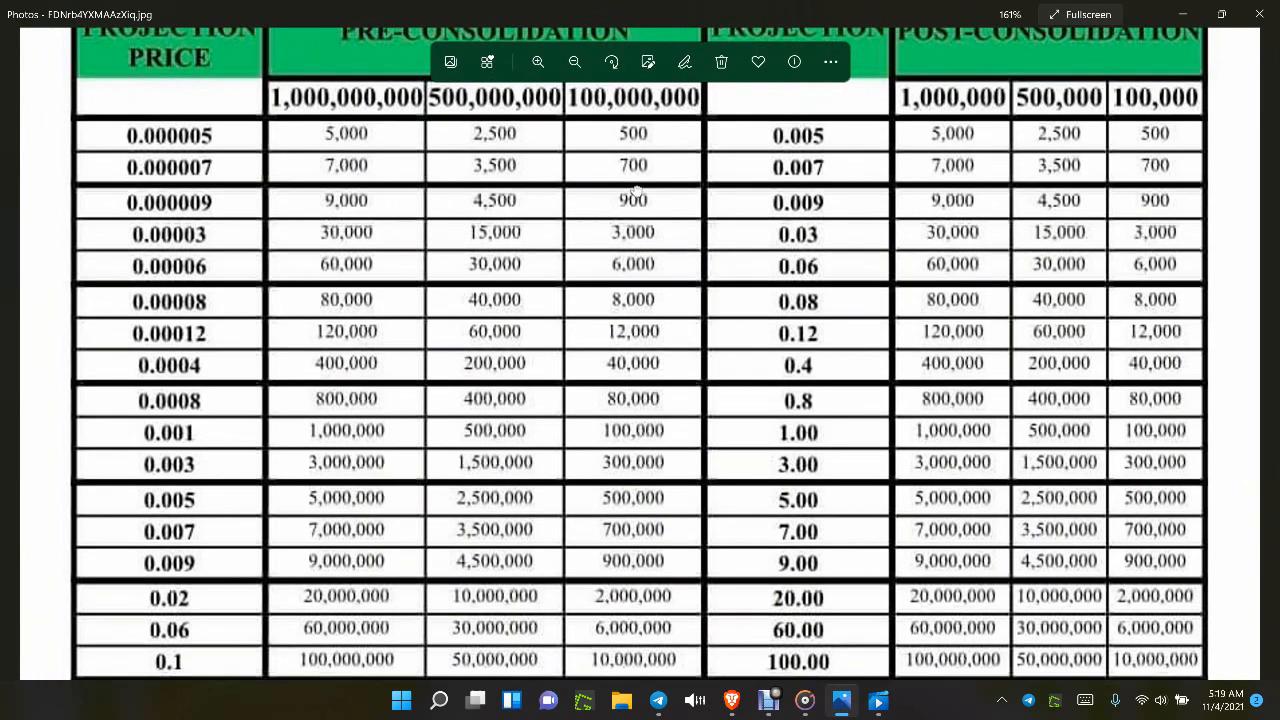
{"action": "mouse_move", "coordinate": [1243, 433]}
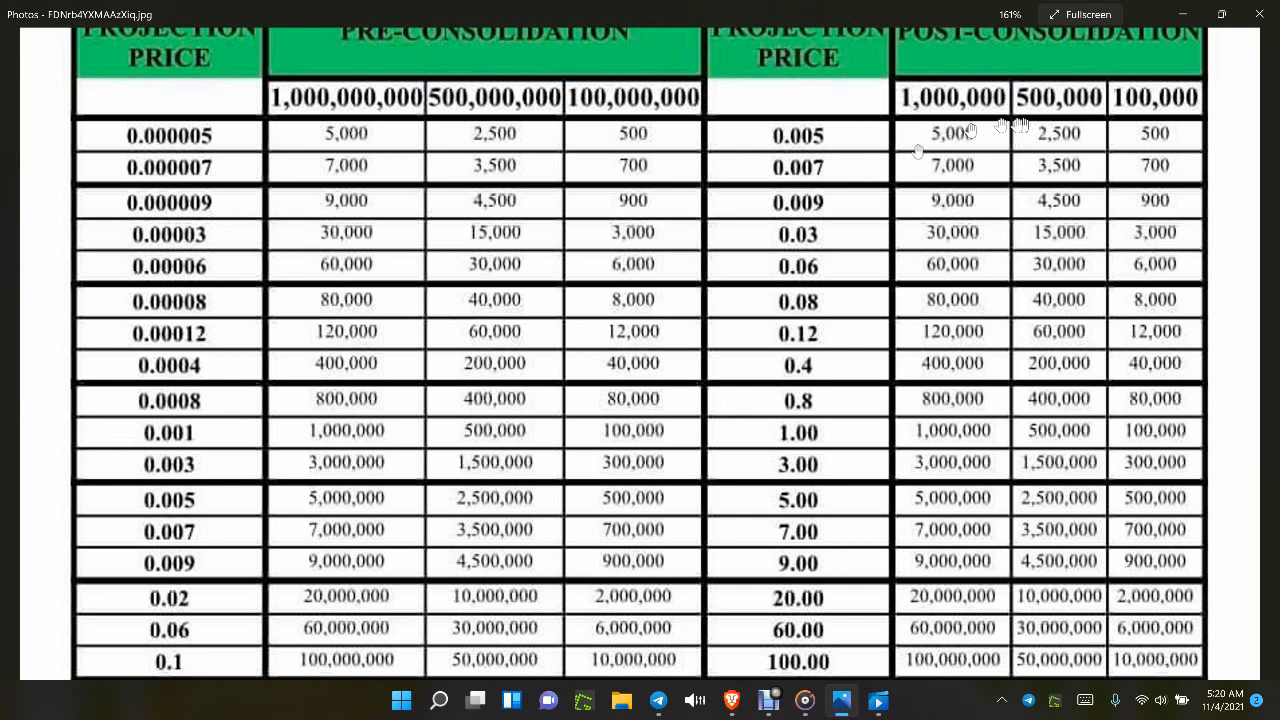
{"action": "mouse_move", "coordinate": [940, 268]}
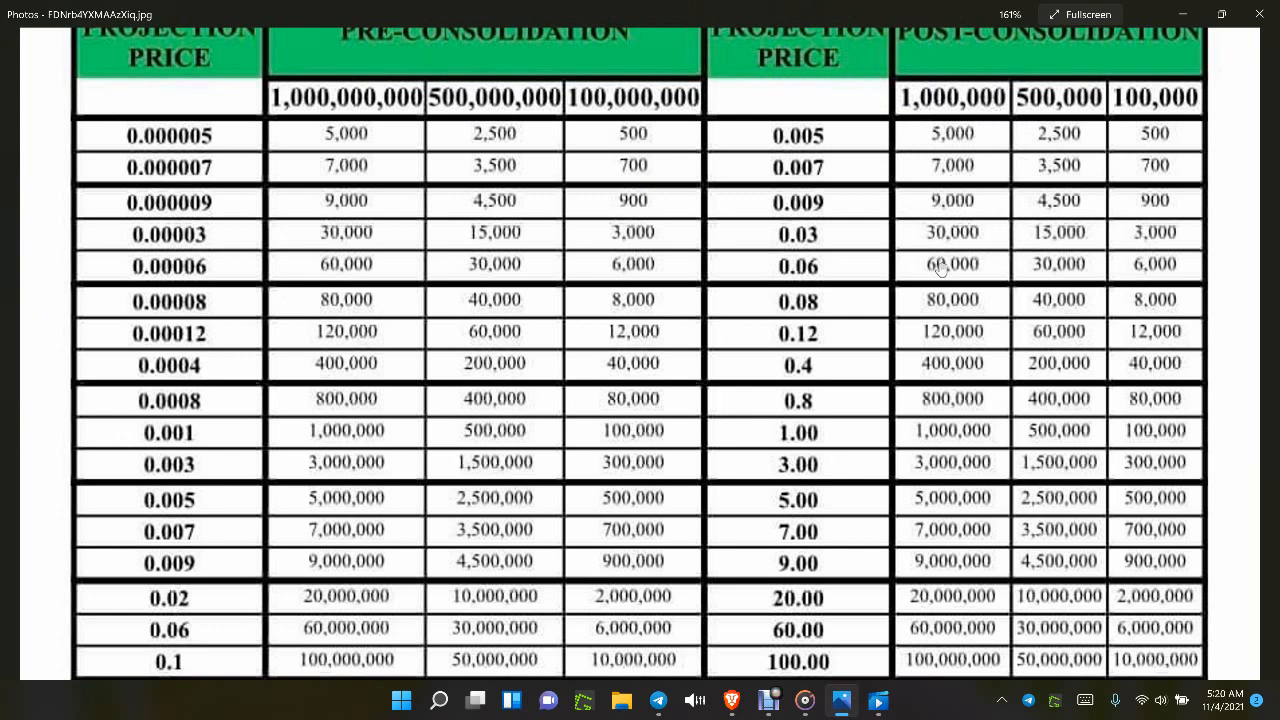
{"action": "mouse_move", "coordinate": [922, 328]}
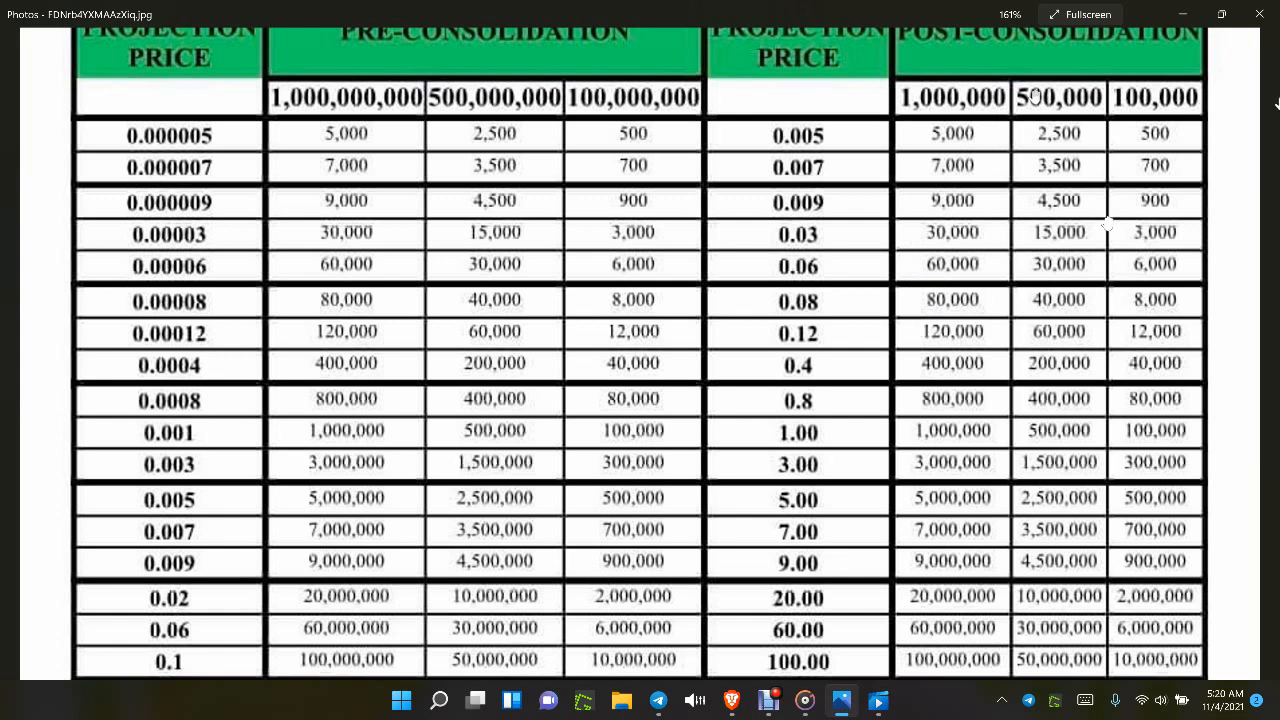
{"action": "mouse_move", "coordinate": [410, 158]}
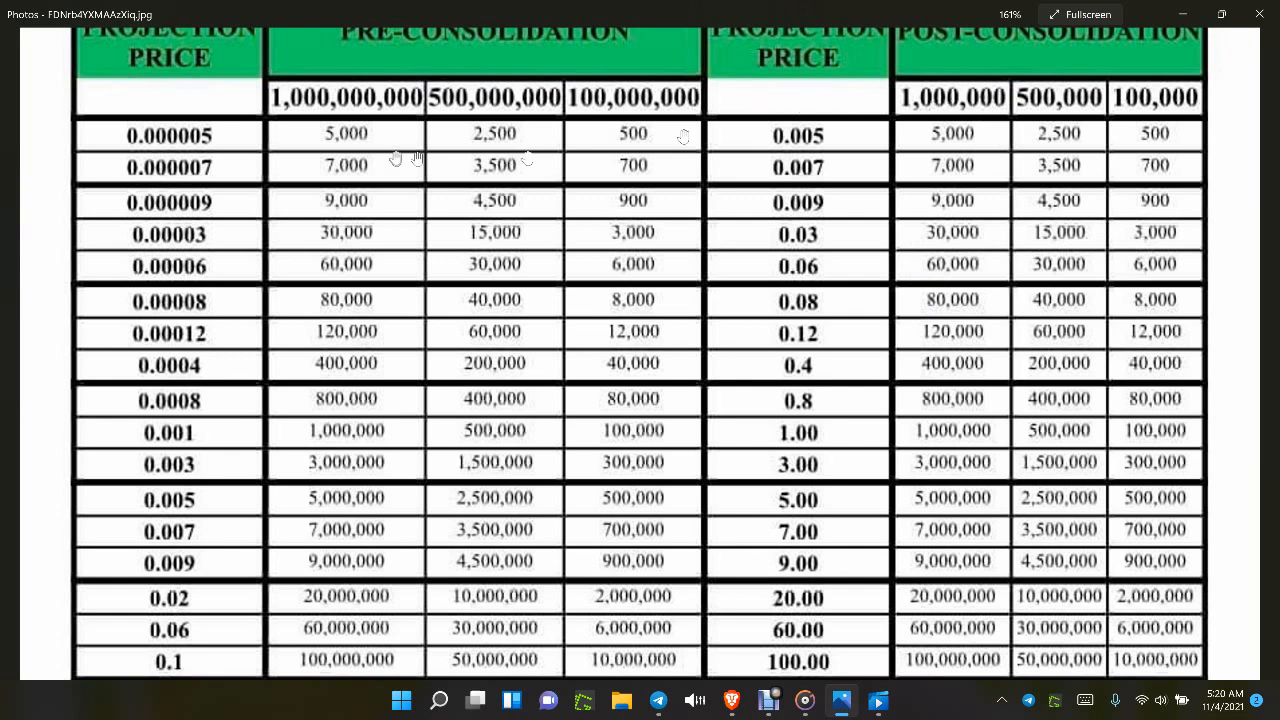
{"action": "mouse_move", "coordinate": [1155, 113]}
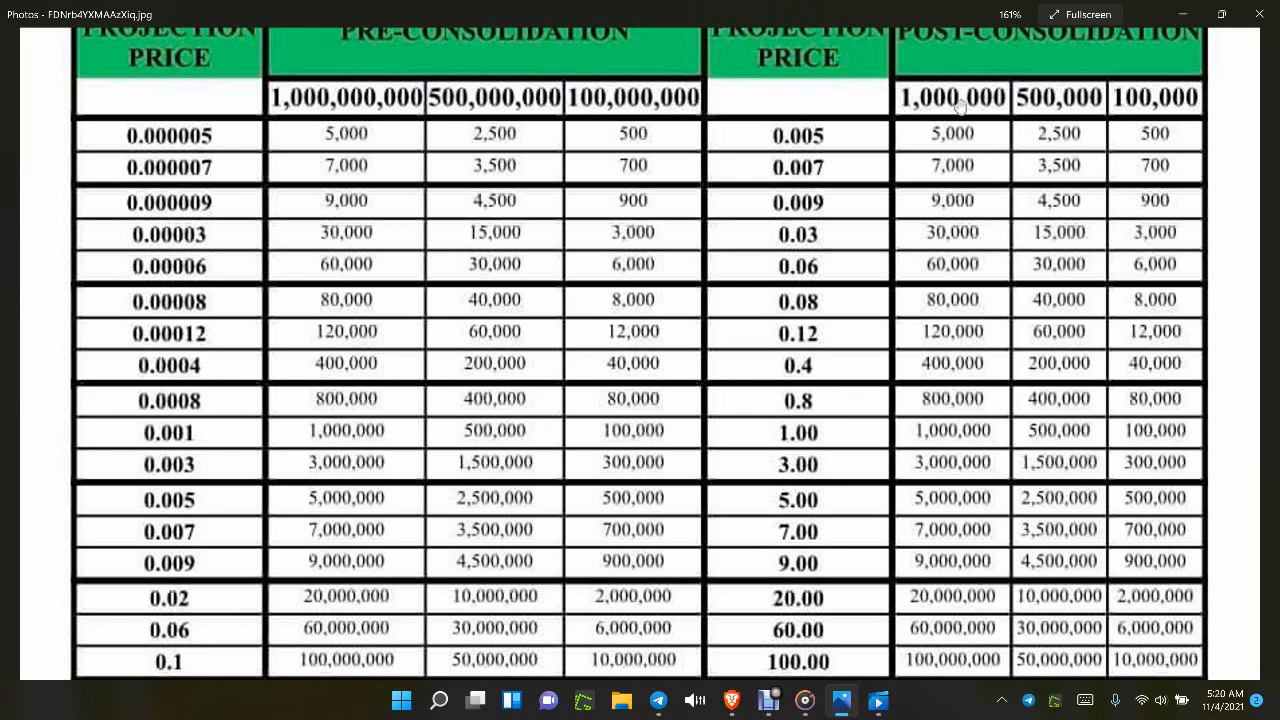
{"action": "mouse_move", "coordinate": [280, 165]}
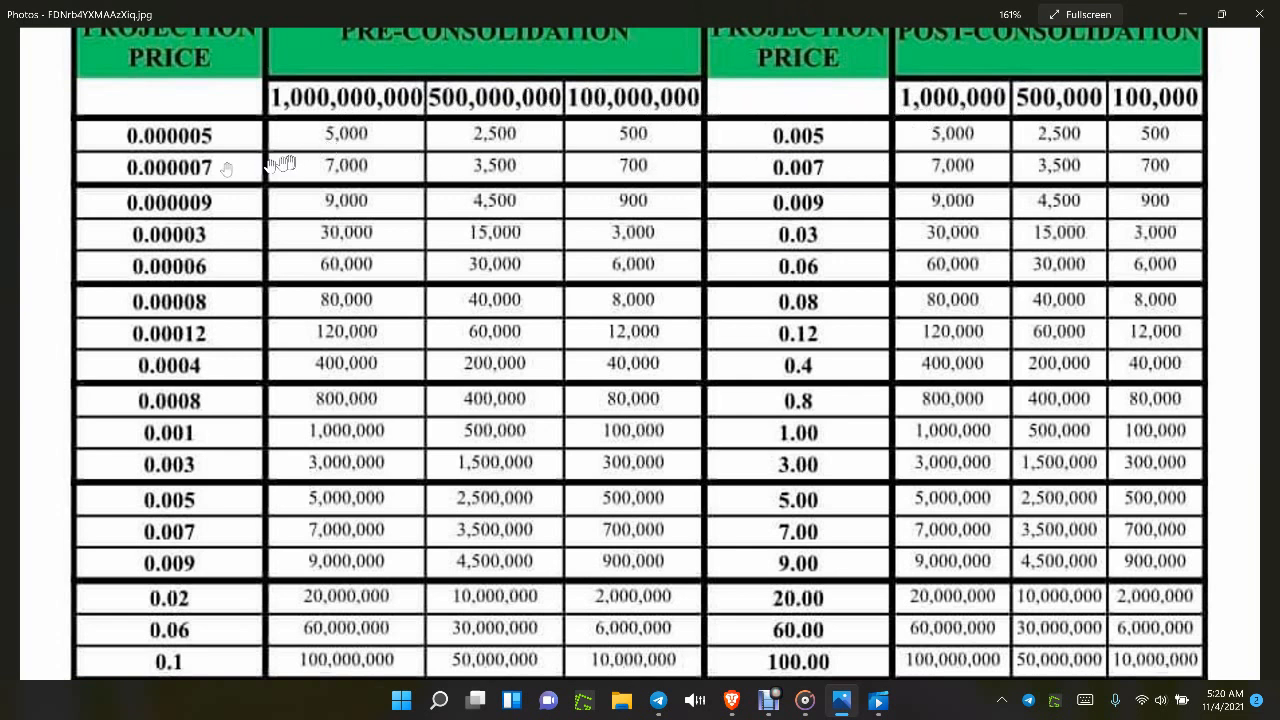
{"action": "mouse_move", "coordinate": [780, 148]}
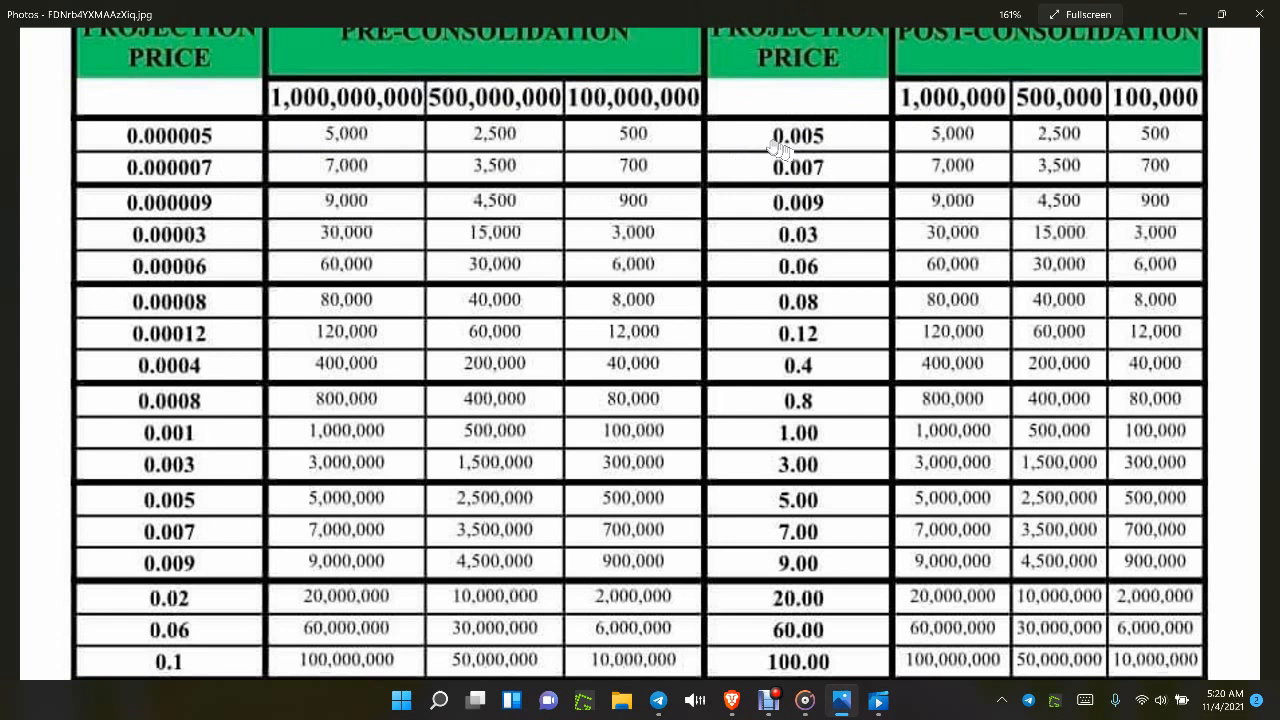
{"action": "mouse_move", "coordinate": [828, 145]}
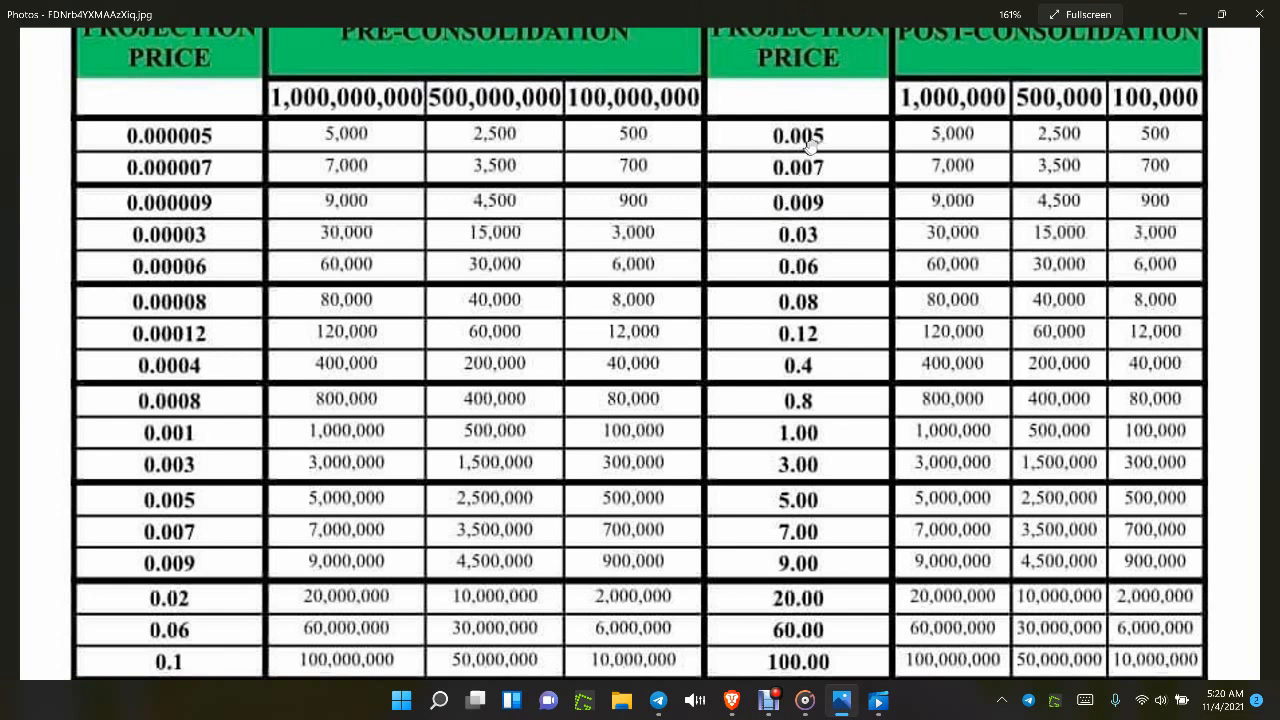
{"action": "mouse_move", "coordinate": [805, 186]}
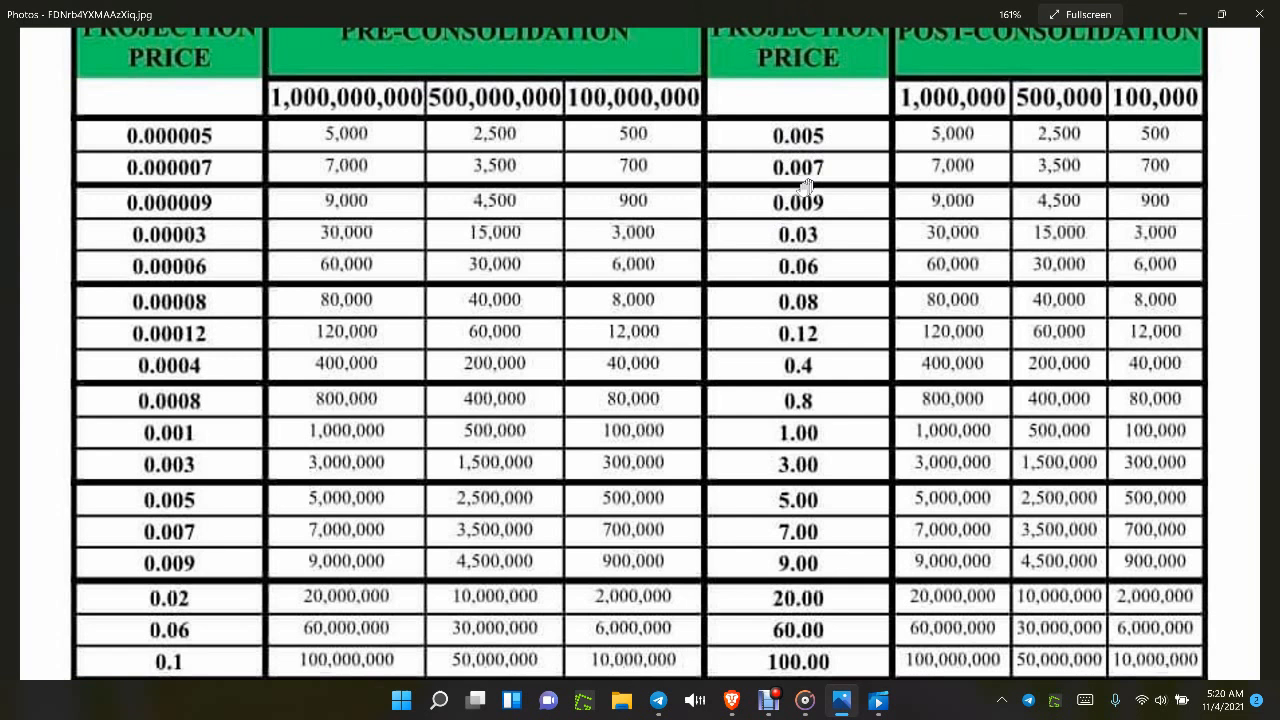
{"action": "mouse_move", "coordinate": [810, 110]}
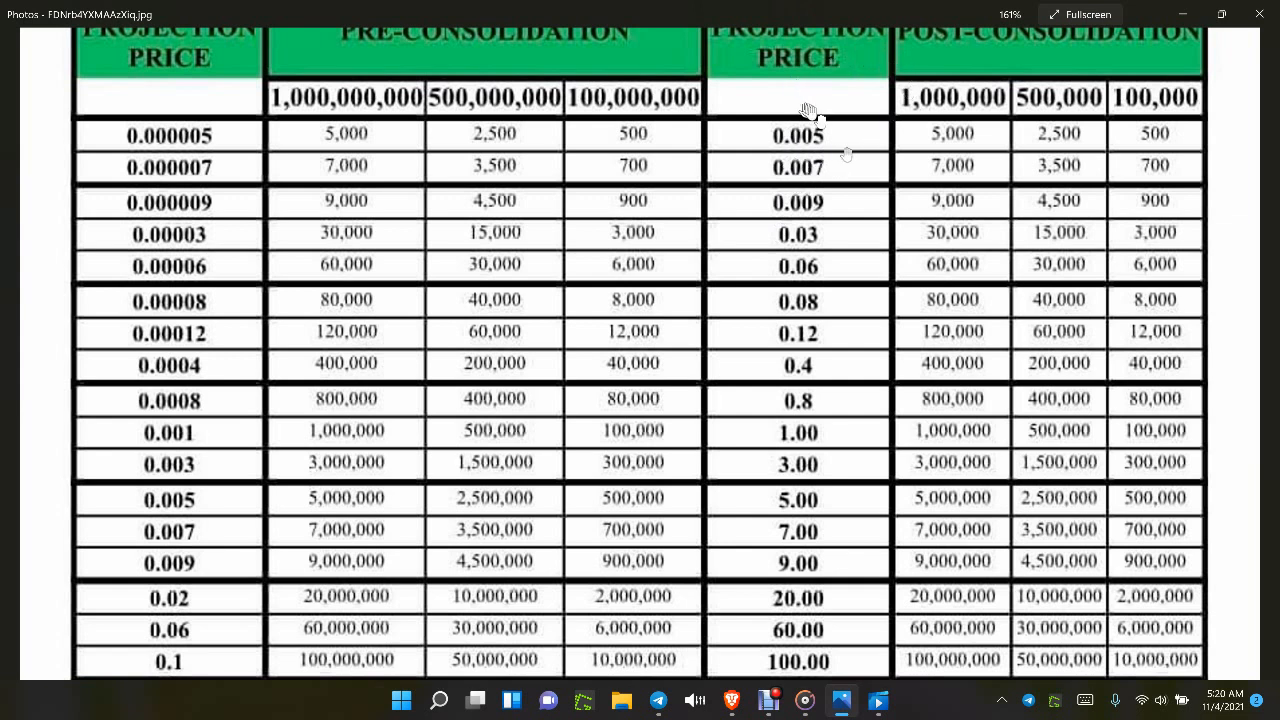
{"action": "mouse_move", "coordinate": [830, 125]}
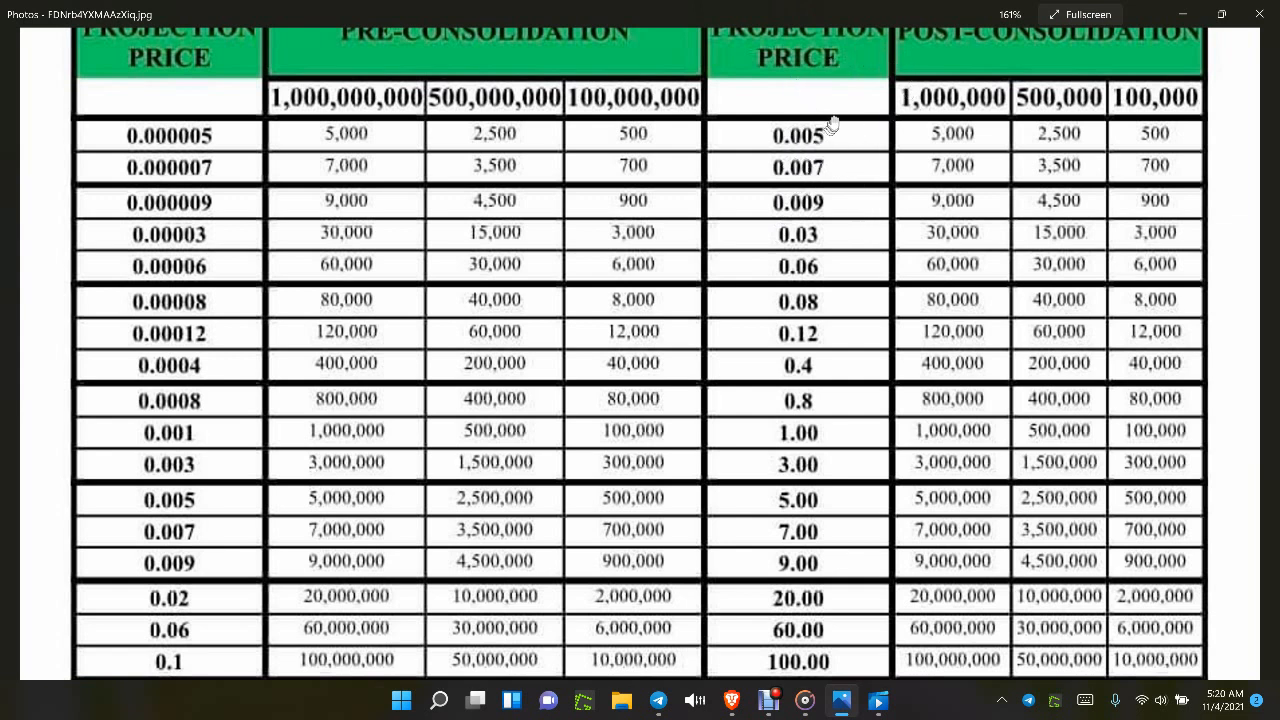
{"action": "mouse_move", "coordinate": [825, 133]}
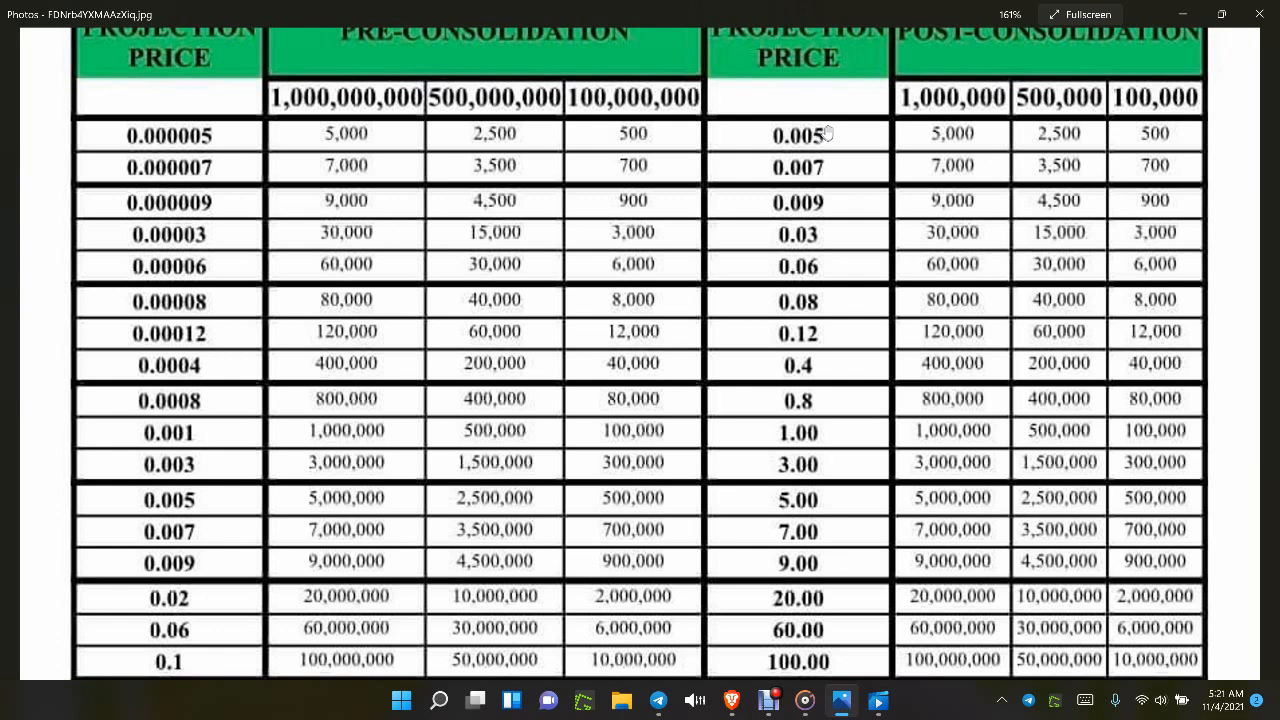
{"action": "mouse_move", "coordinate": [1207, 378]}
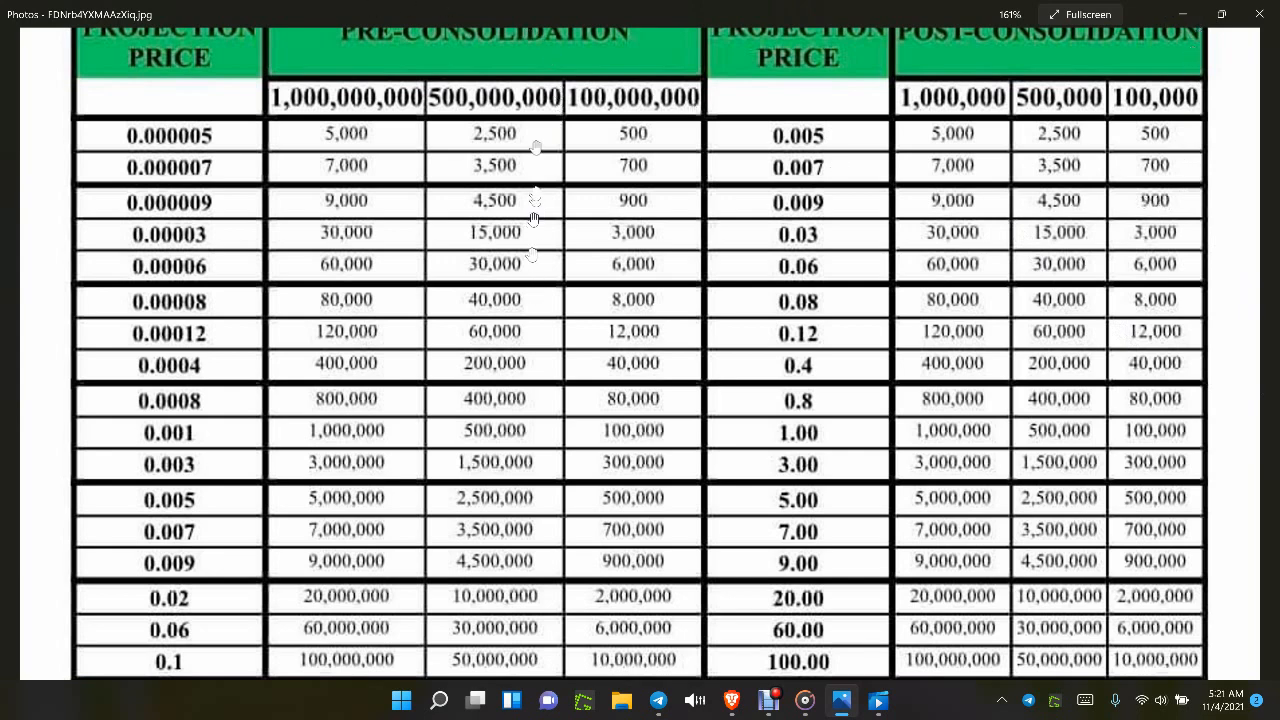
- Zoom closer on the price table, then fit the whole V1/V2 table in the window
{"action": "left_click", "coordinate": [537, 62]}
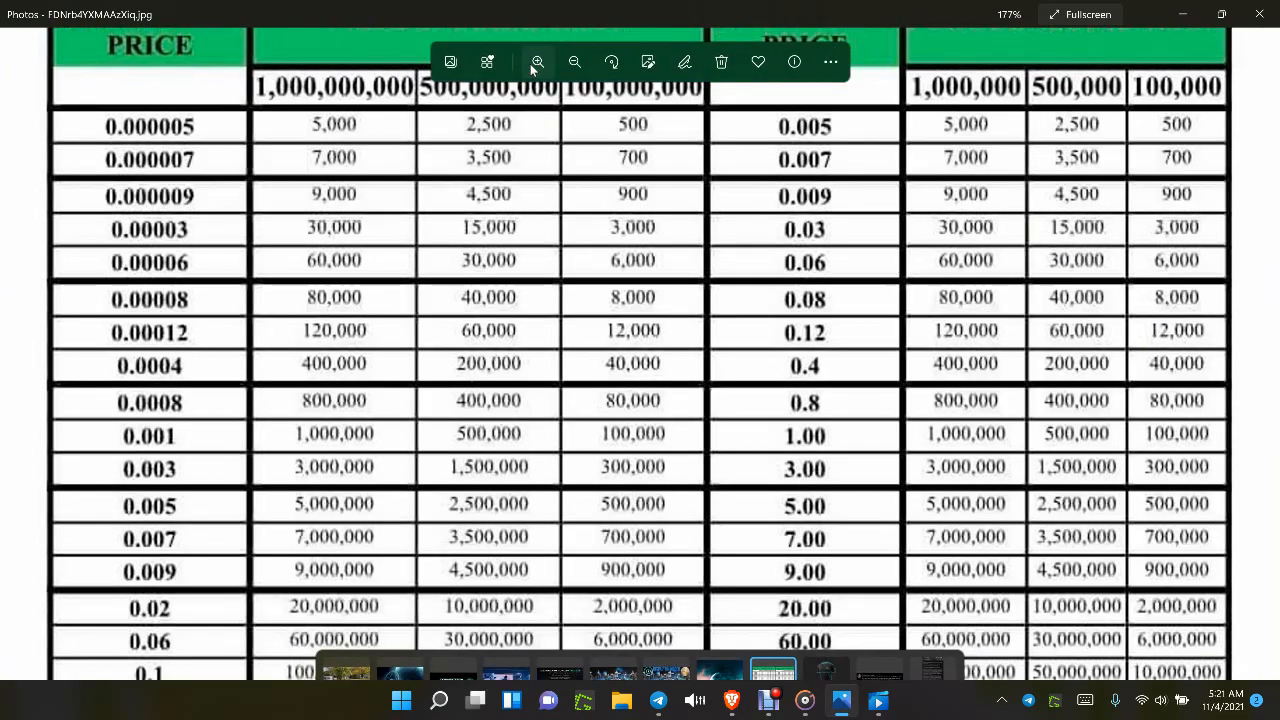
{"action": "left_click", "coordinate": [575, 62]}
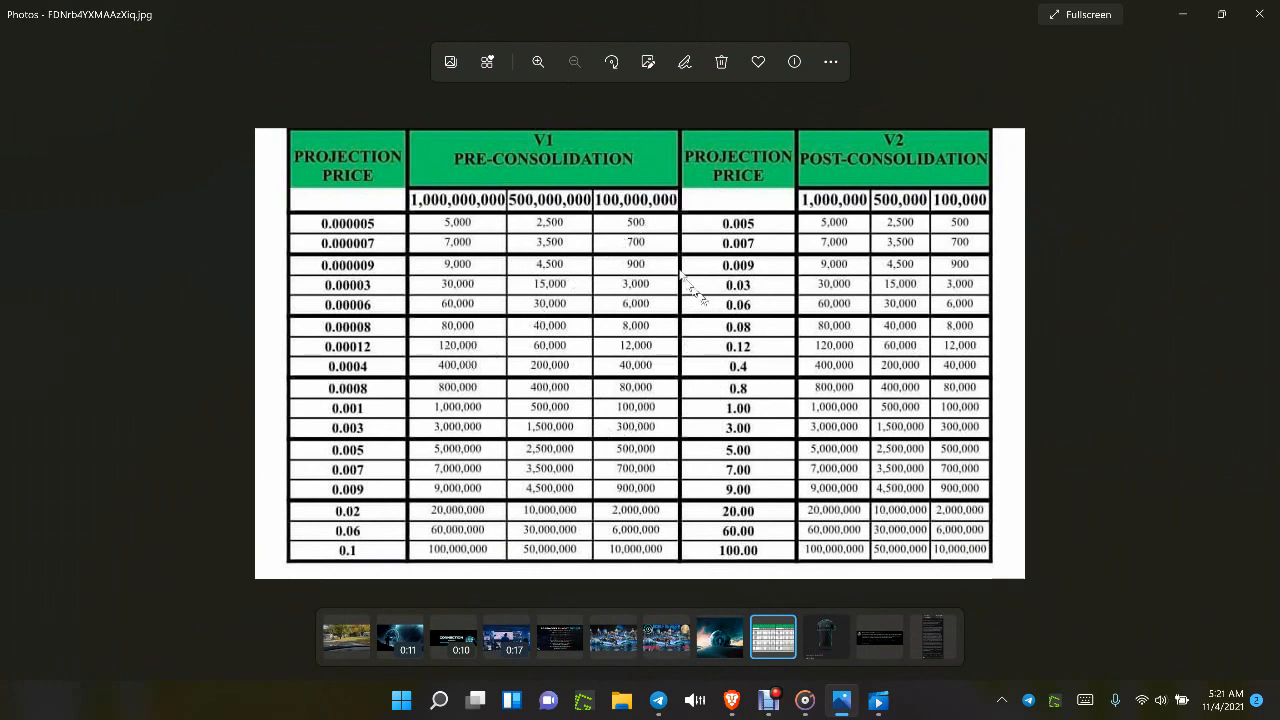
{"action": "mouse_move", "coordinate": [760, 290]}
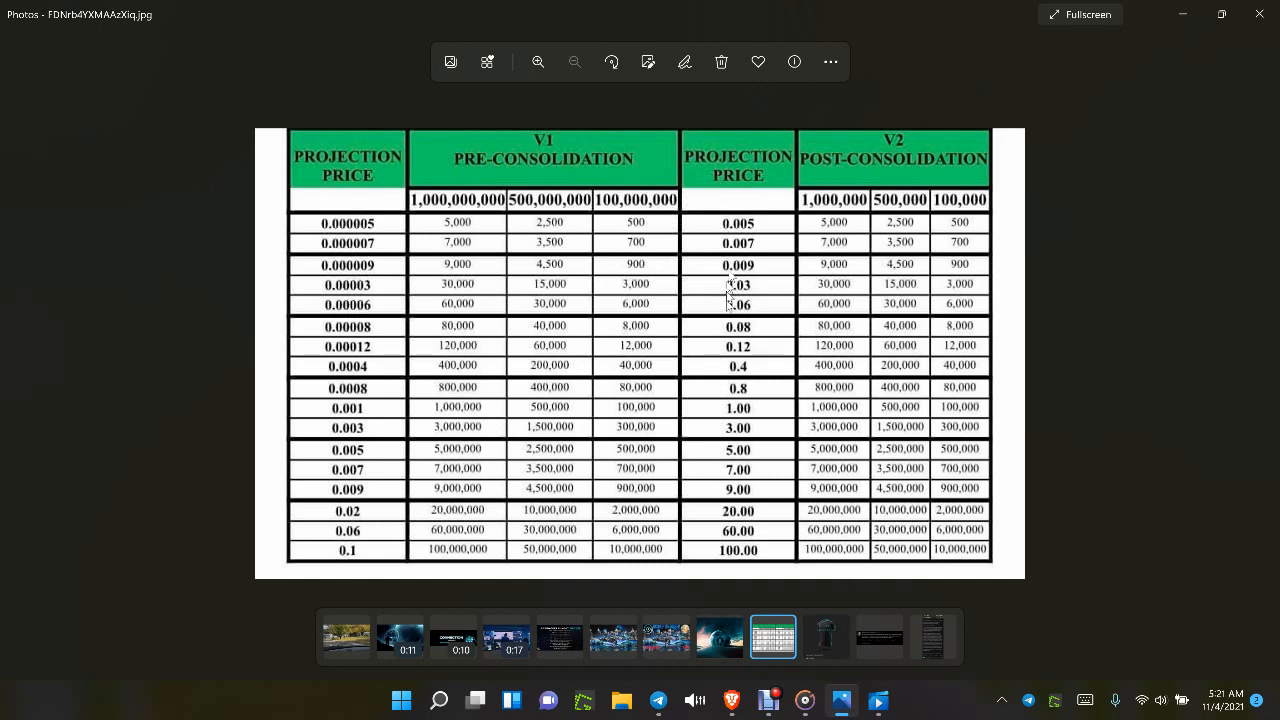
{"action": "mouse_move", "coordinate": [735, 388]}
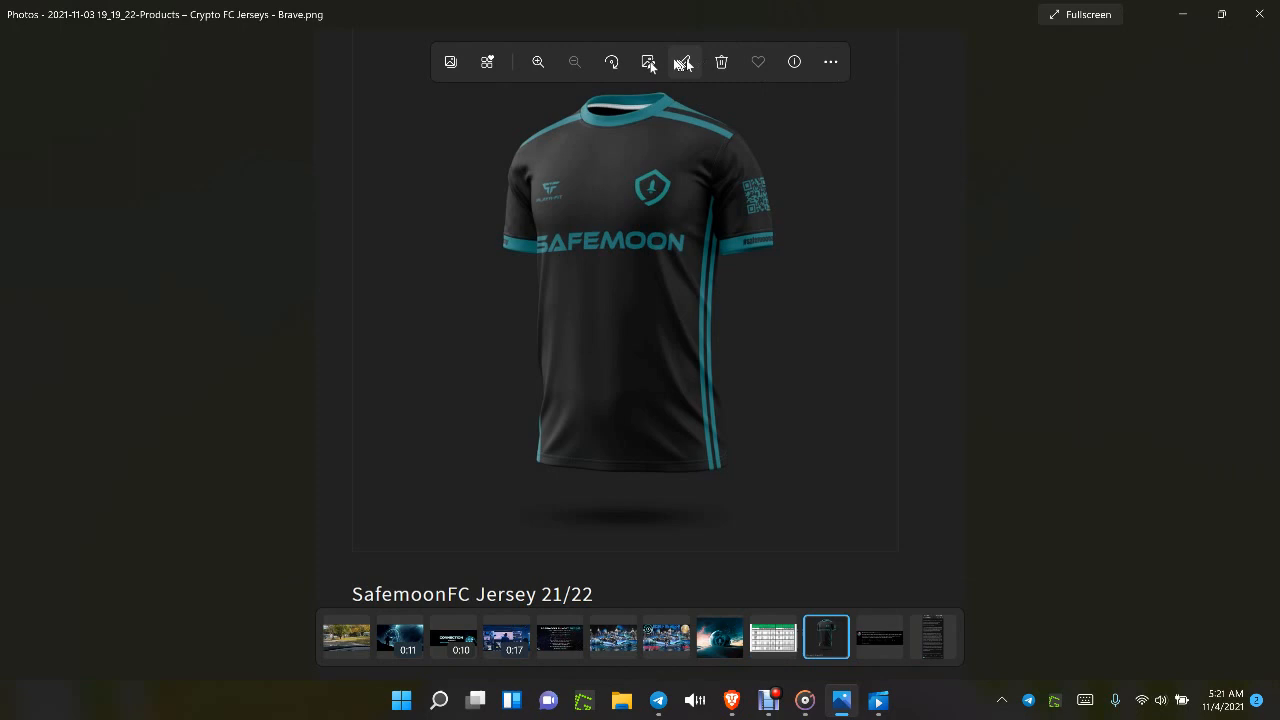
{"action": "left_click", "coordinate": [538, 62]}
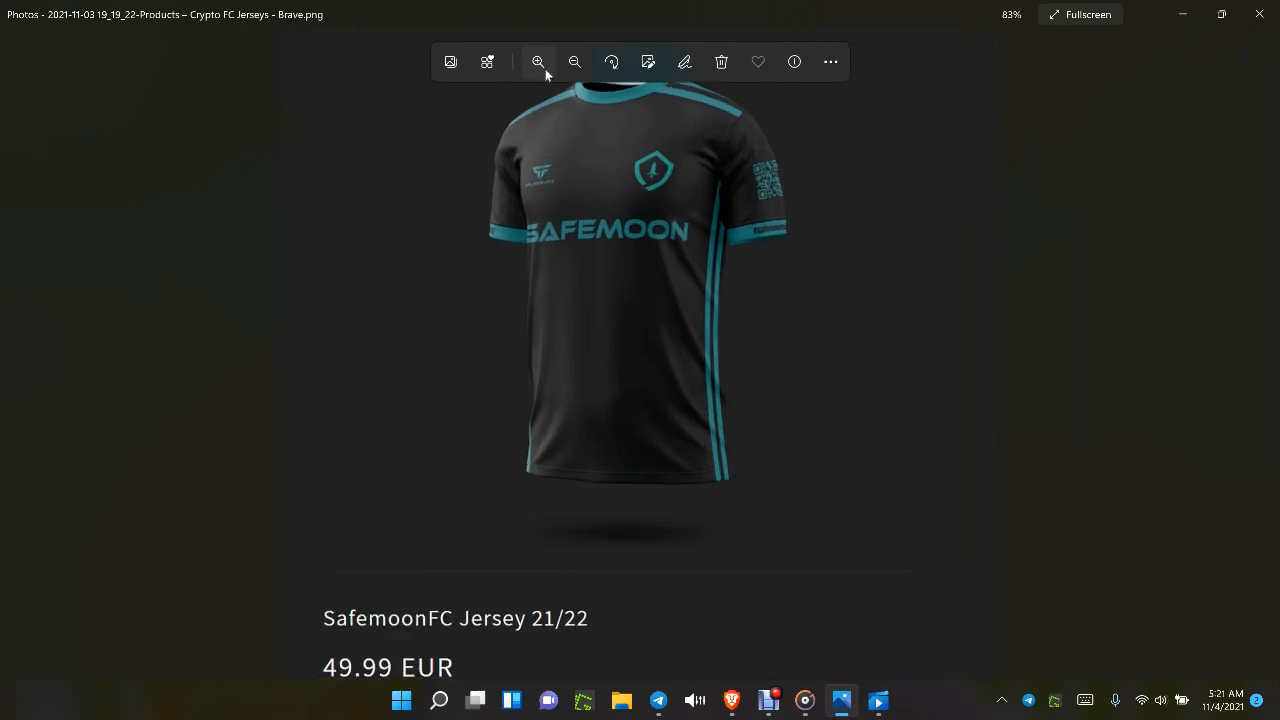
{"action": "left_click", "coordinate": [538, 62]}
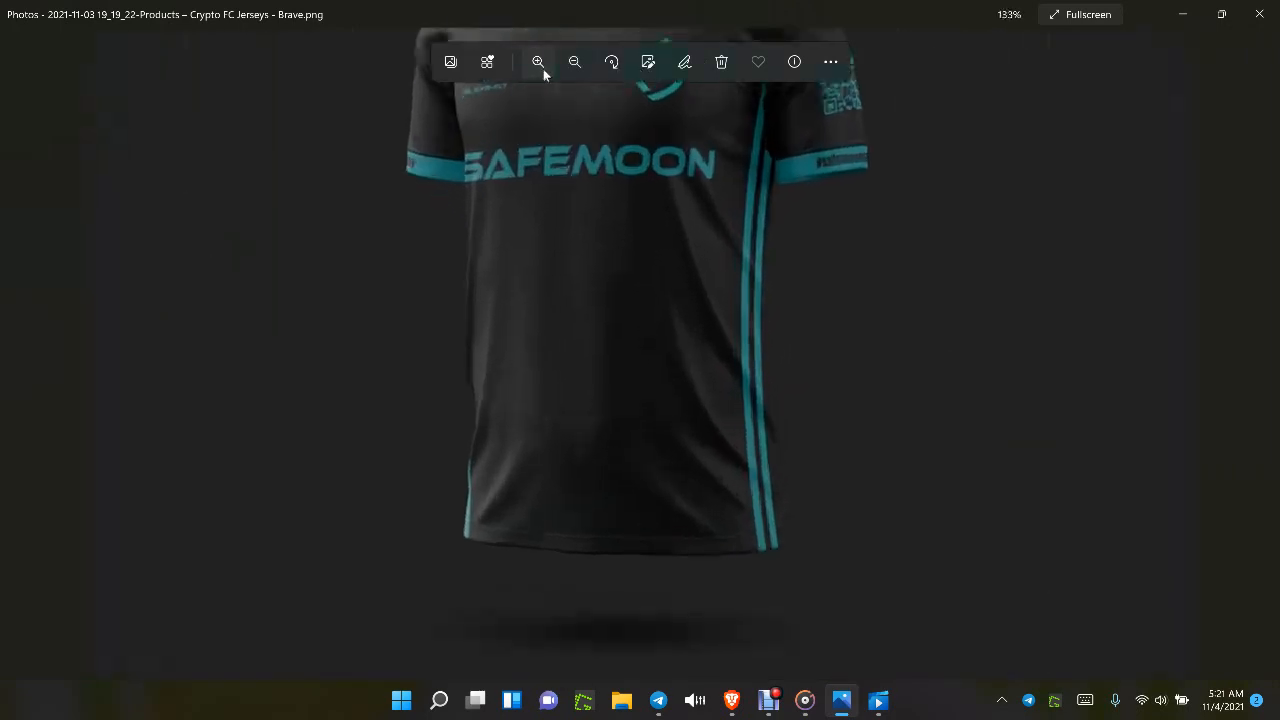
{"action": "left_click", "coordinate": [538, 62]}
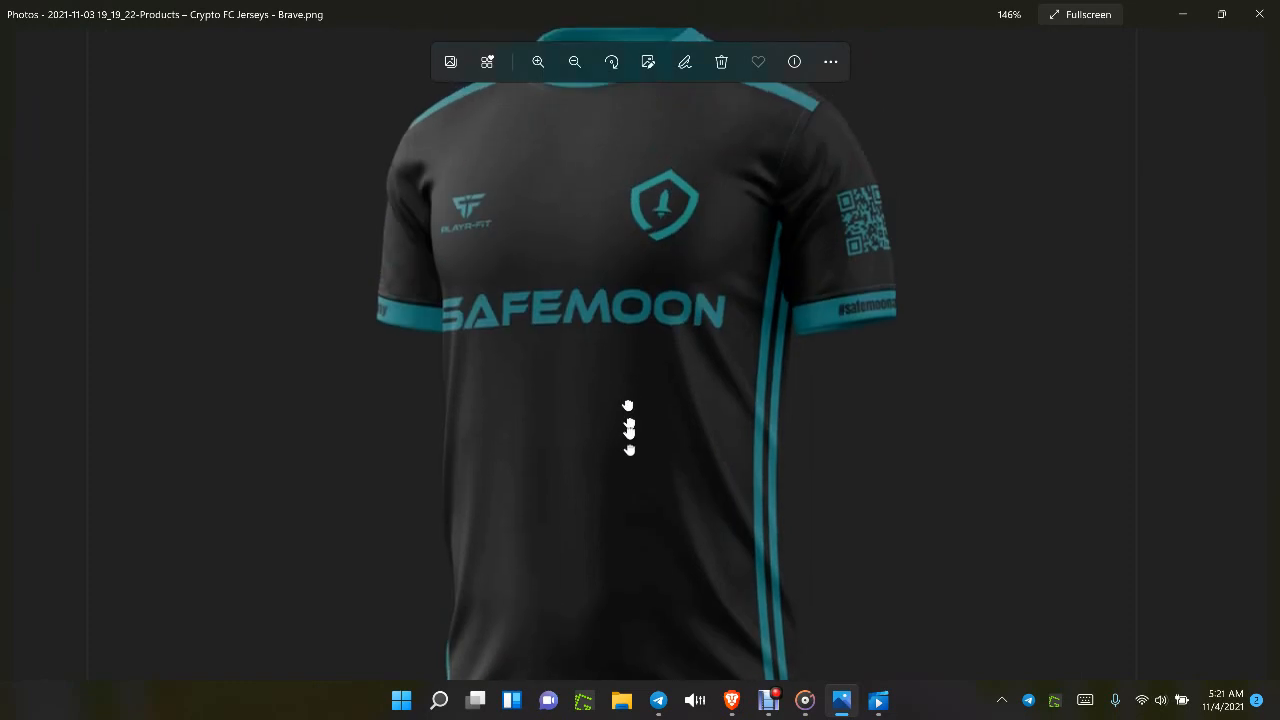
{"action": "left_click_drag", "start_coordinate": [628, 420], "coordinate": [622, 477]}
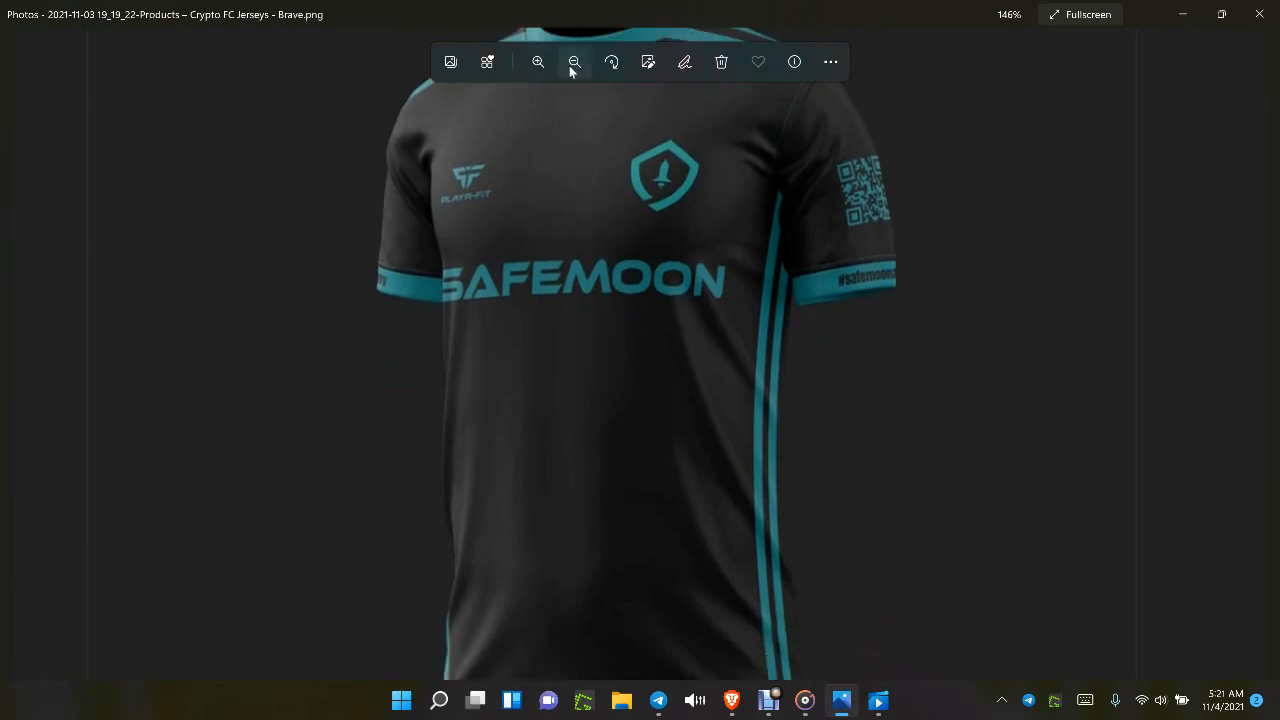
{"action": "left_click", "coordinate": [574, 62]}
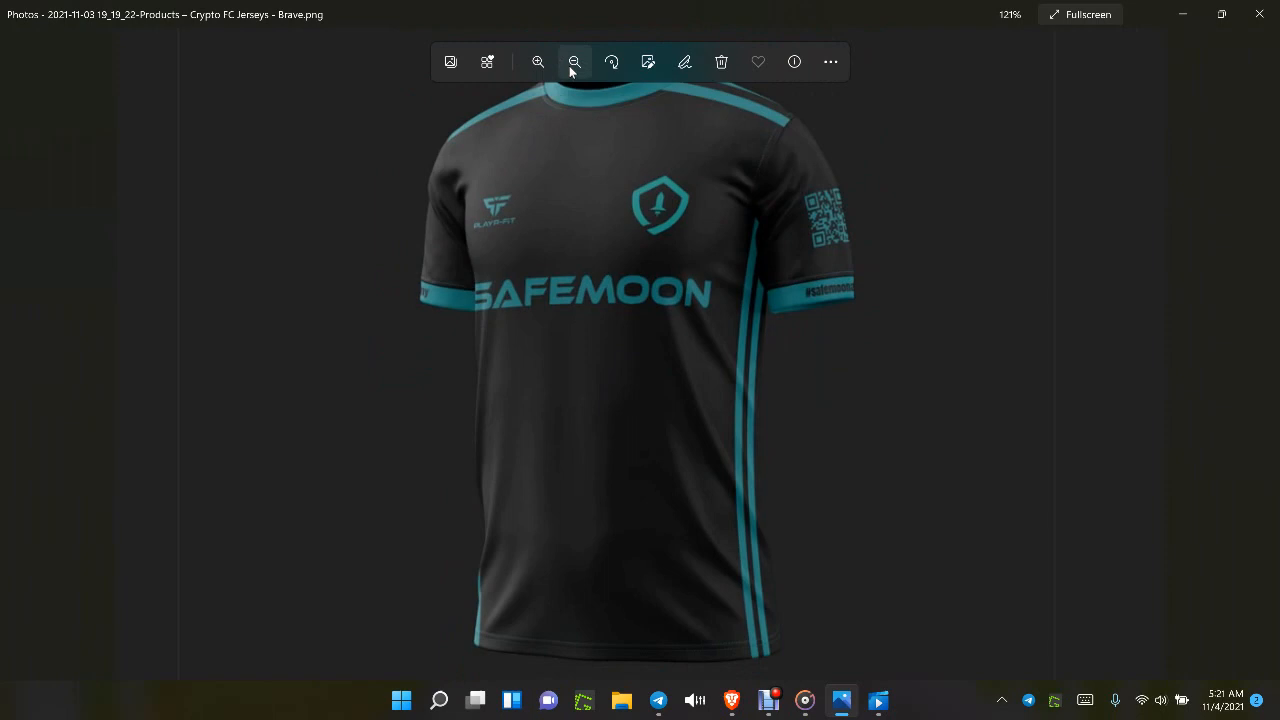
{"action": "left_click", "coordinate": [574, 62]}
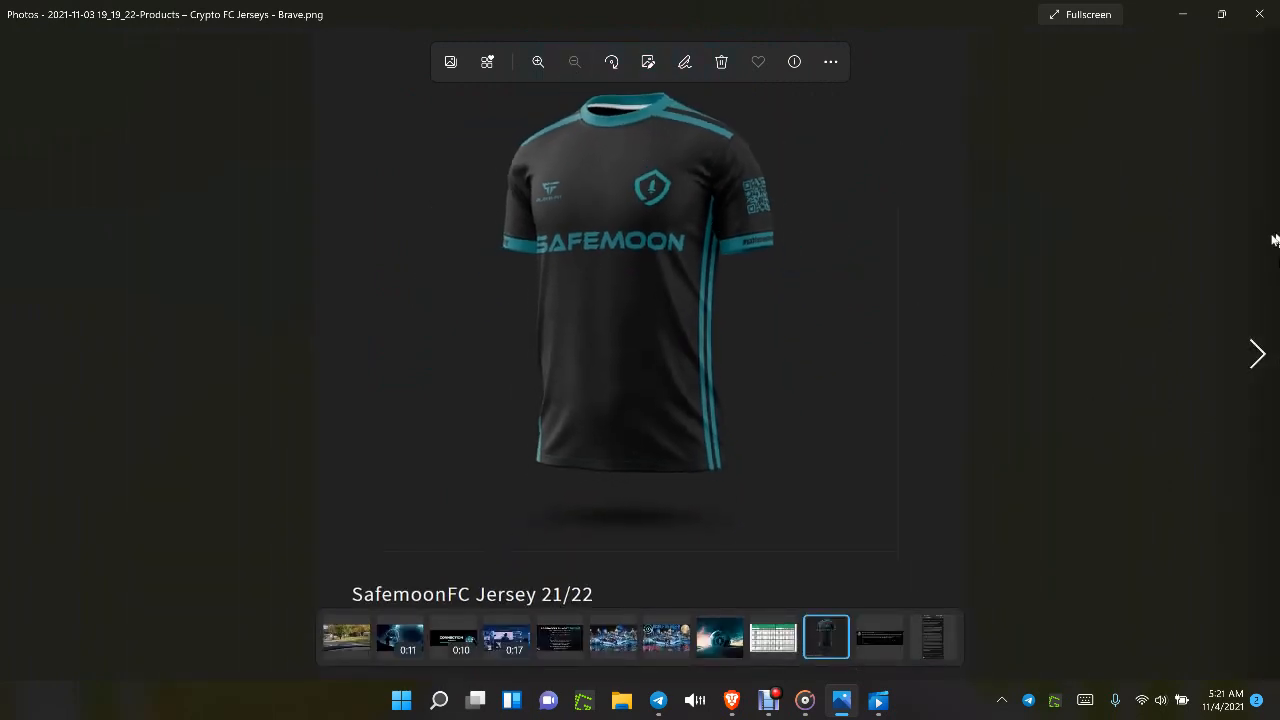
{"action": "left_click", "coordinate": [1257, 354]}
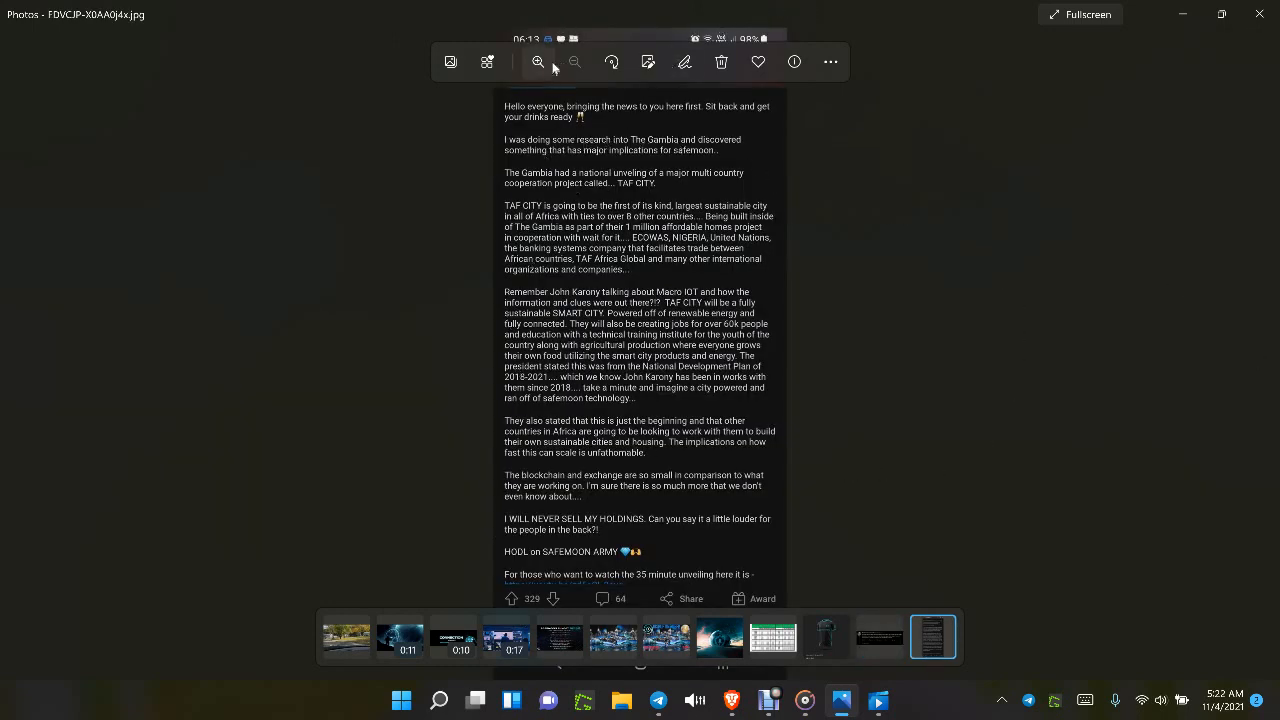
{"action": "left_click", "coordinate": [538, 62]}
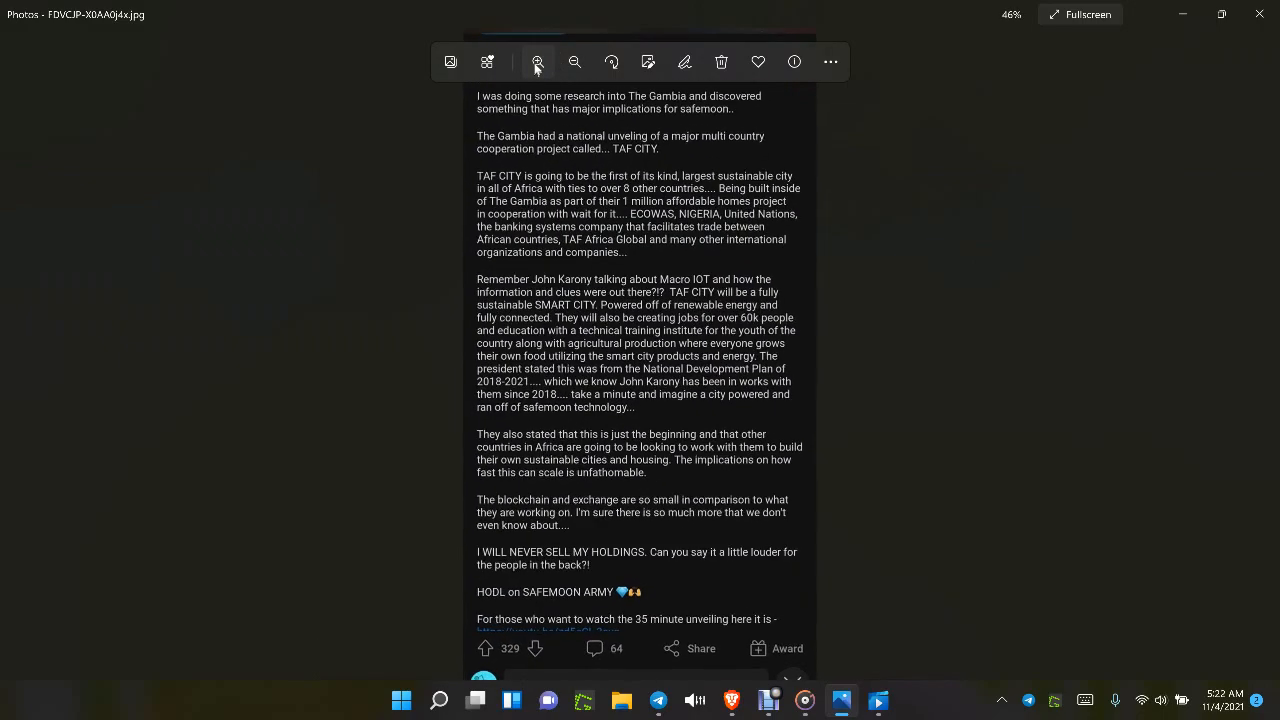
{"action": "left_click", "coordinate": [537, 62]}
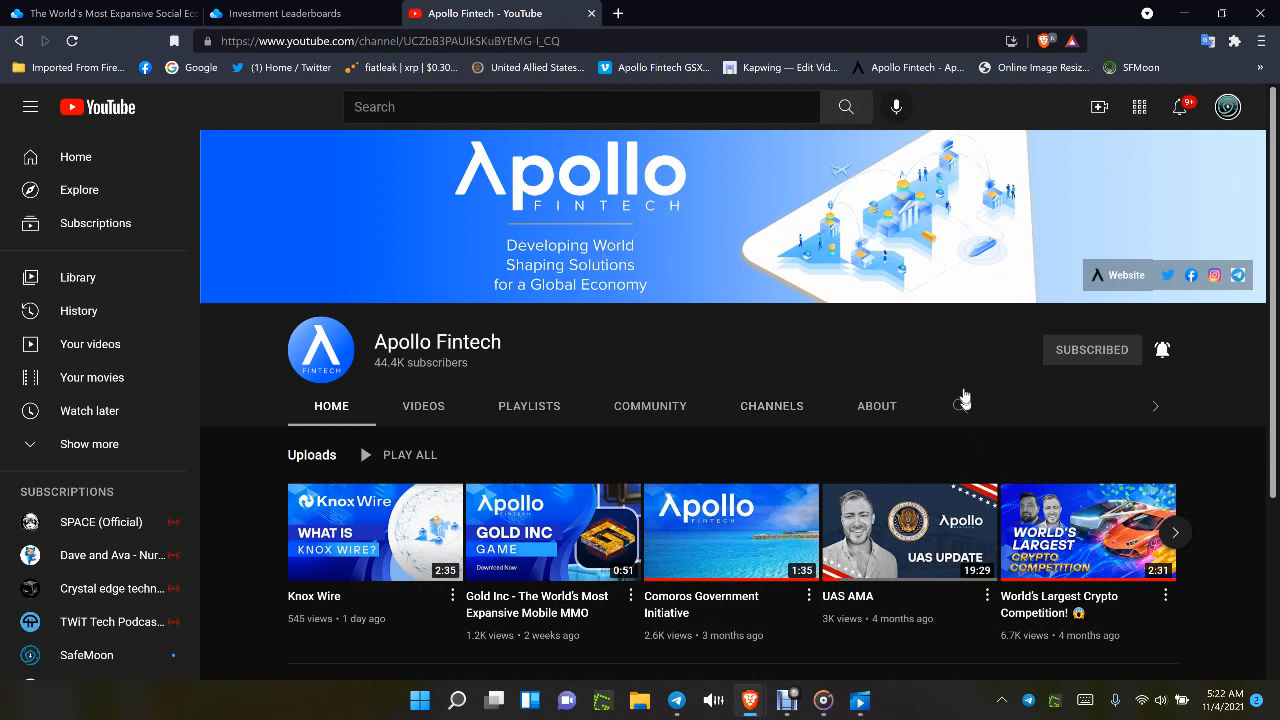
{"action": "mouse_move", "coordinate": [715, 373]}
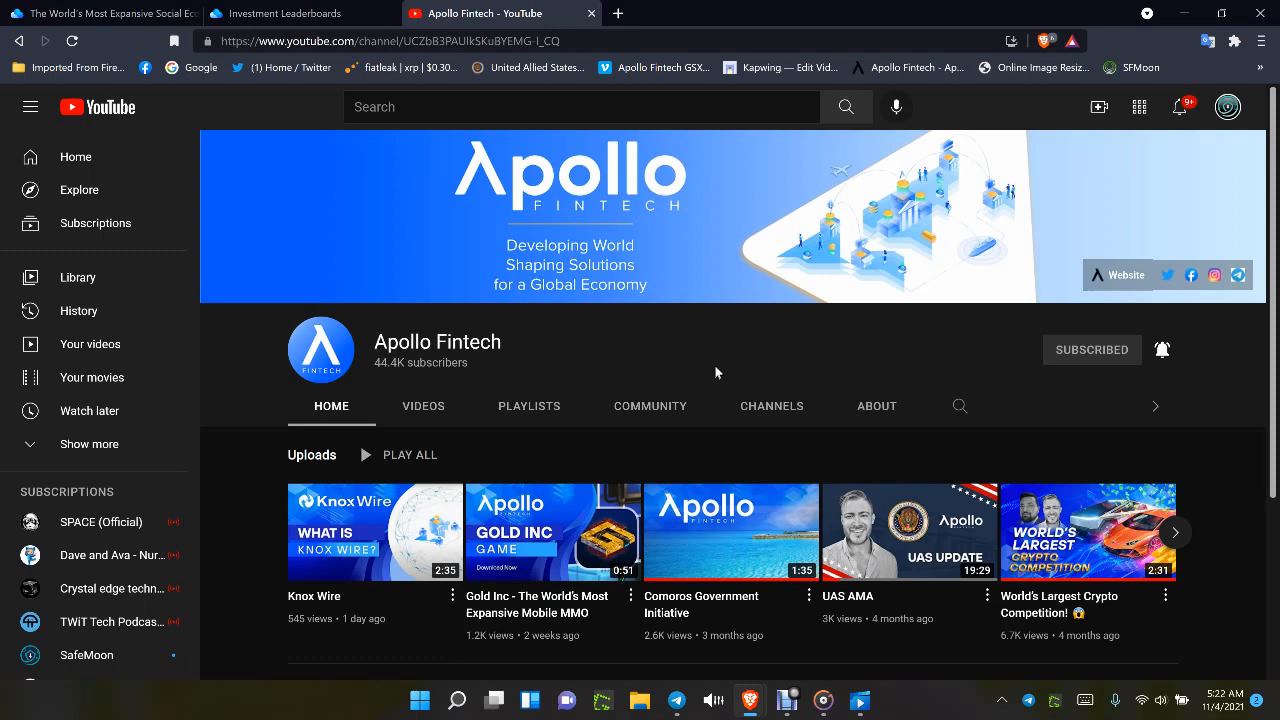
{"action": "mouse_move", "coordinate": [1047, 603]}
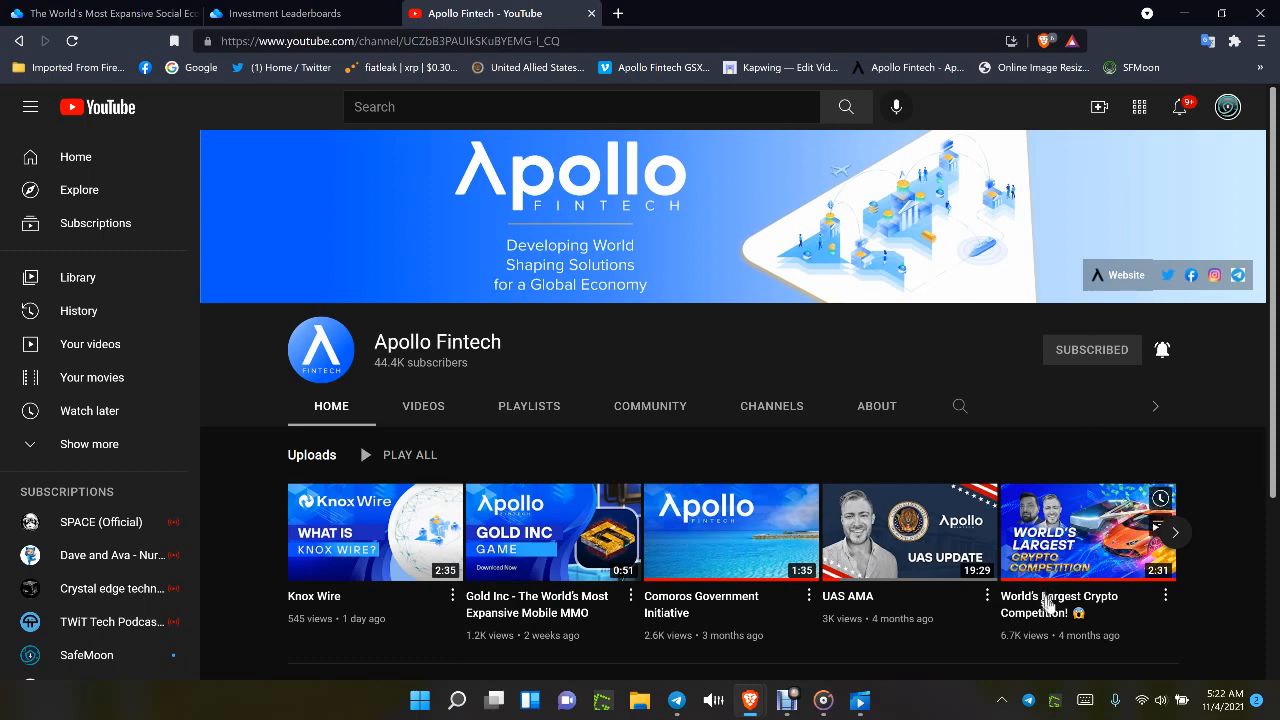
- Play Apollo Fintech's World's Largest Crypto Competition! video near its end, then view the leaderboards page
{"action": "left_click", "coordinate": [1087, 531]}
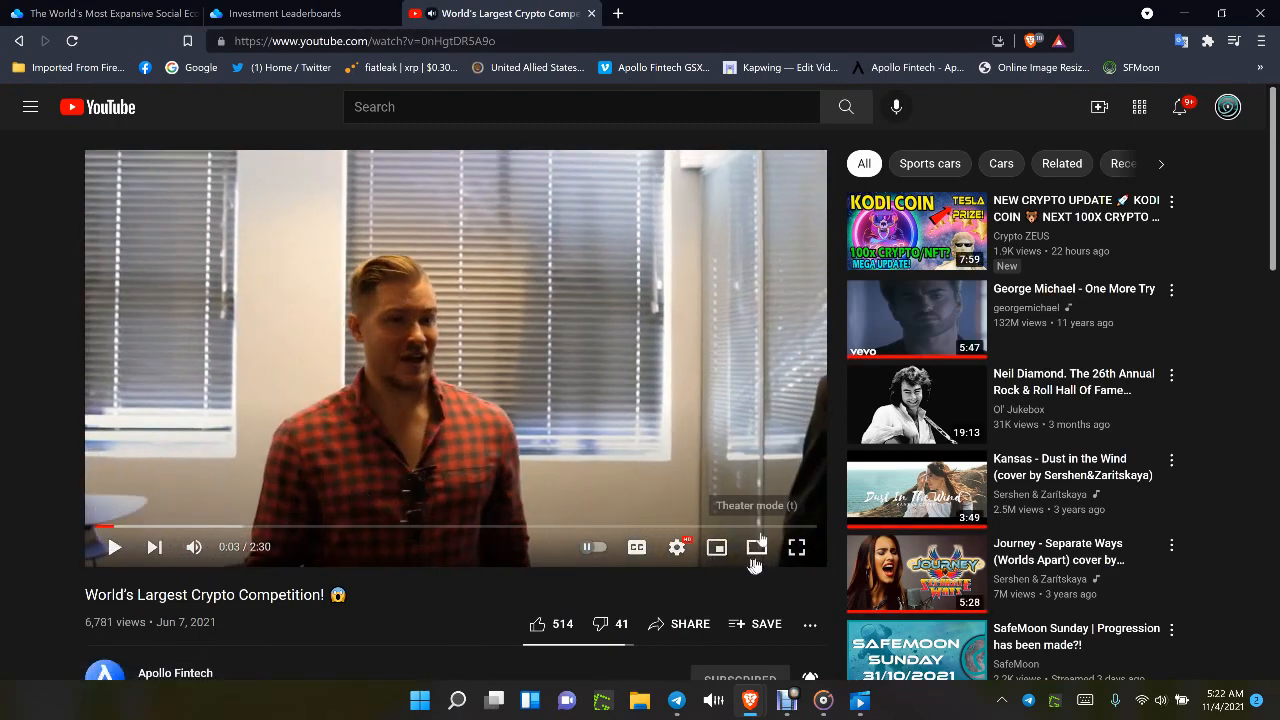
{"action": "mouse_move", "coordinate": [513, 500]}
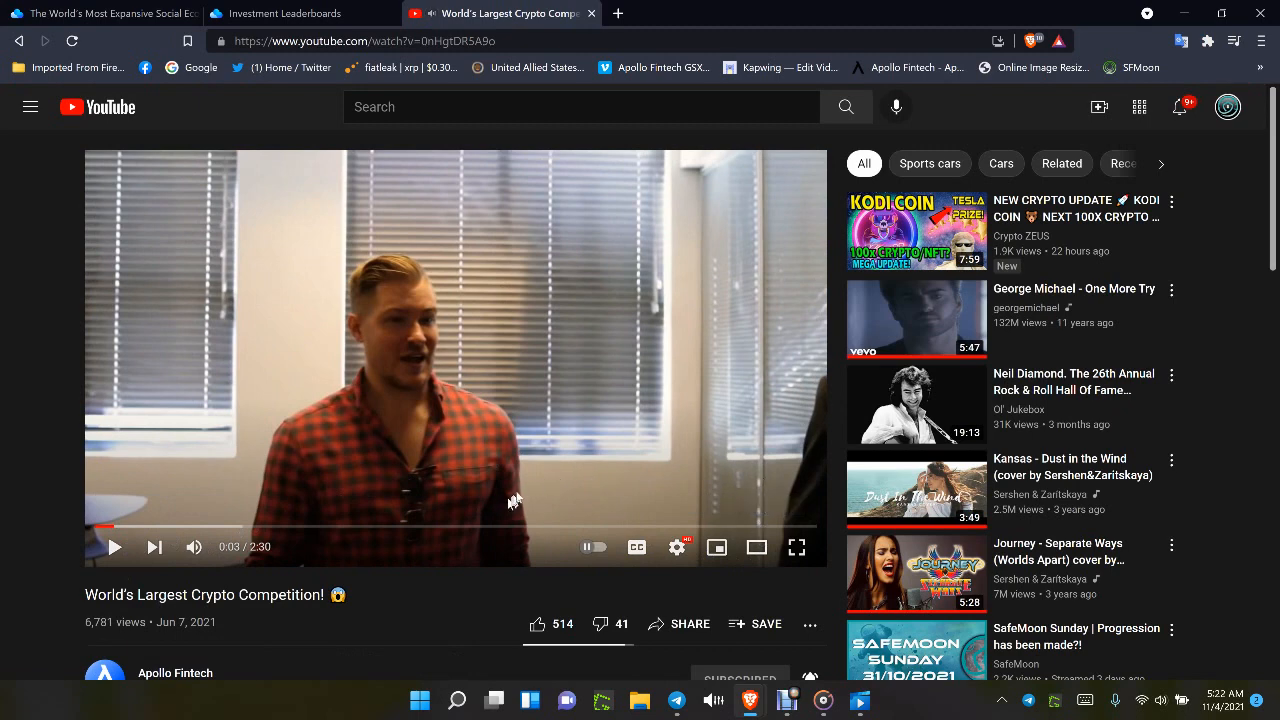
{"action": "mouse_move", "coordinate": [517, 497]}
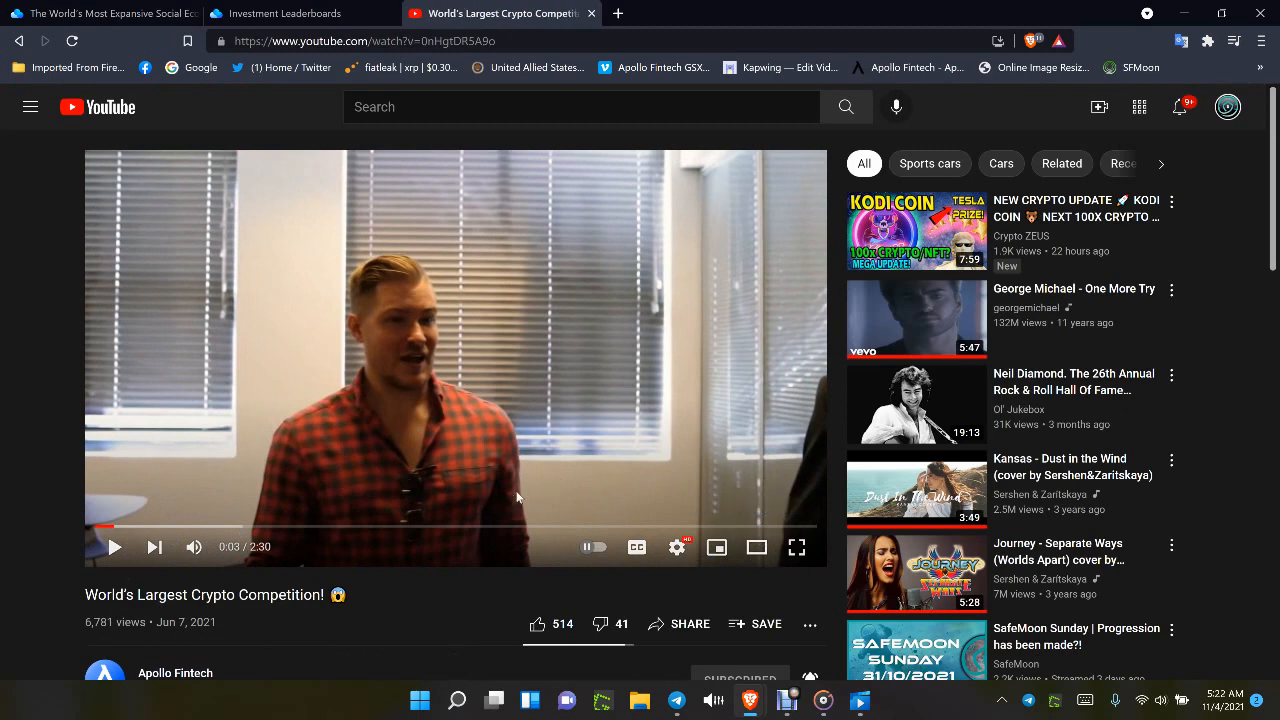
{"action": "mouse_move", "coordinate": [670, 508]}
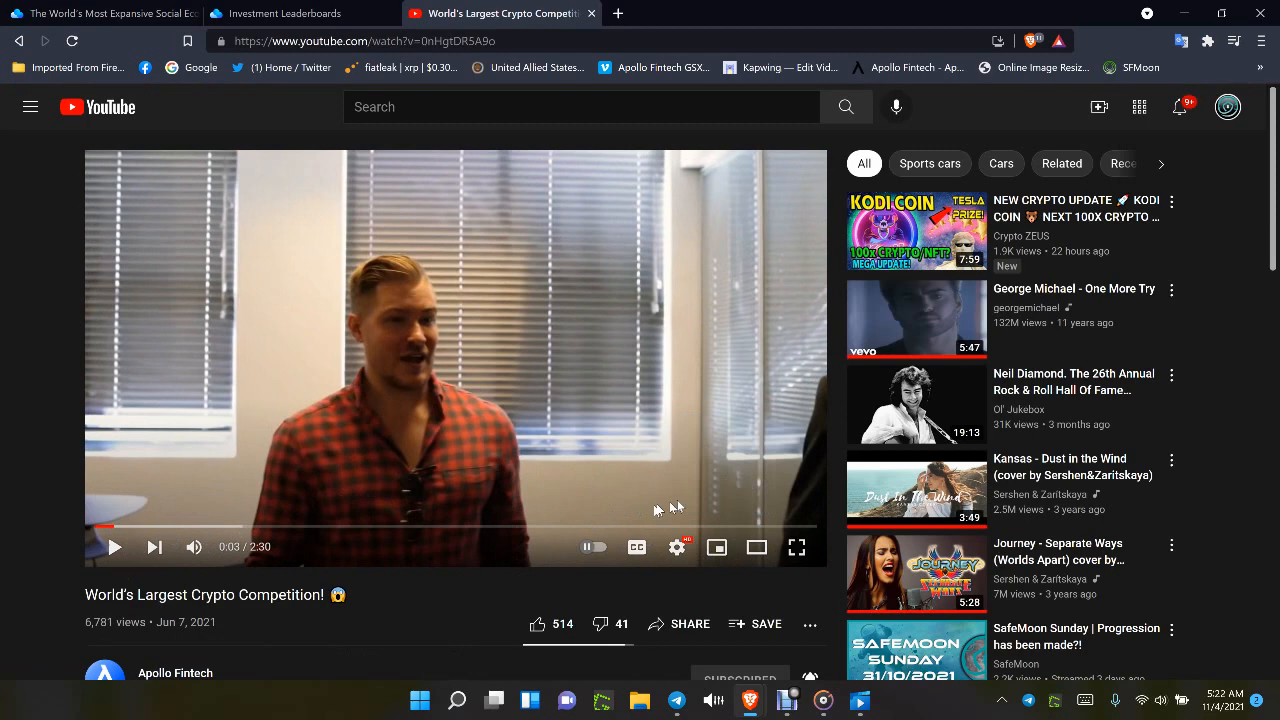
{"action": "mouse_move", "coordinate": [473, 527]}
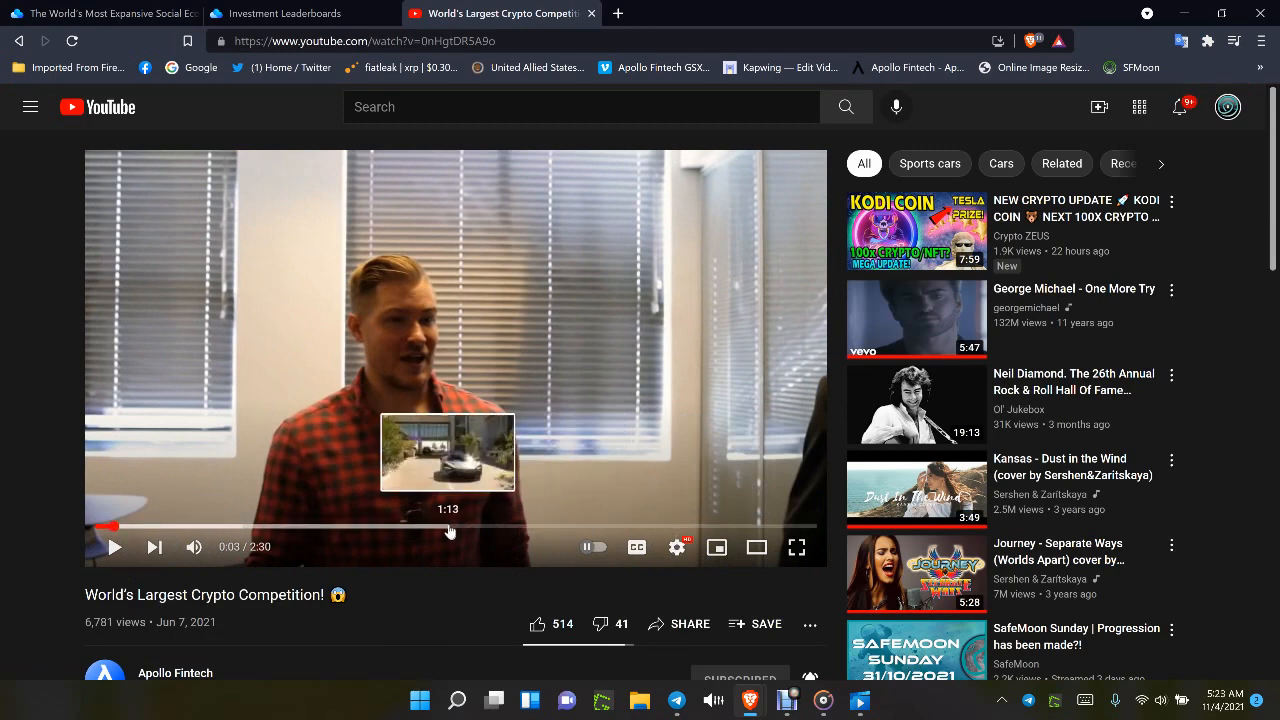
{"action": "mouse_move", "coordinate": [590, 414]}
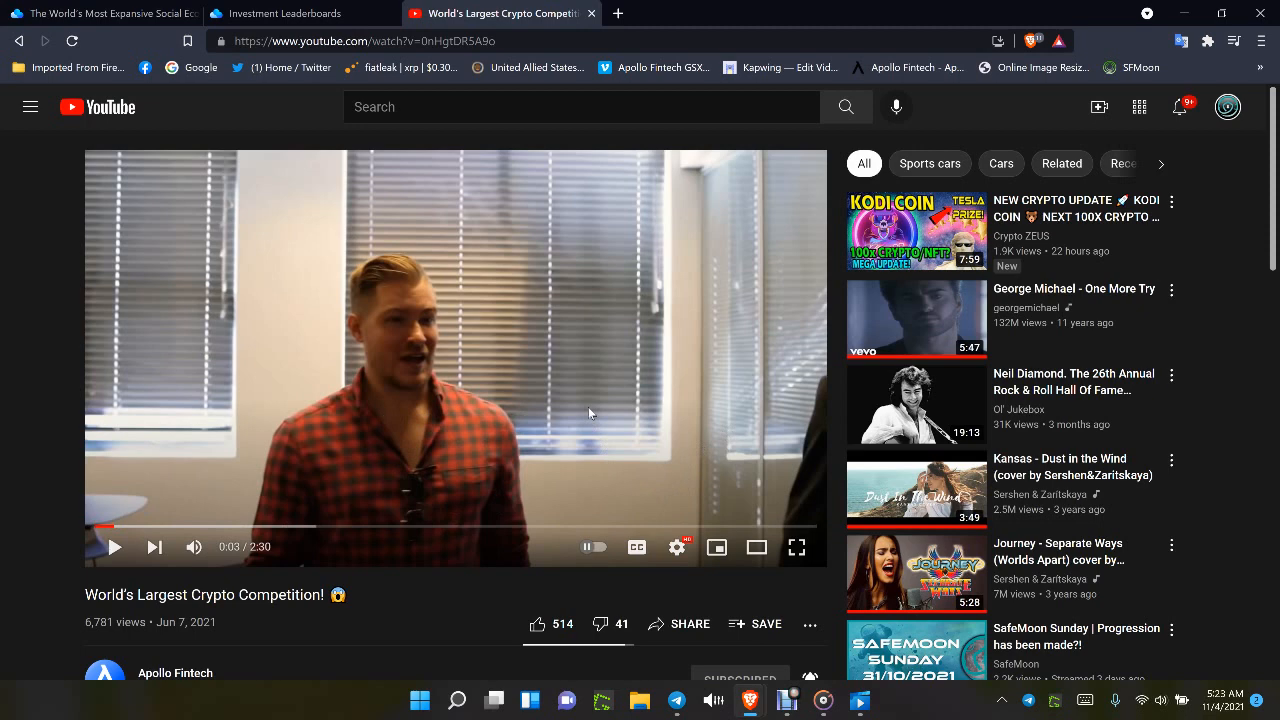
{"action": "mouse_move", "coordinate": [717, 547]}
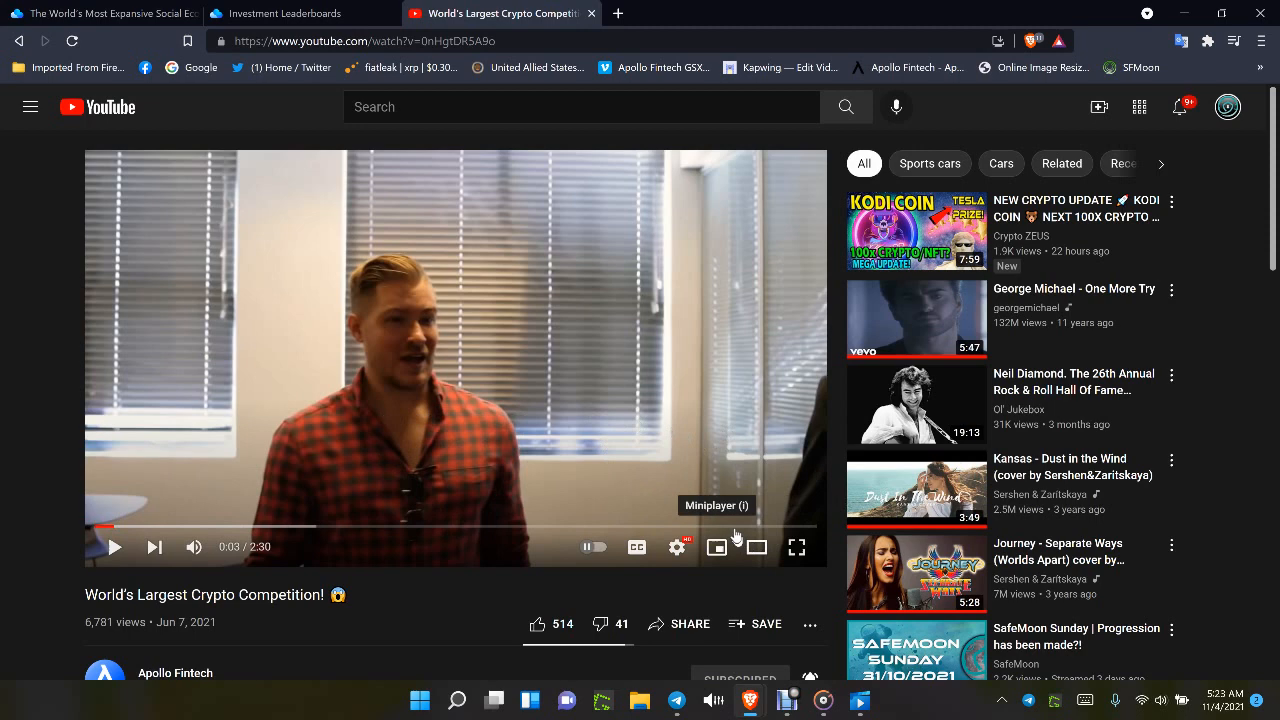
{"action": "left_click", "coordinate": [735, 527]}
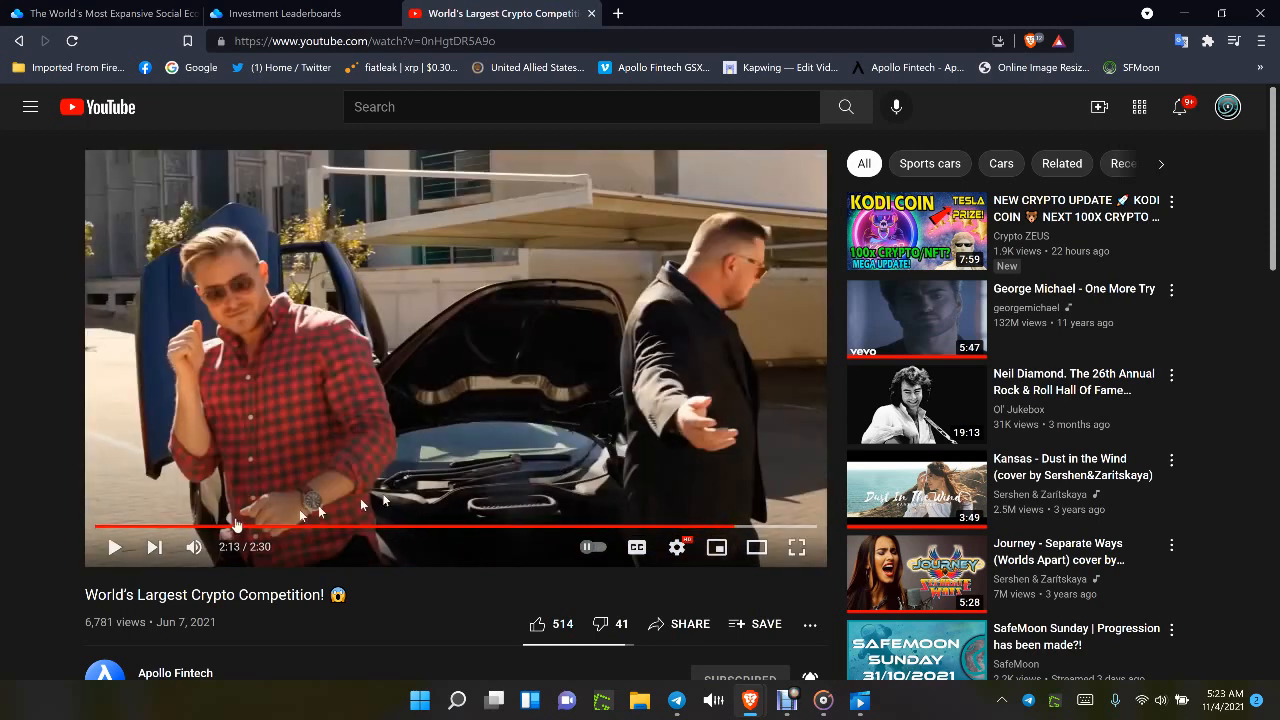
{"action": "mouse_move", "coordinate": [405, 380]}
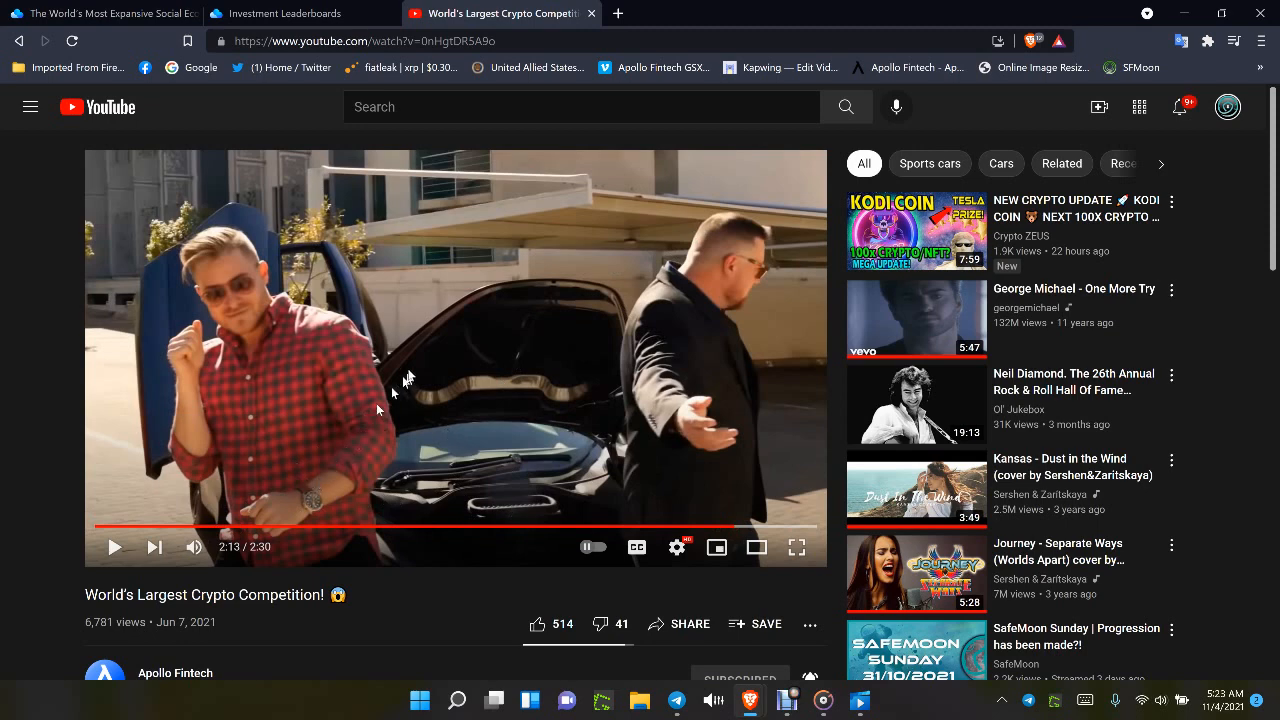
{"action": "mouse_move", "coordinate": [453, 490]}
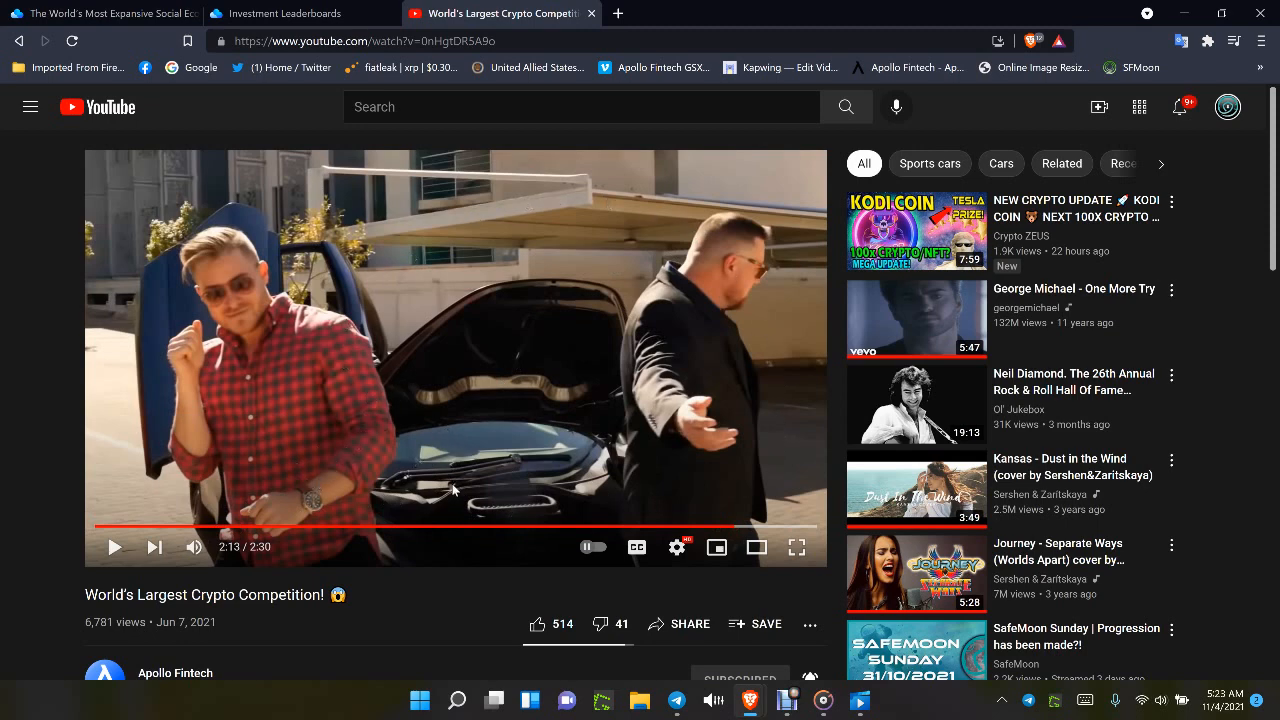
{"action": "left_click", "coordinate": [285, 13]}
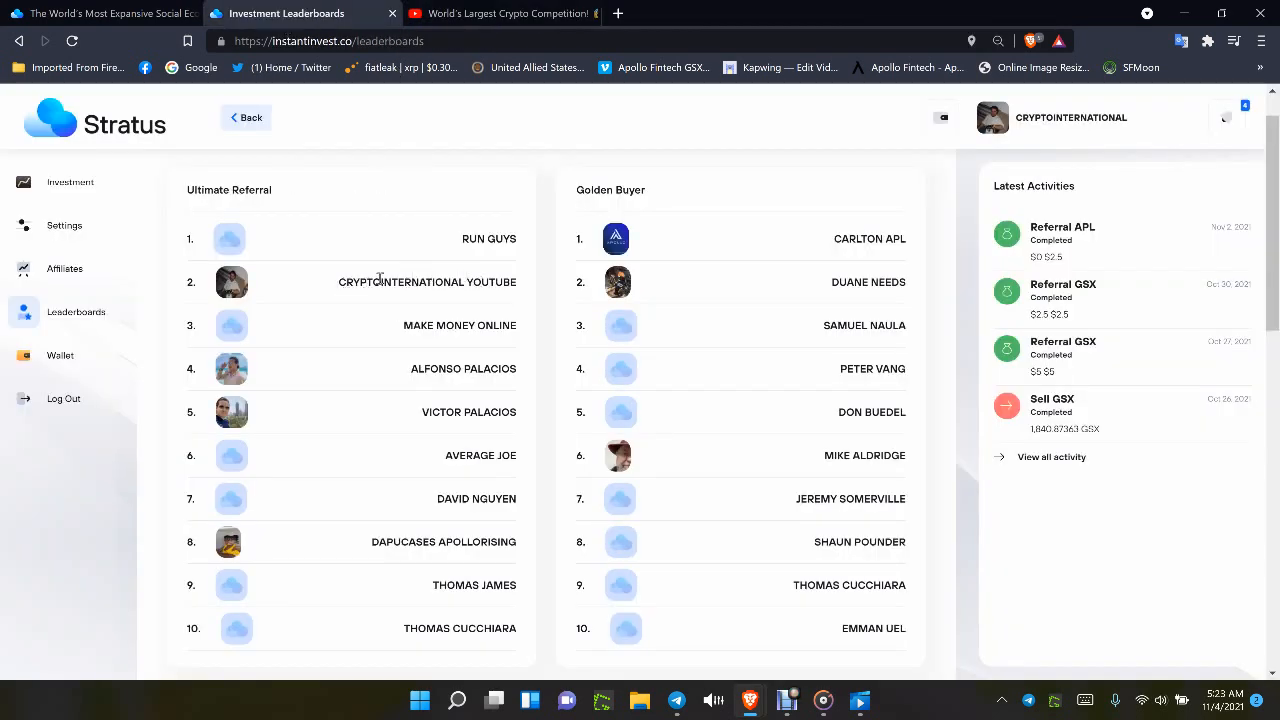
{"action": "mouse_move", "coordinate": [455, 249]}
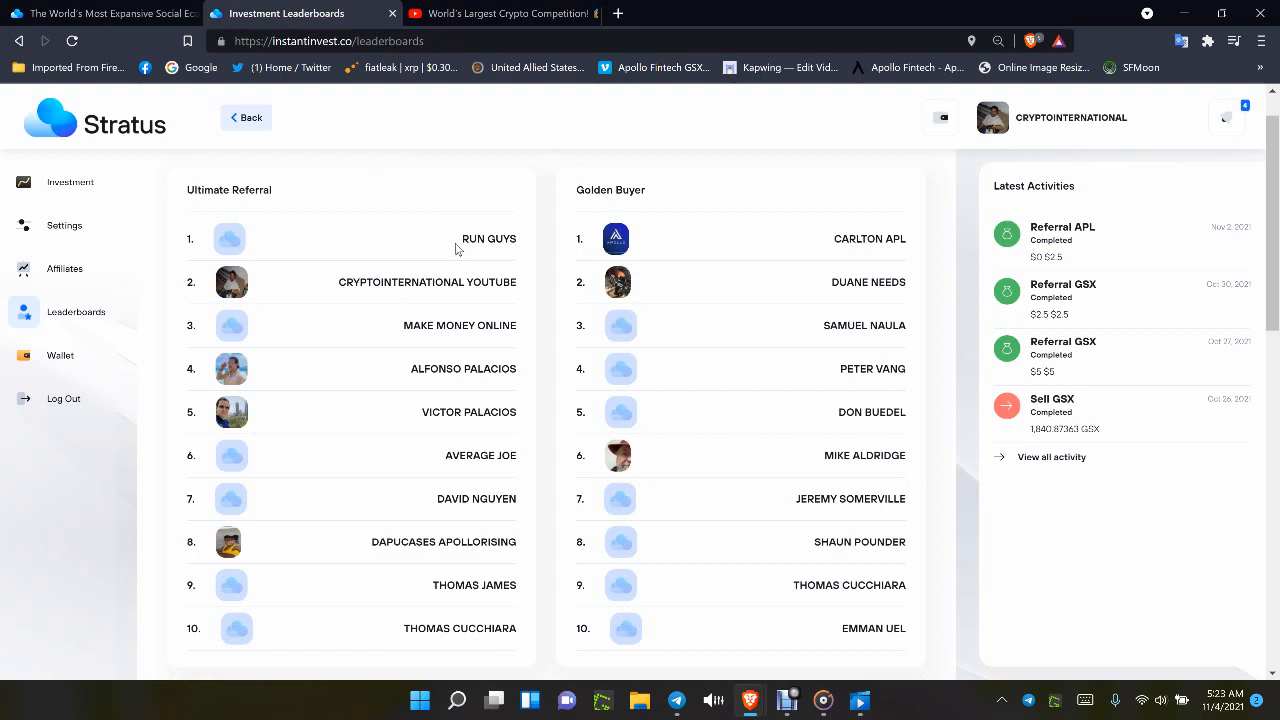
{"action": "mouse_move", "coordinate": [685, 342]}
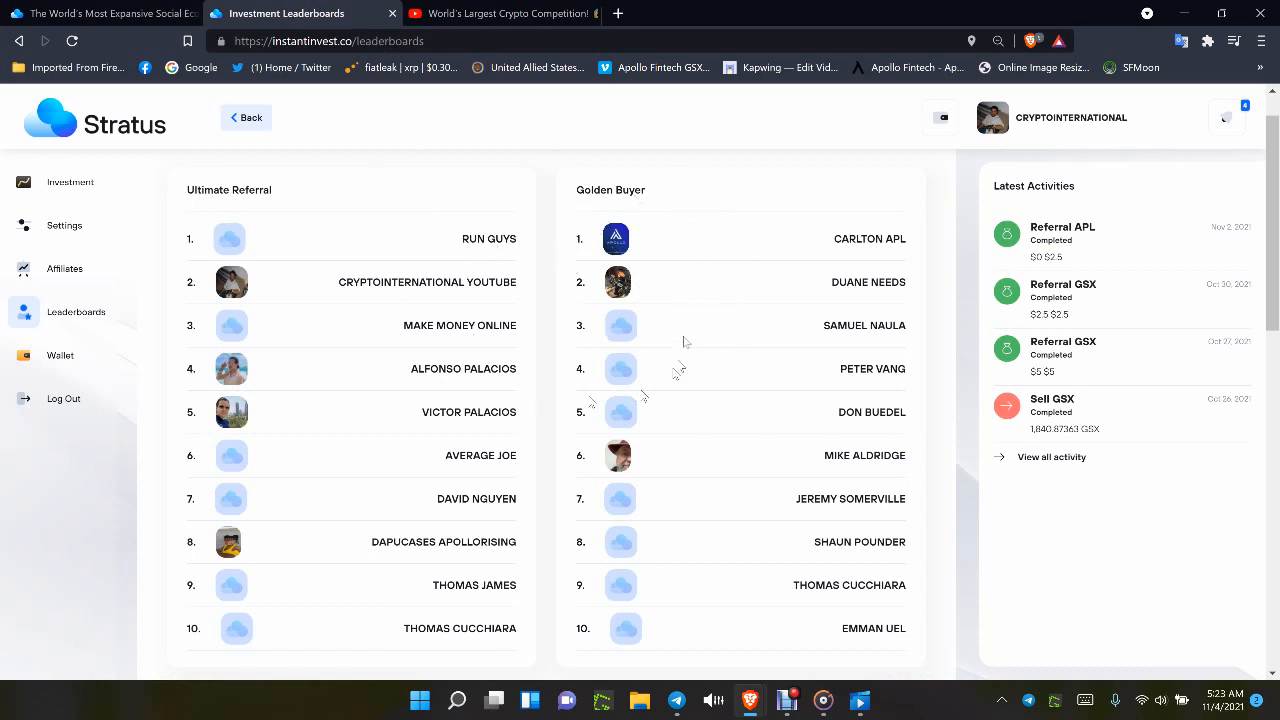
{"action": "mouse_move", "coordinate": [795, 197]}
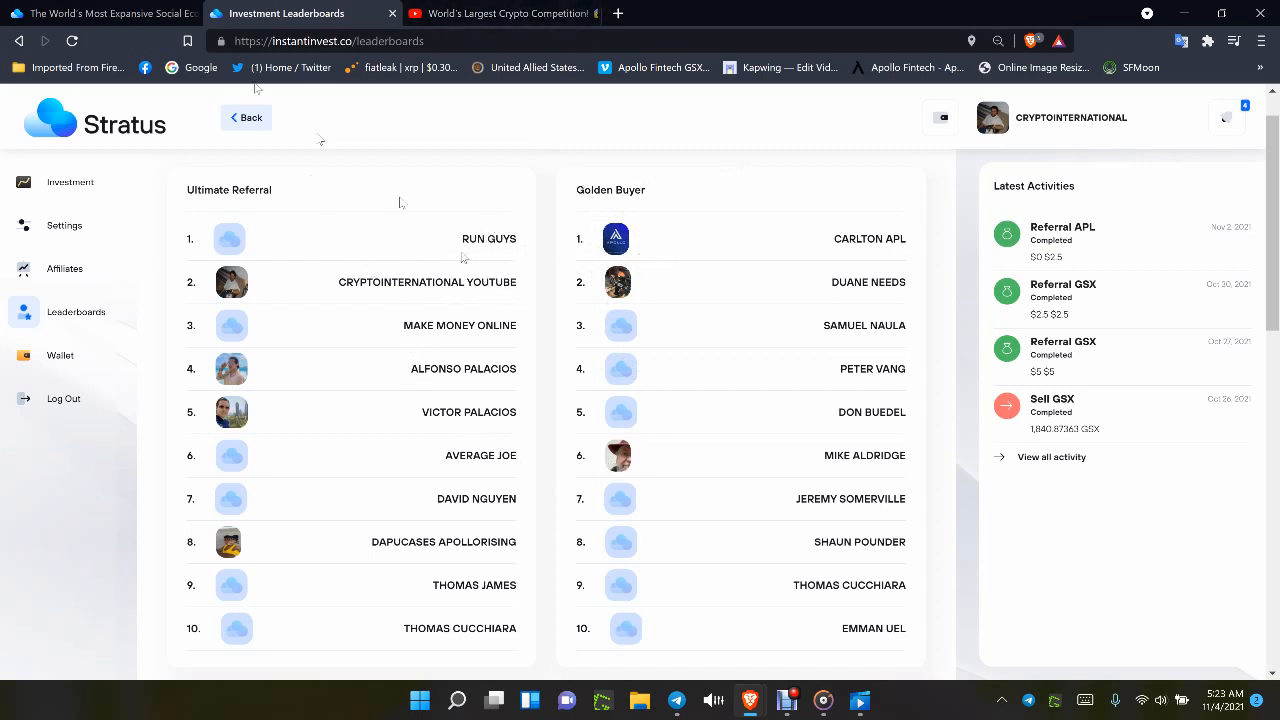
{"action": "mouse_move", "coordinate": [365, 297]}
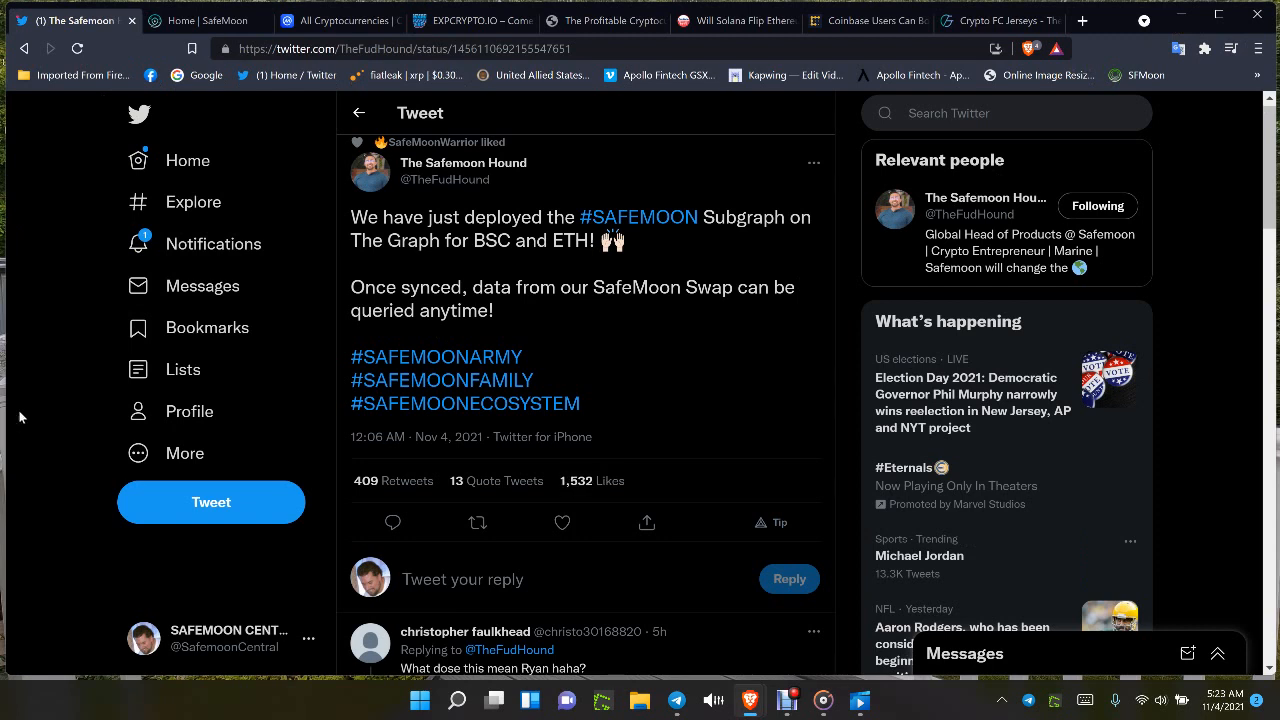
{"action": "mouse_move", "coordinate": [185, 20]}
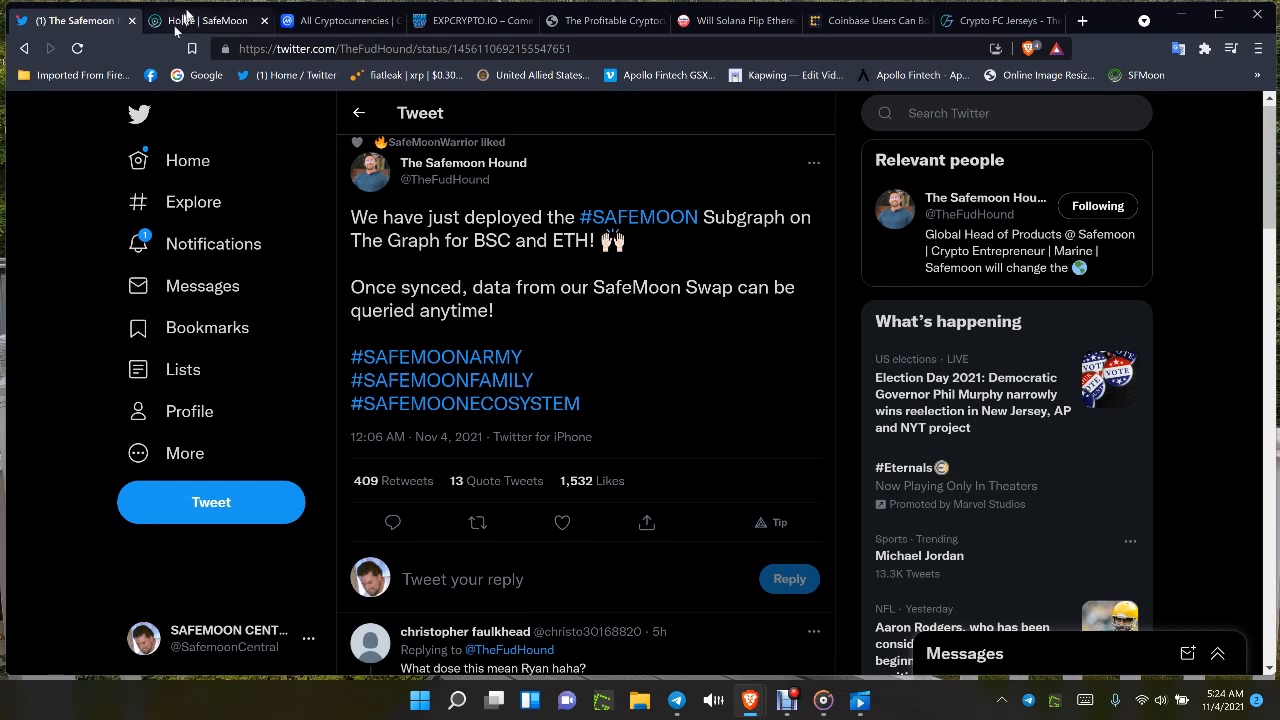
- View the SafeMoon homepage, then bring up CoinMarketCap's All Cryptocurrencies ranking table
{"action": "left_click", "coordinate": [205, 20]}
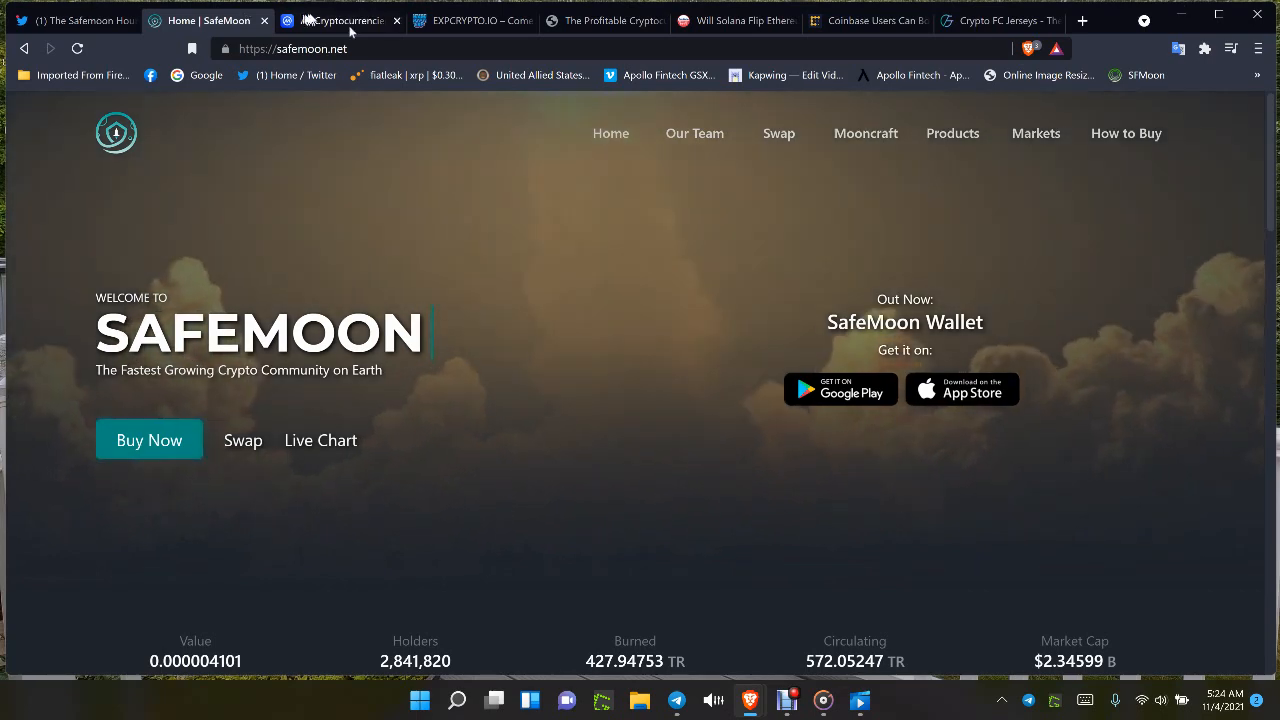
{"action": "left_click", "coordinate": [340, 20]}
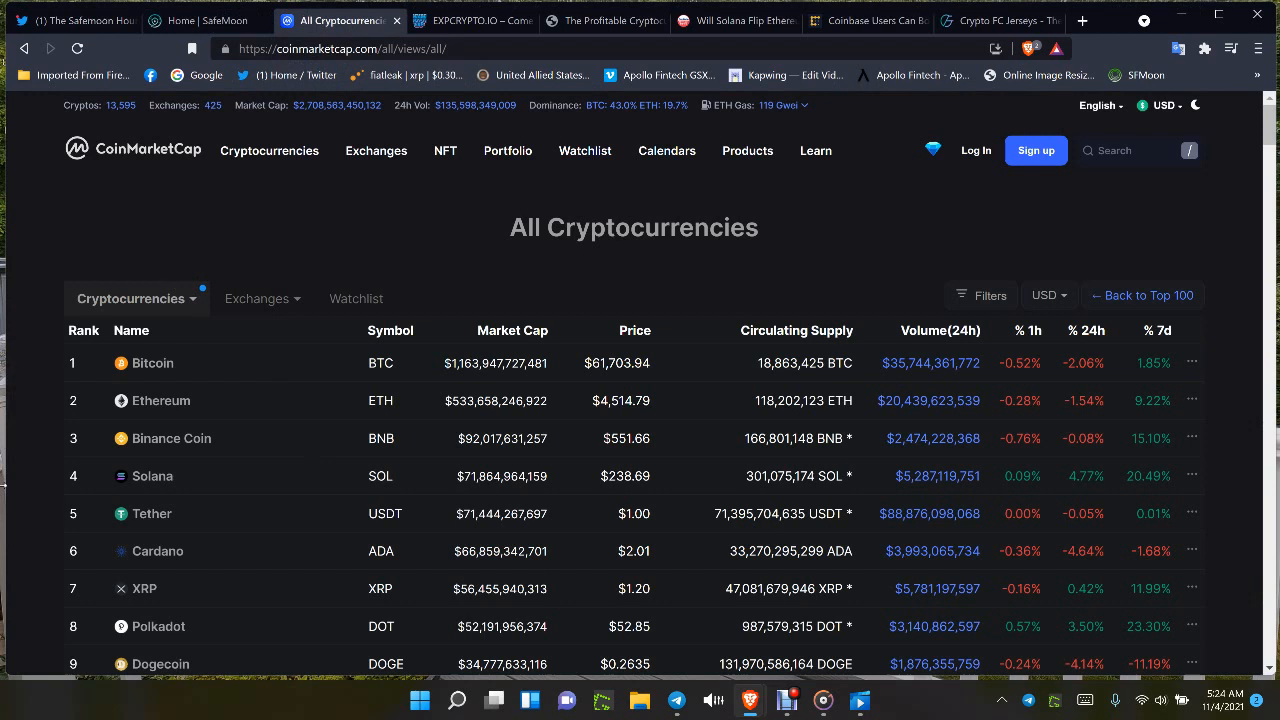
{"action": "mouse_move", "coordinate": [105, 250]}
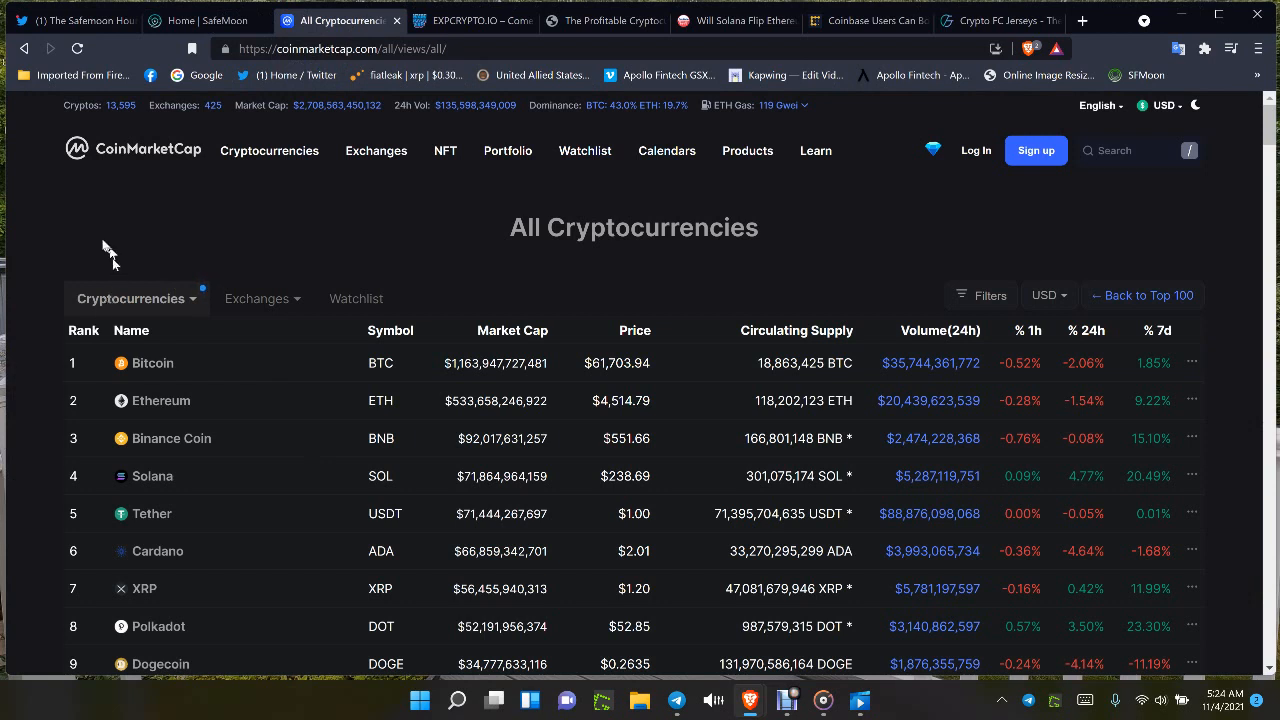
{"action": "mouse_move", "coordinate": [88, 256]}
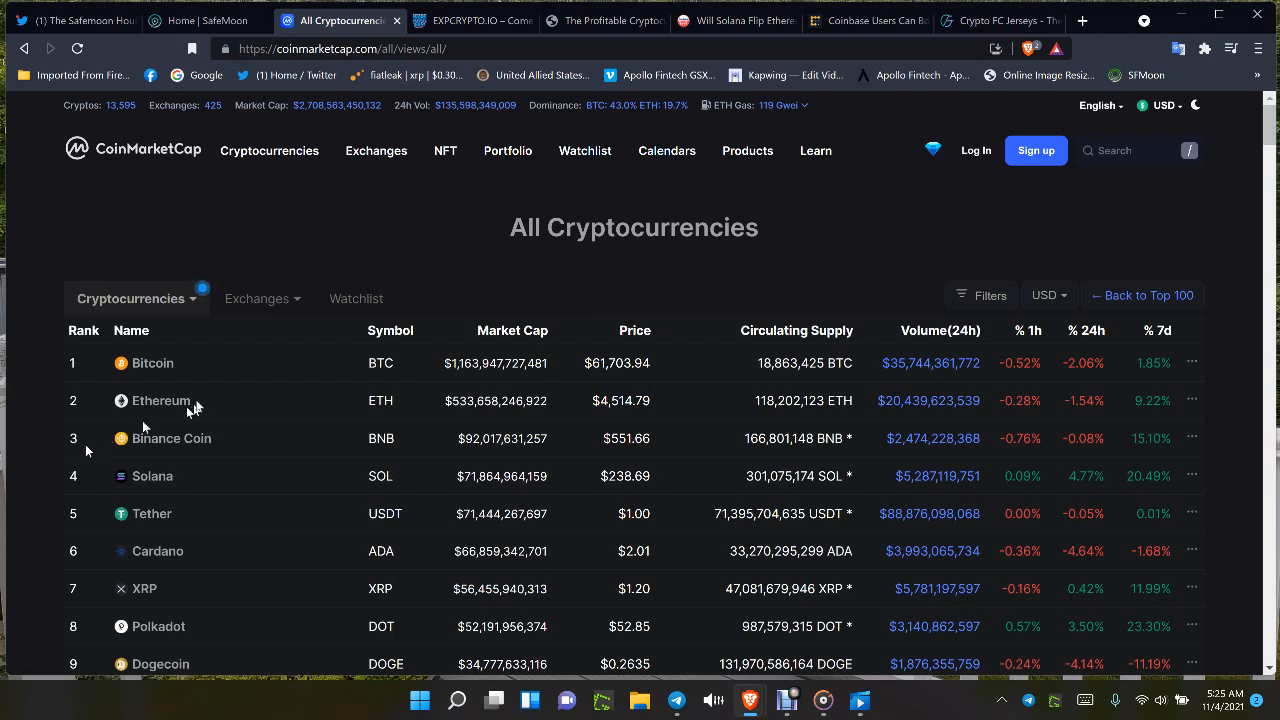
{"action": "mouse_move", "coordinate": [165, 197]}
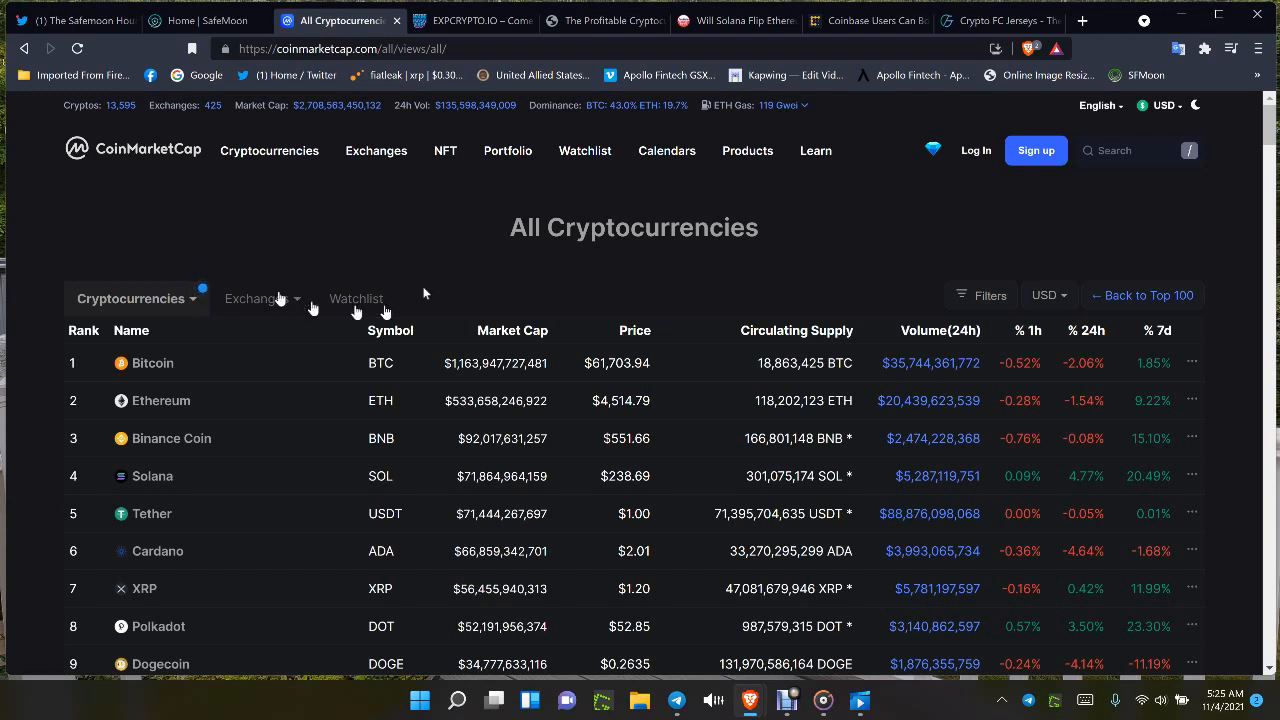
{"action": "left_click", "coordinate": [269, 150]}
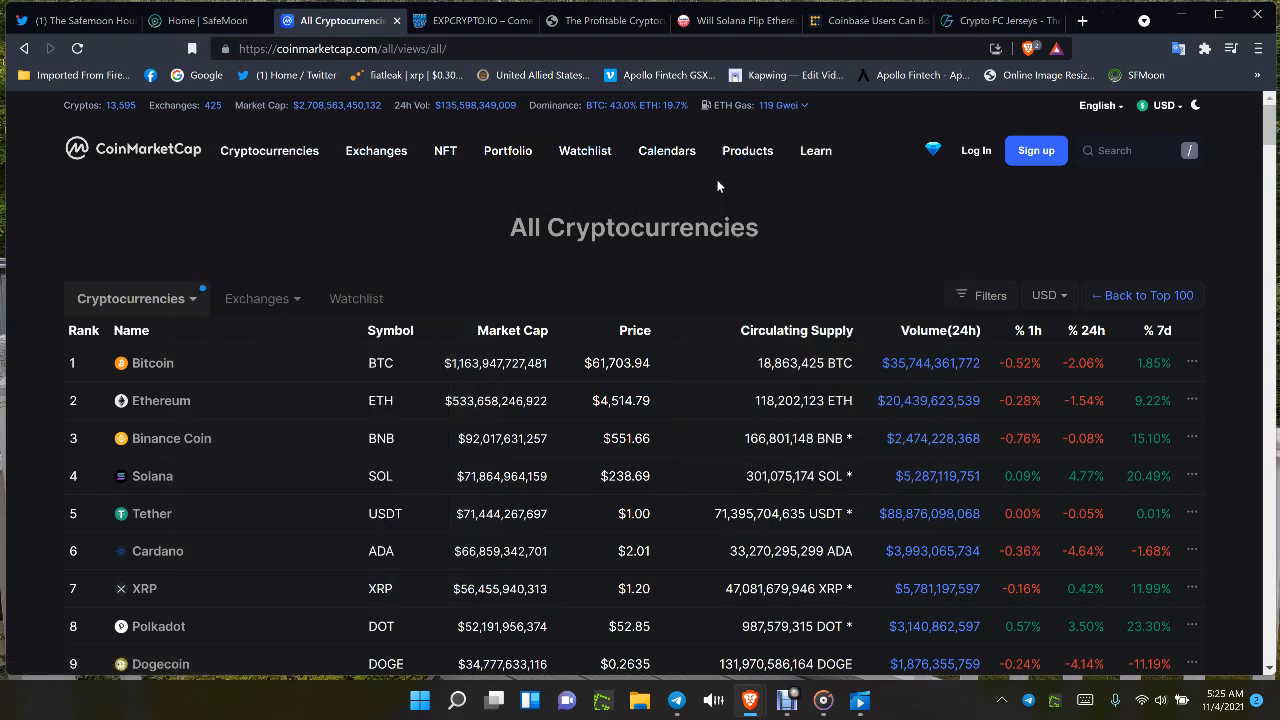
{"action": "mouse_move", "coordinate": [613, 418]}
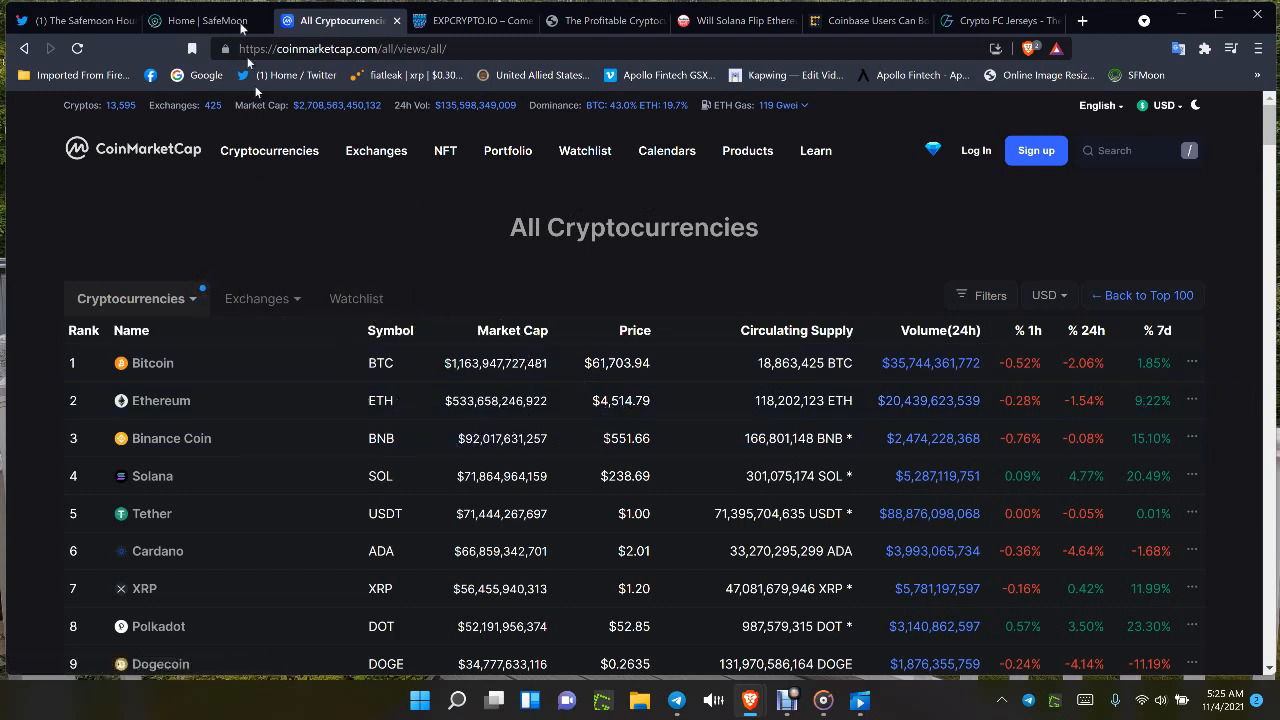
{"action": "left_click", "coordinate": [470, 20]}
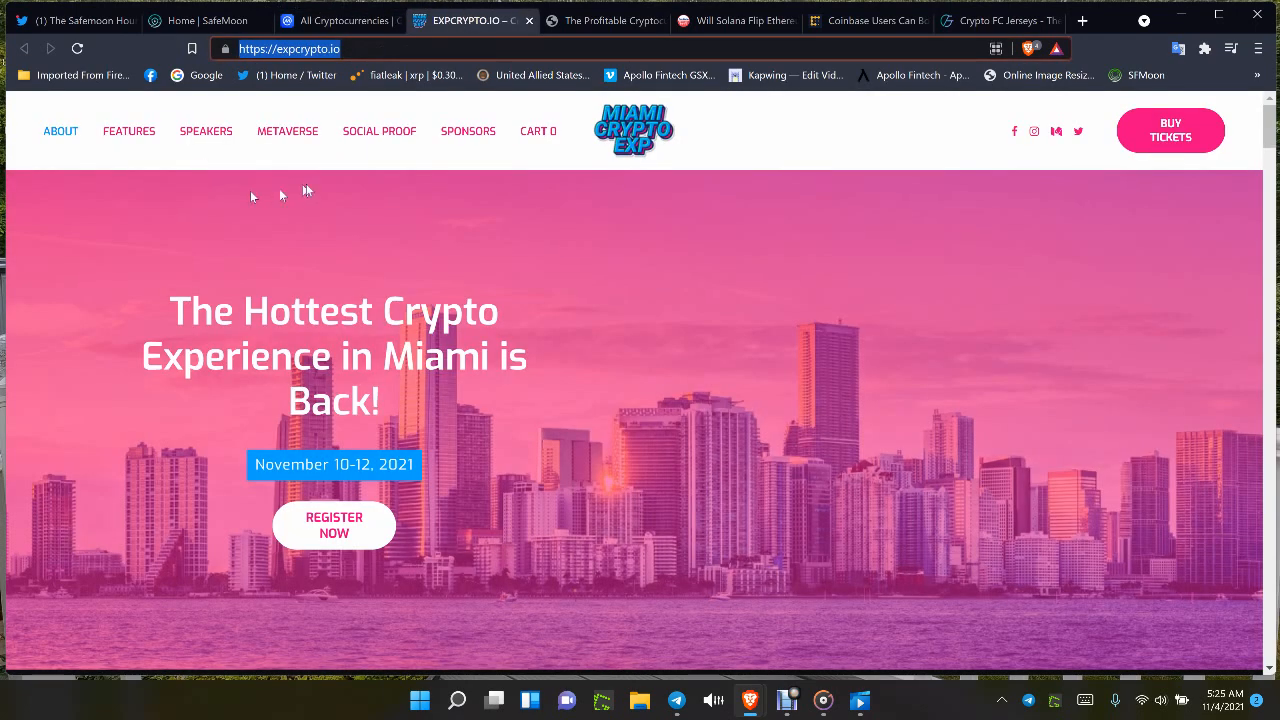
{"action": "mouse_move", "coordinate": [148, 328]}
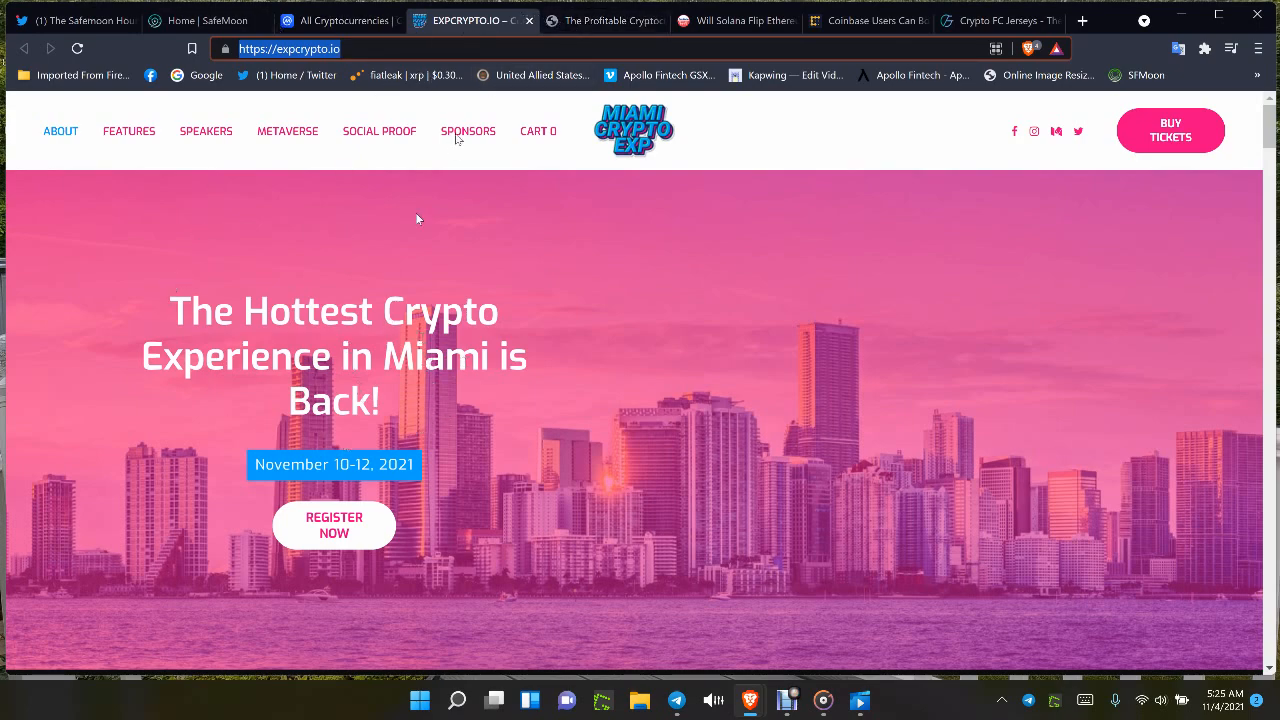
- Switch to Linda John's Medium article on profitable cryptocurrency investments for 2021–2025
{"action": "left_click", "coordinate": [604, 20]}
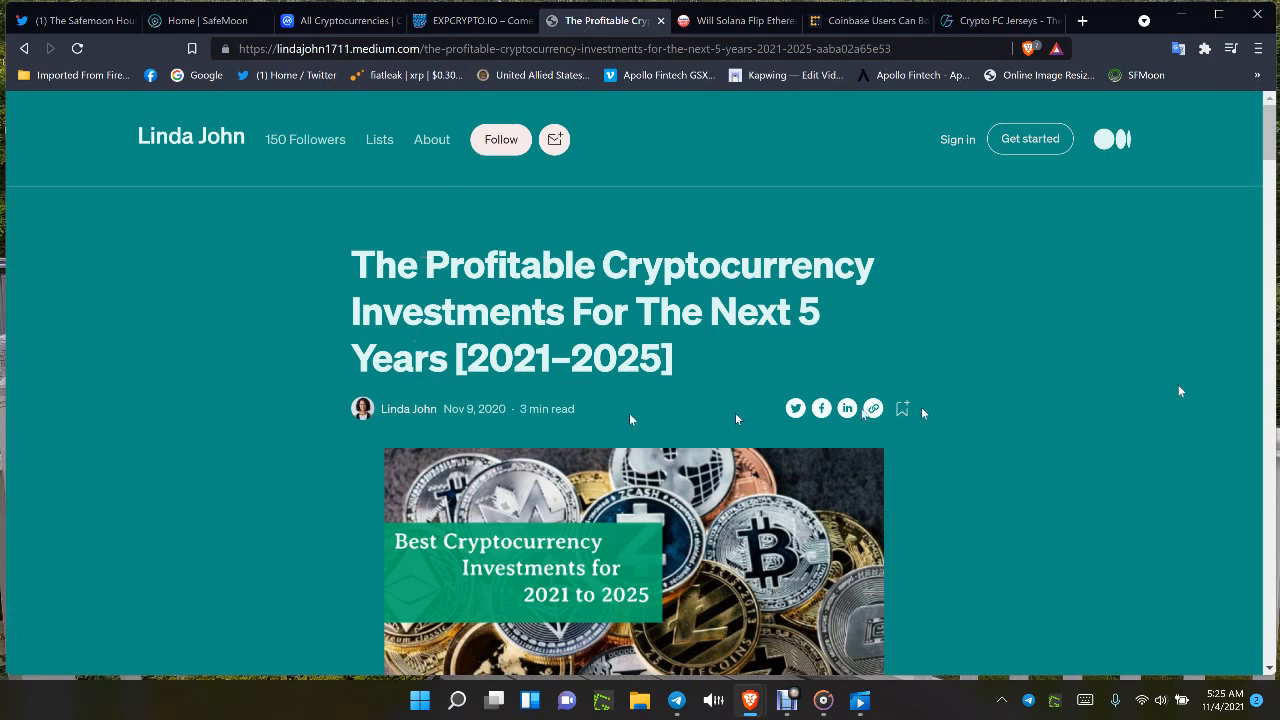
{"action": "mouse_move", "coordinate": [1218, 351]}
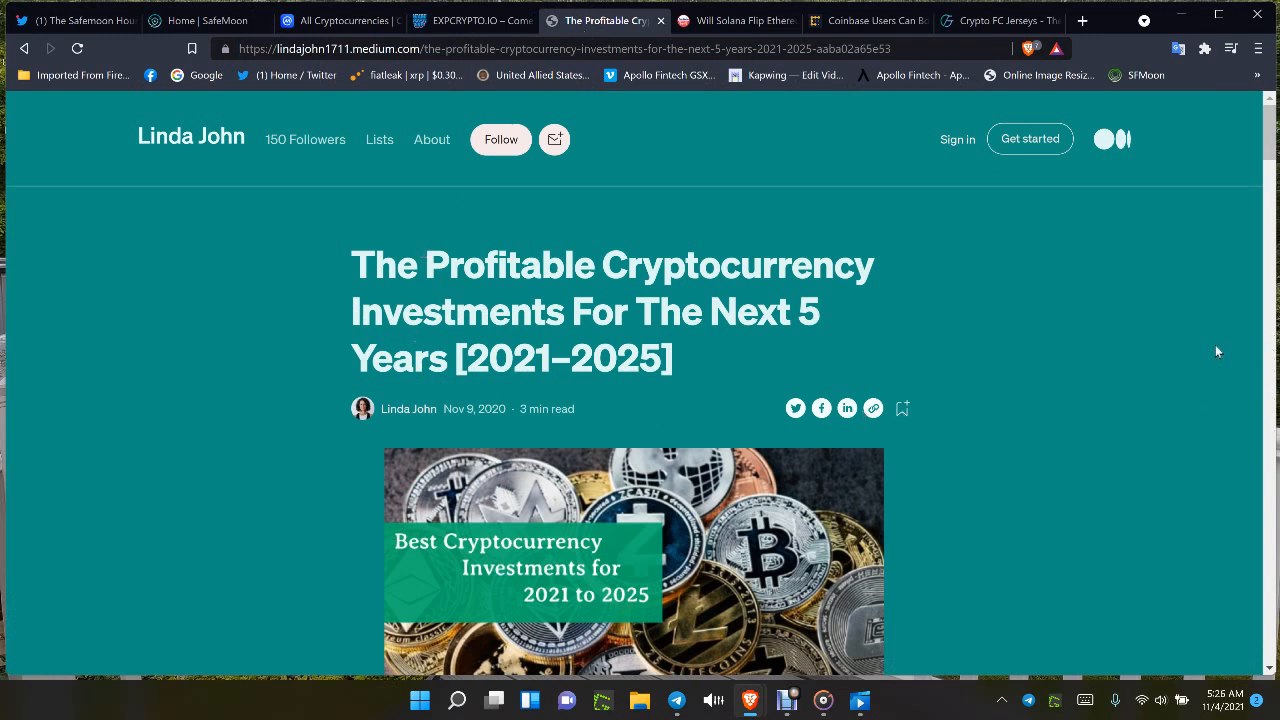
{"action": "mouse_move", "coordinate": [1190, 418]}
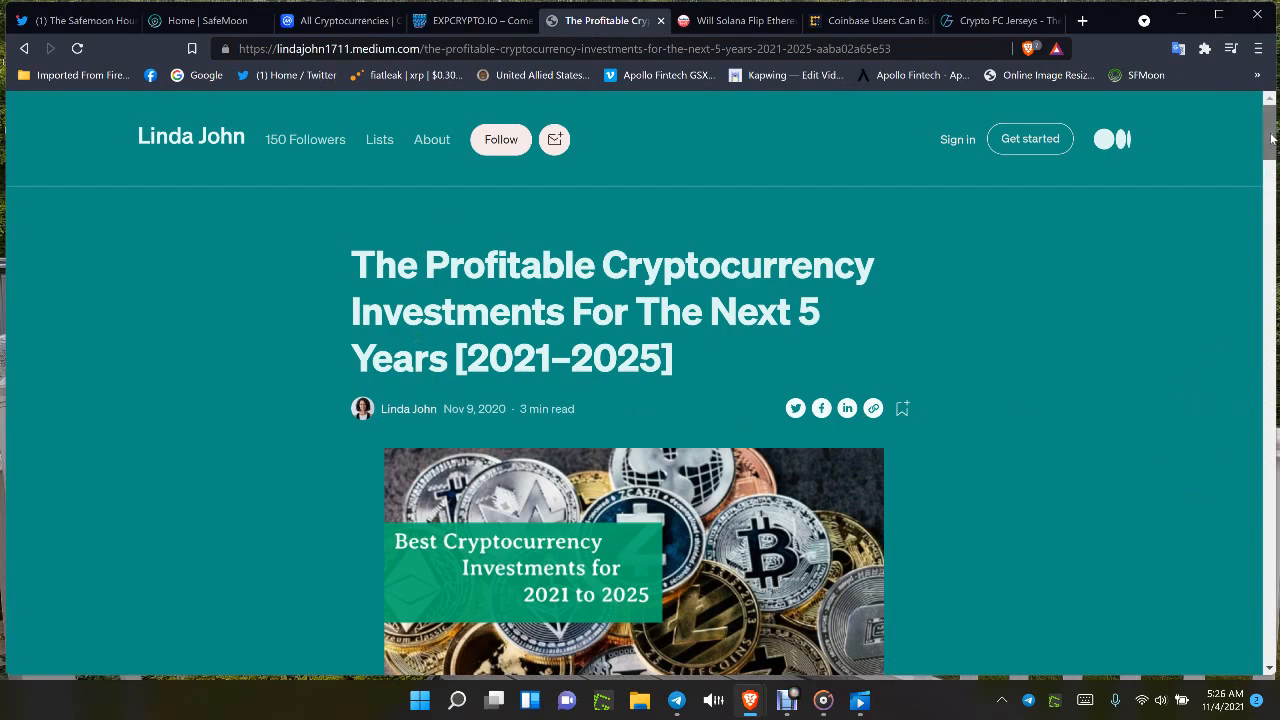
- Skim the Medium investment article, then switch to CoinPedia's Solana flipping Ethereum article
{"action": "scroll", "scroll_direction": "down", "scroll_amount": 3}
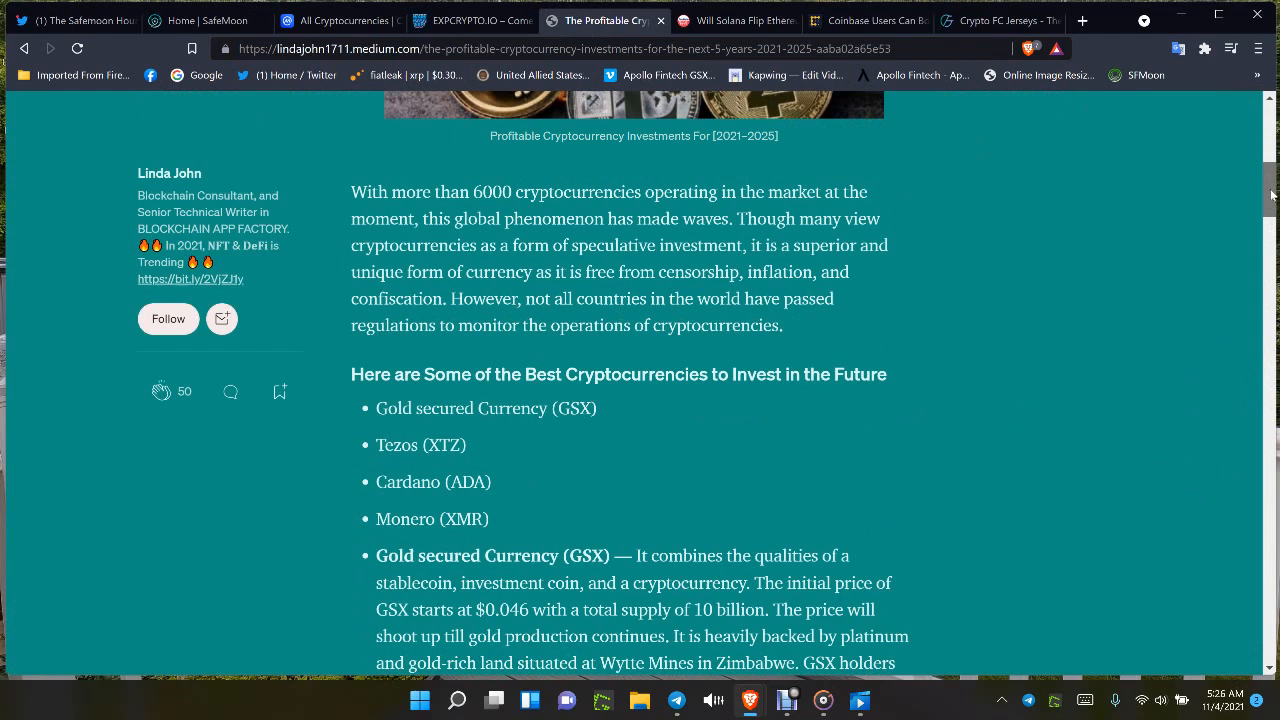
{"action": "scroll", "scroll_direction": "up", "scroll_amount": 3}
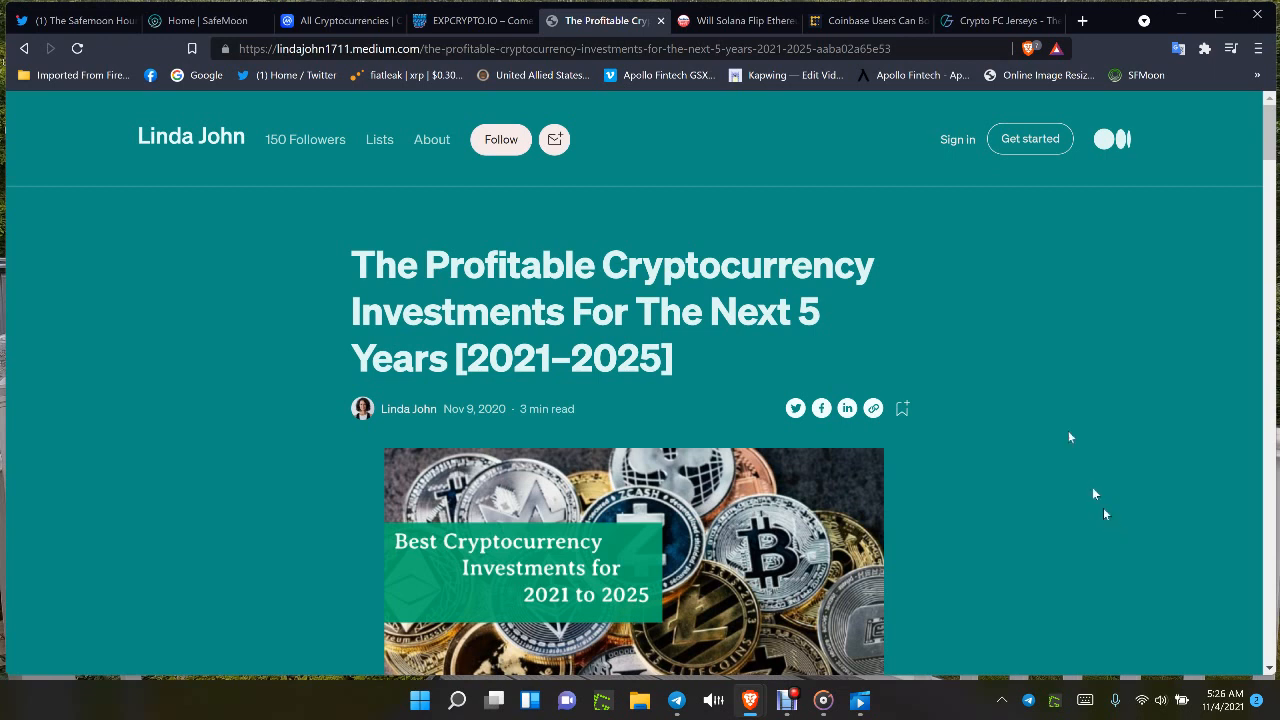
{"action": "mouse_move", "coordinate": [735, 20]}
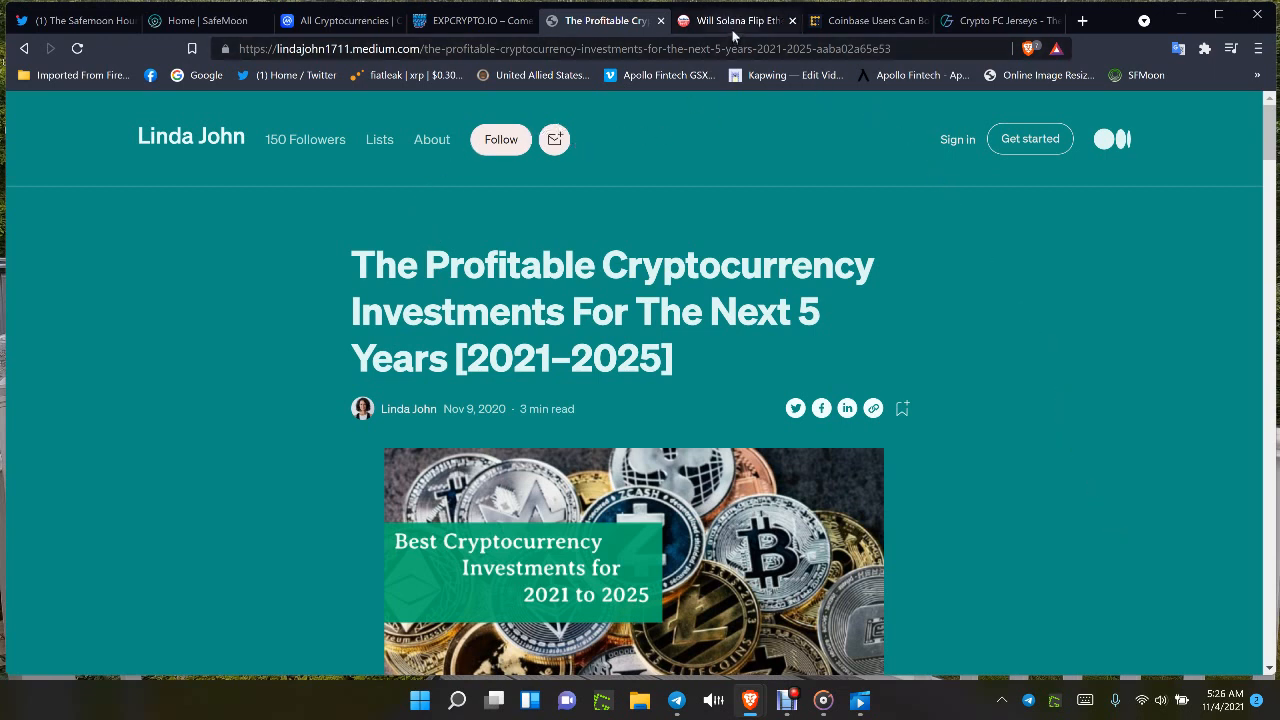
{"action": "mouse_move", "coordinate": [735, 20]}
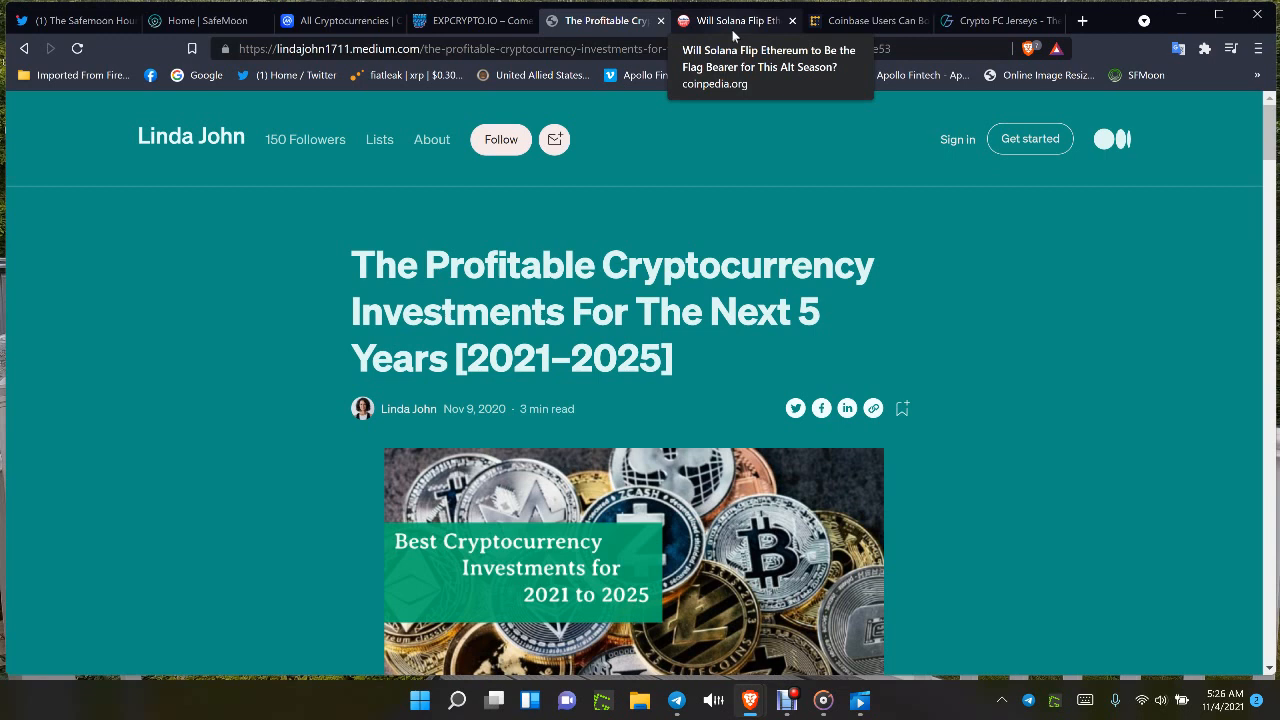
{"action": "left_click", "coordinate": [735, 20]}
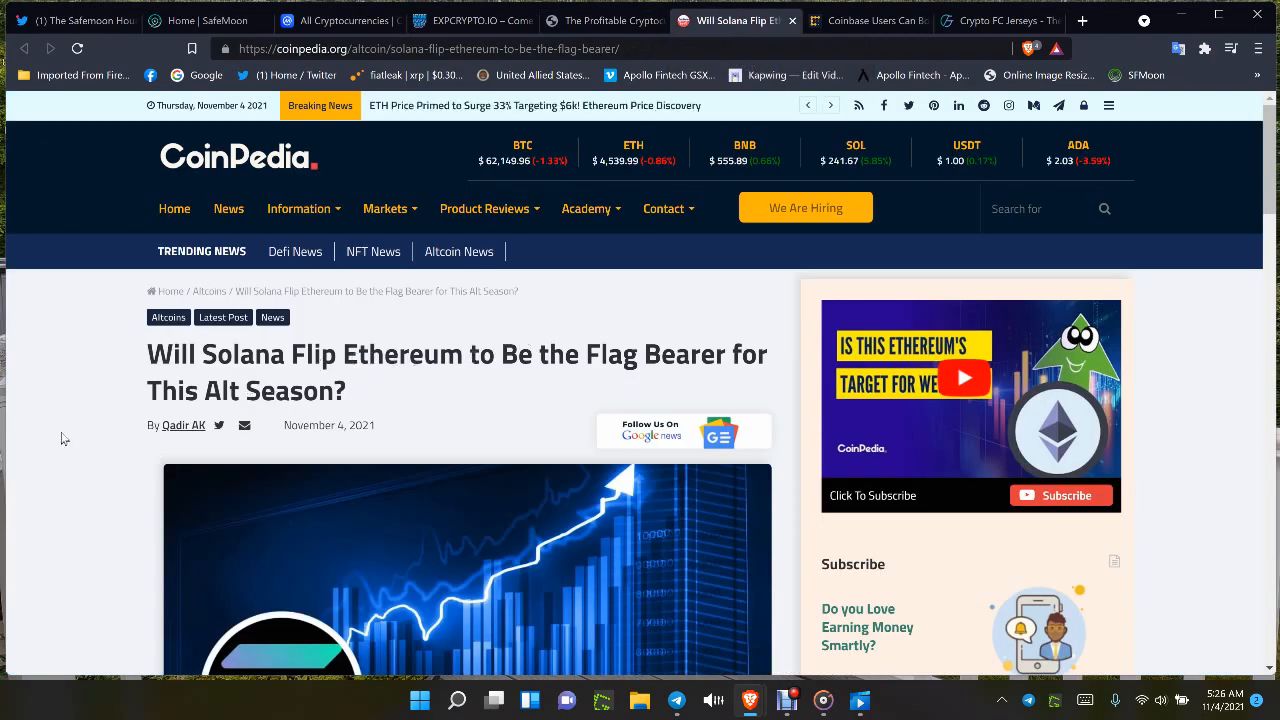
- View CoinPedia's Solana article, then switch to CoinDesk's Coinbase $1M Bitcoin borrowing story
{"action": "left_click", "coordinate": [489, 208]}
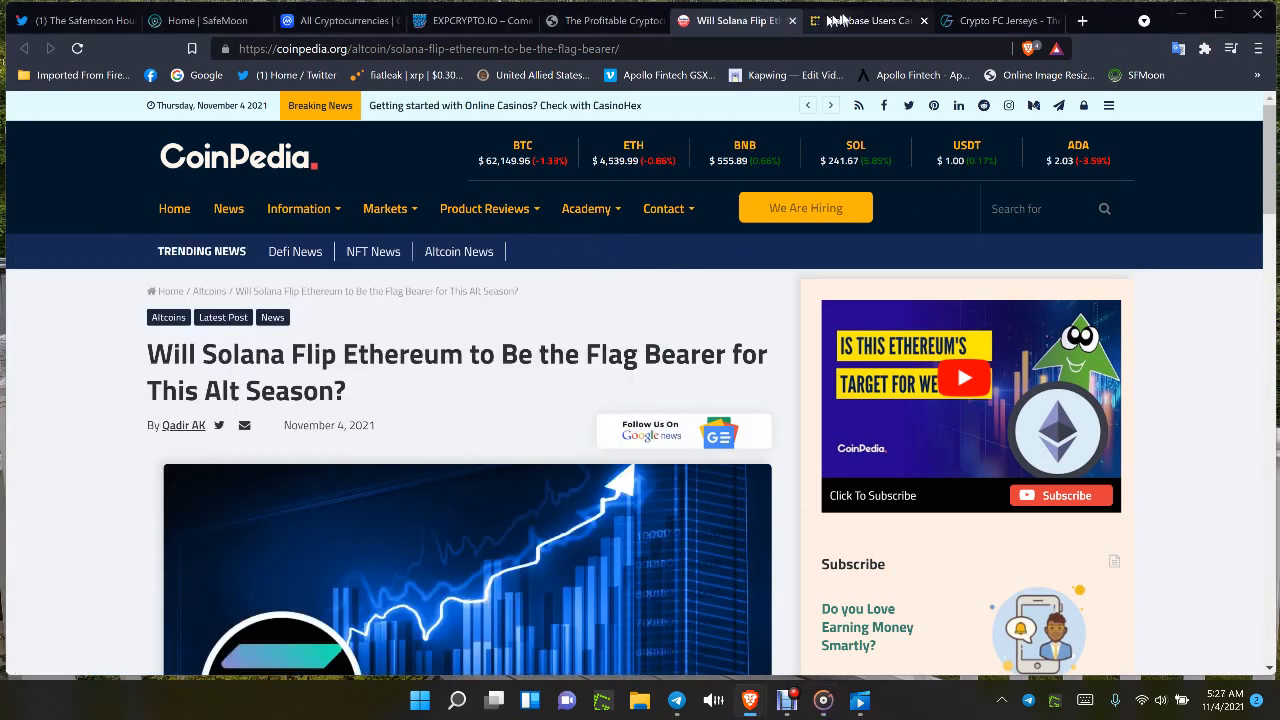
{"action": "left_click", "coordinate": [865, 20]}
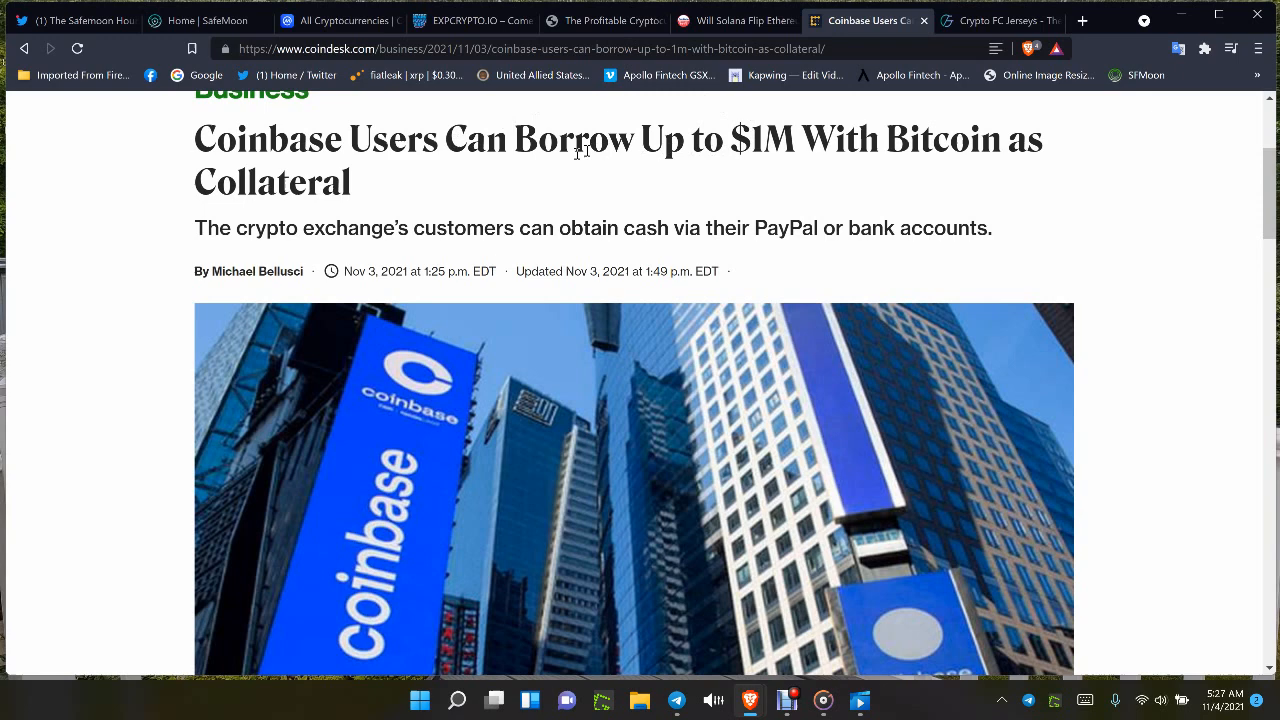
{"action": "mouse_move", "coordinate": [538, 174]}
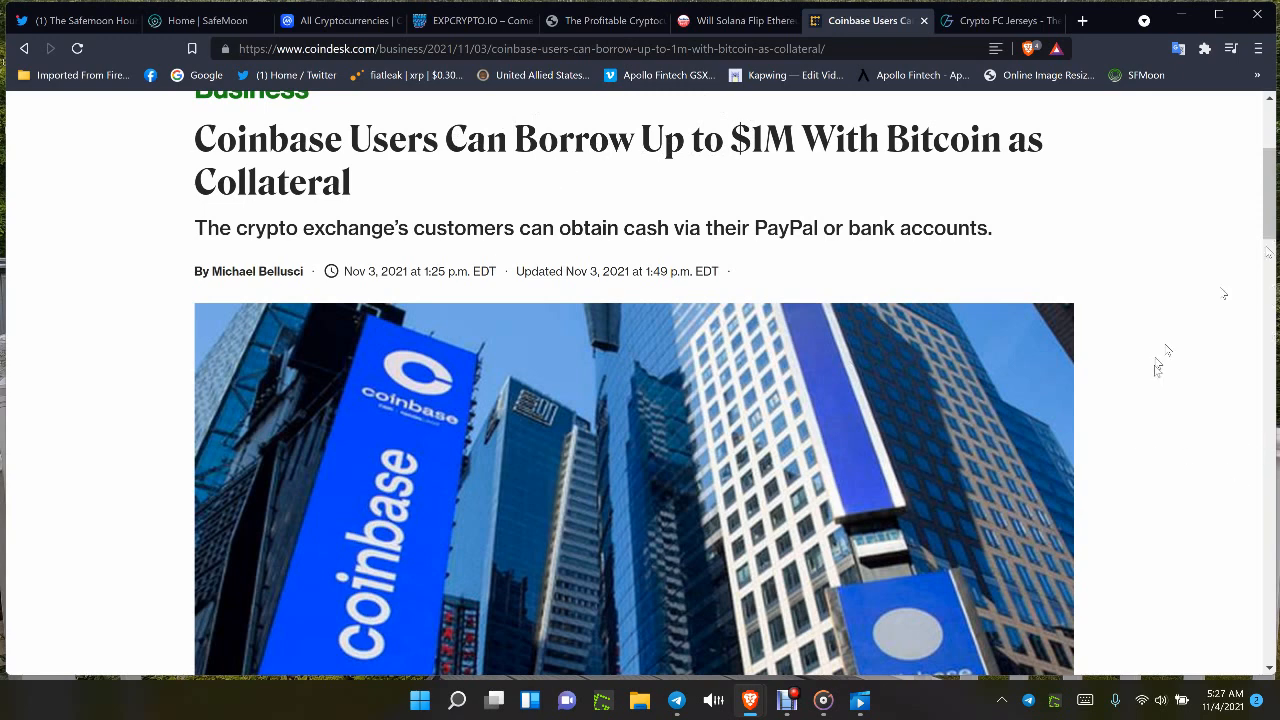
- Read down through the Coinbase article's loan details and return to its headline
{"action": "scroll", "scroll_direction": "down", "scroll_amount": 3}
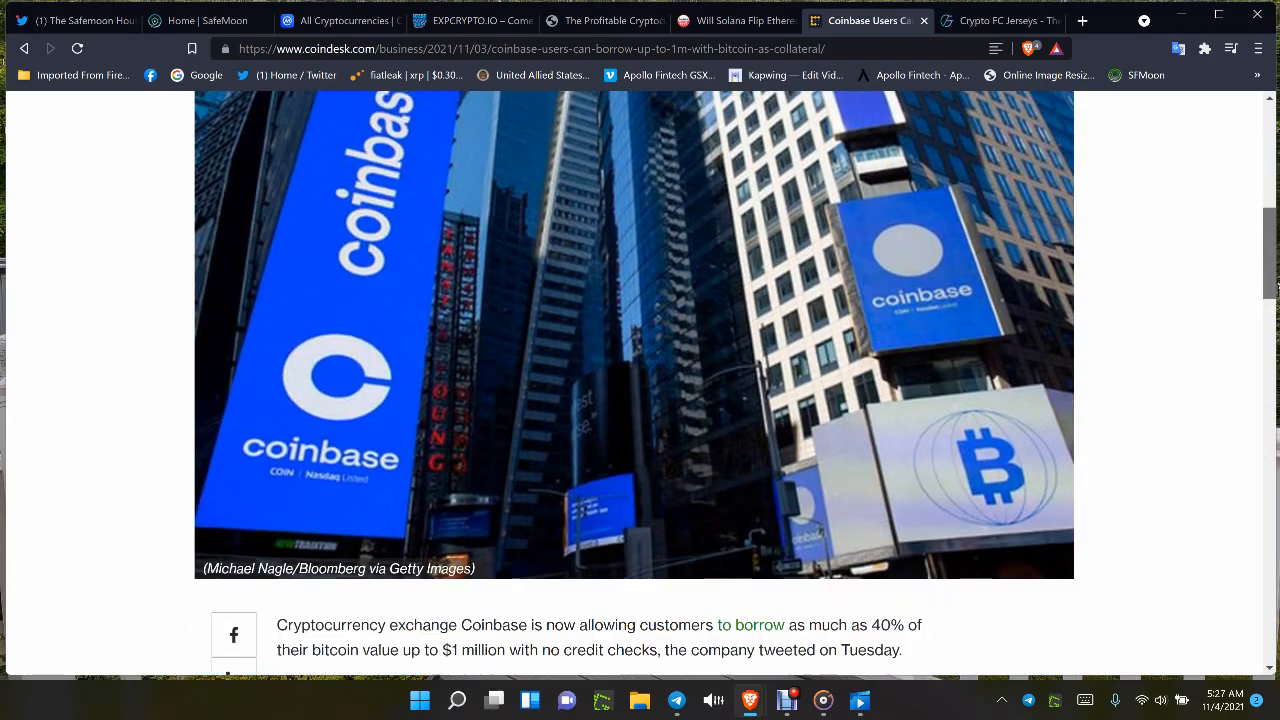
{"action": "scroll", "scroll_direction": "down", "scroll_amount": 3}
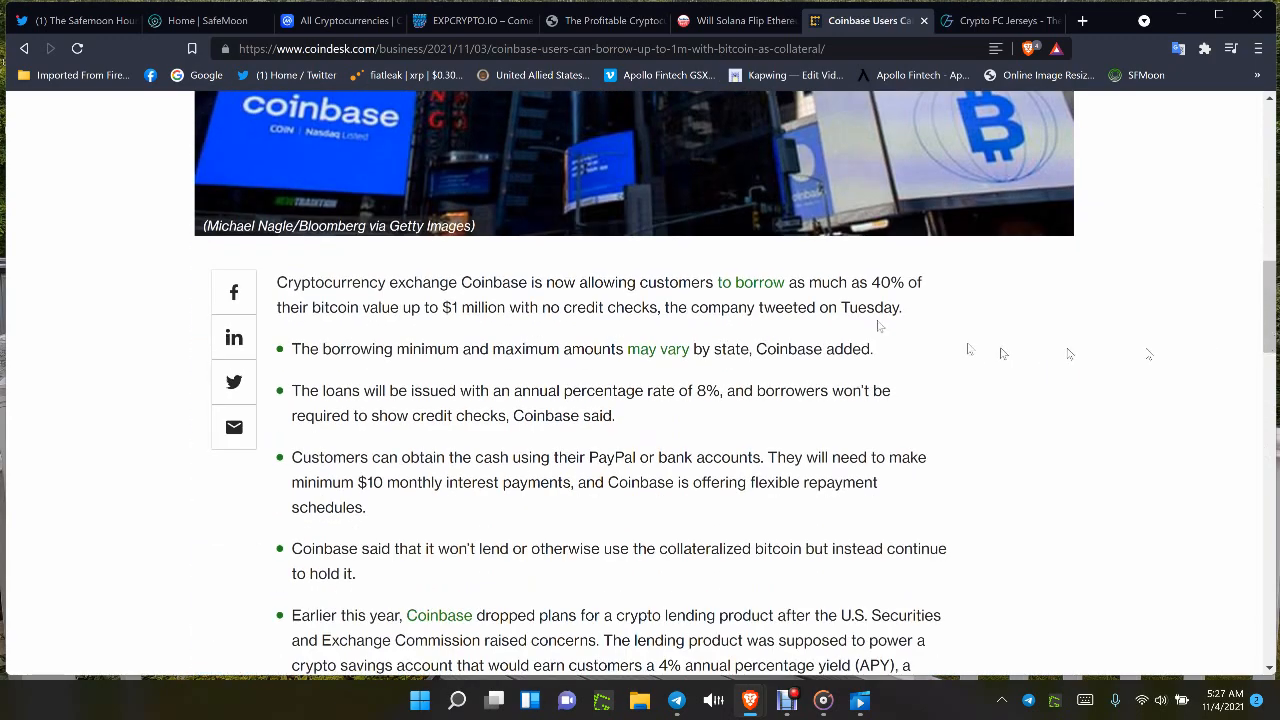
{"action": "mouse_move", "coordinate": [487, 280]}
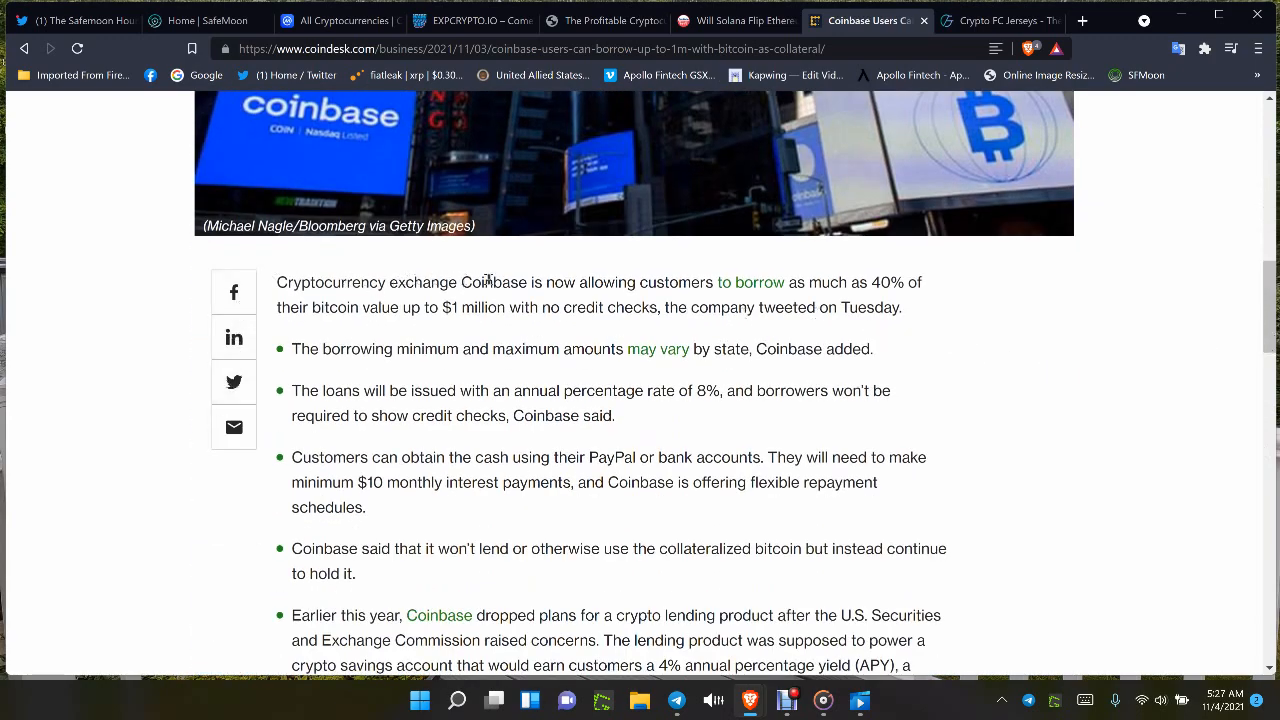
{"action": "mouse_move", "coordinate": [730, 302]}
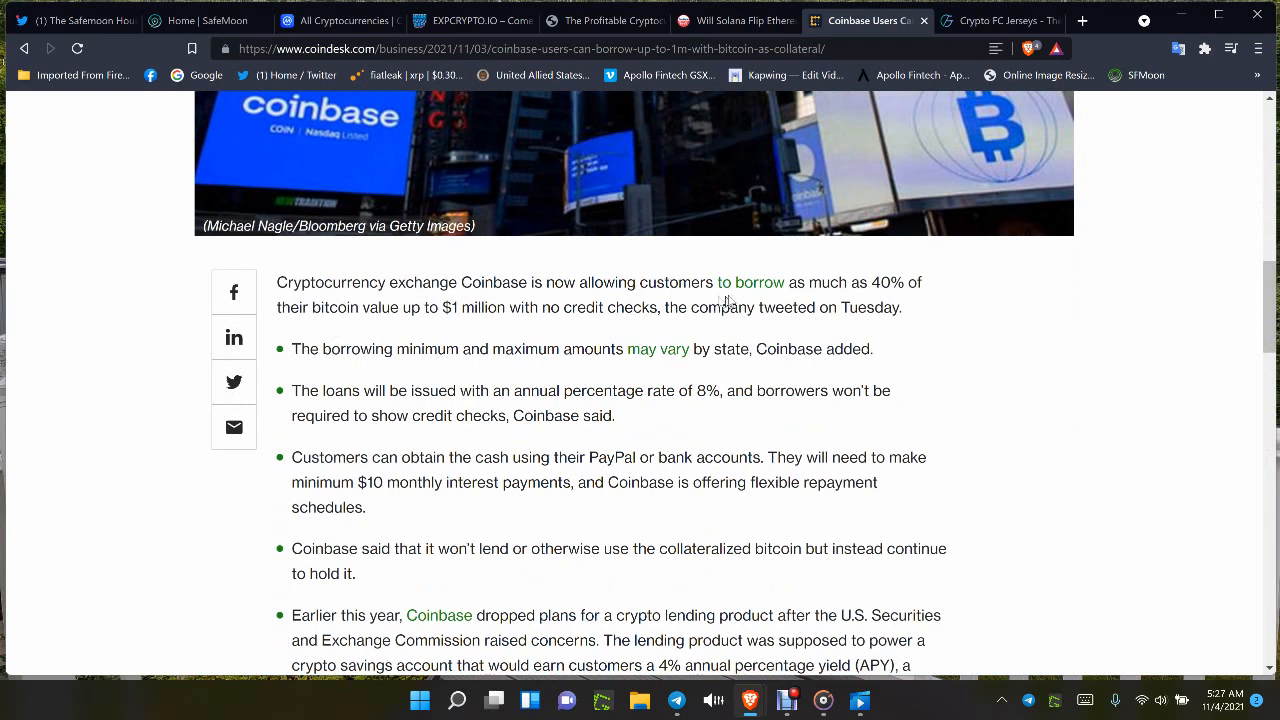
{"action": "mouse_move", "coordinate": [925, 303]}
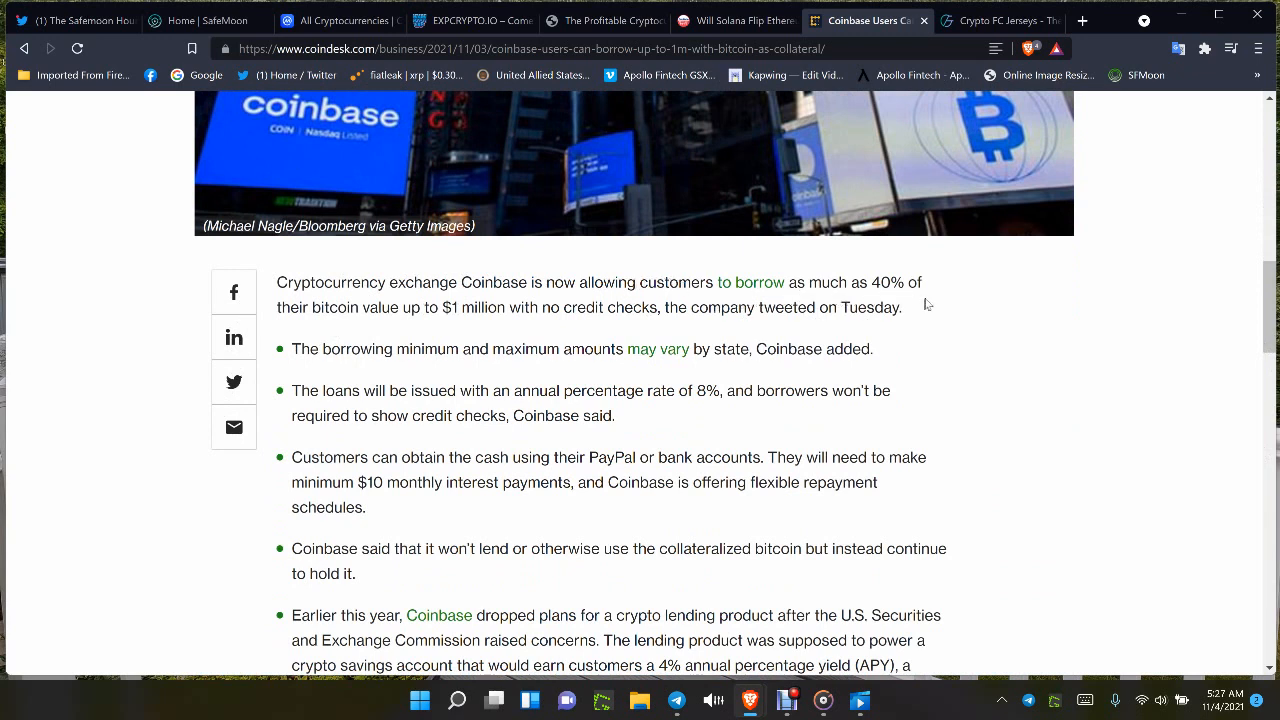
{"action": "mouse_move", "coordinate": [432, 330]}
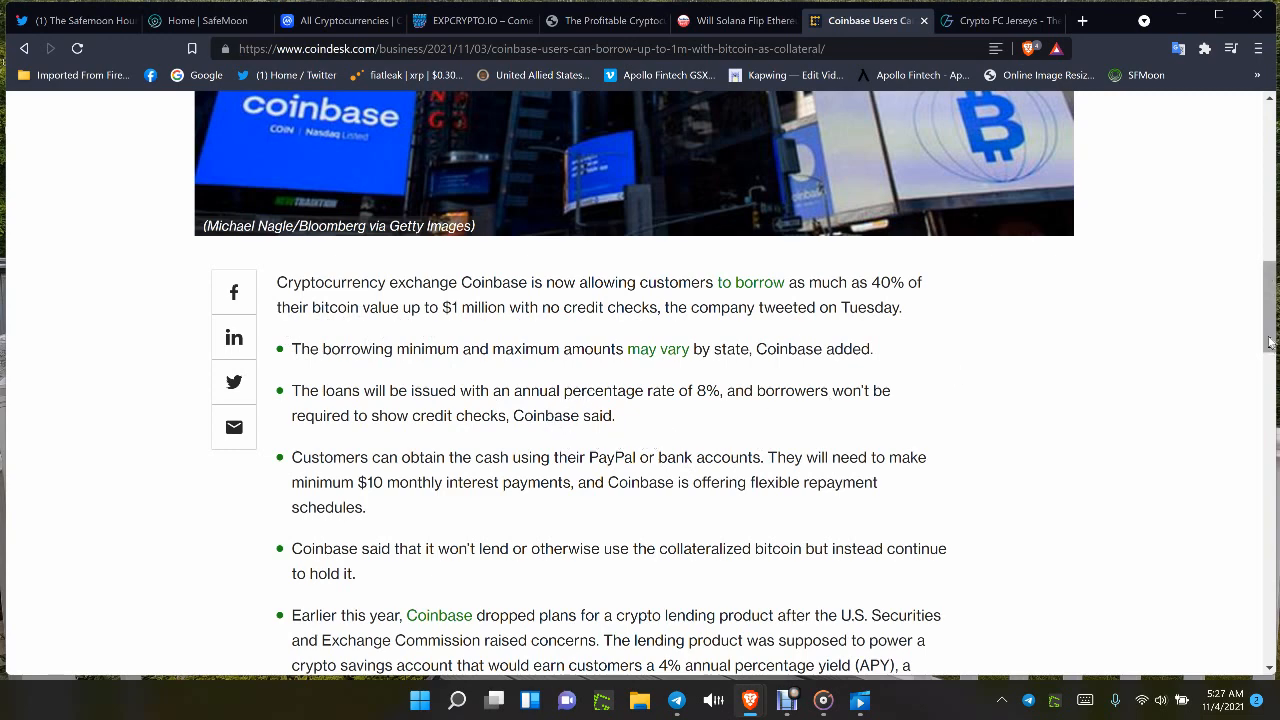
{"action": "scroll", "scroll_direction": "up", "scroll_amount": 3}
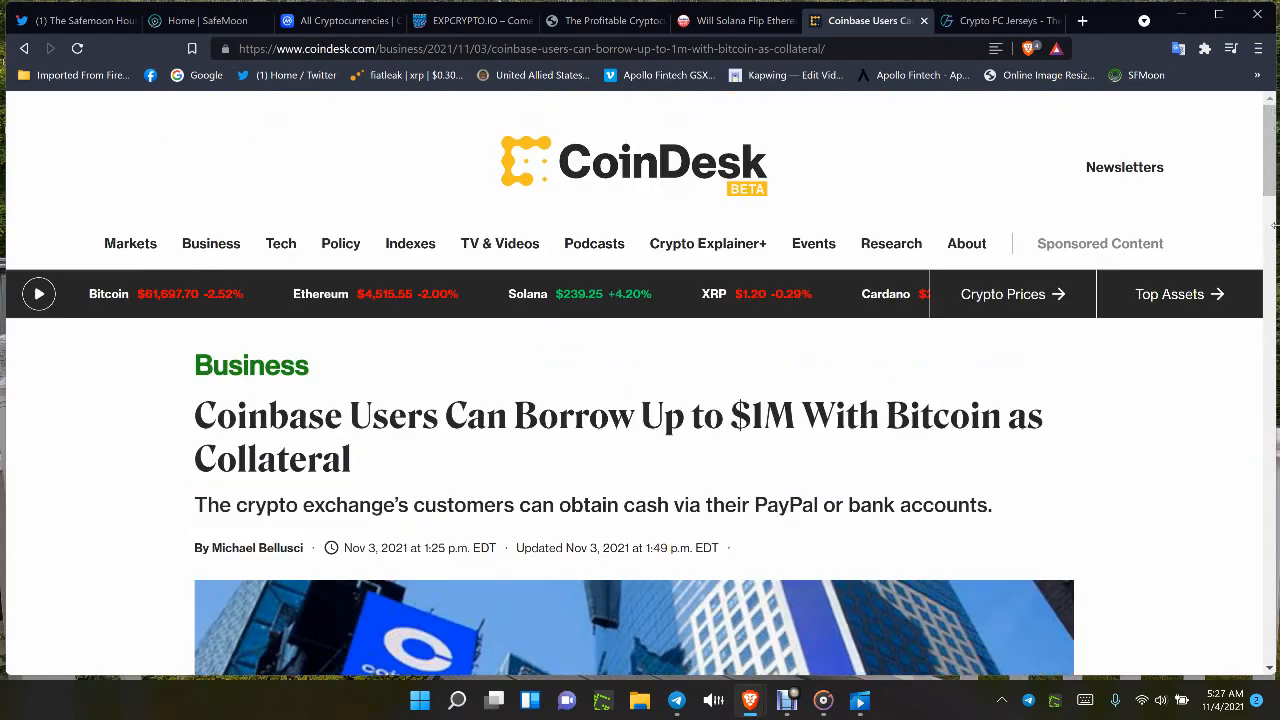
{"action": "mouse_move", "coordinate": [908, 58]}
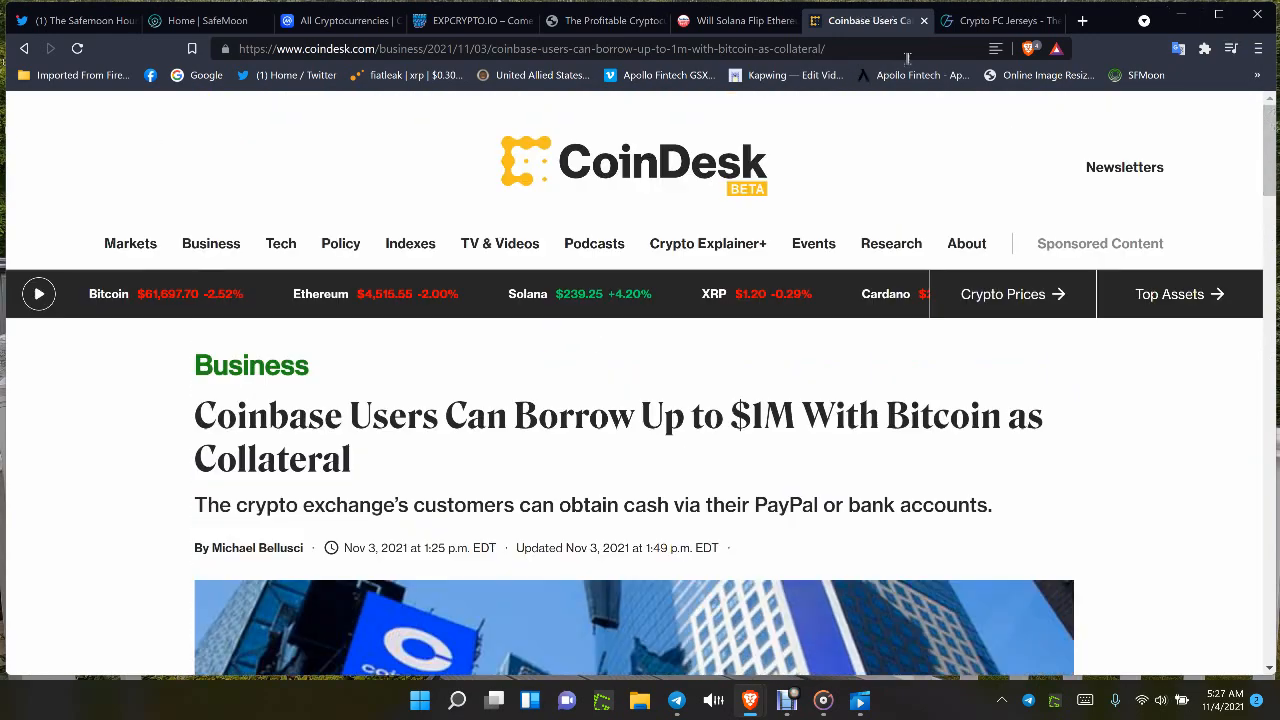
{"action": "mouse_move", "coordinate": [990, 20]}
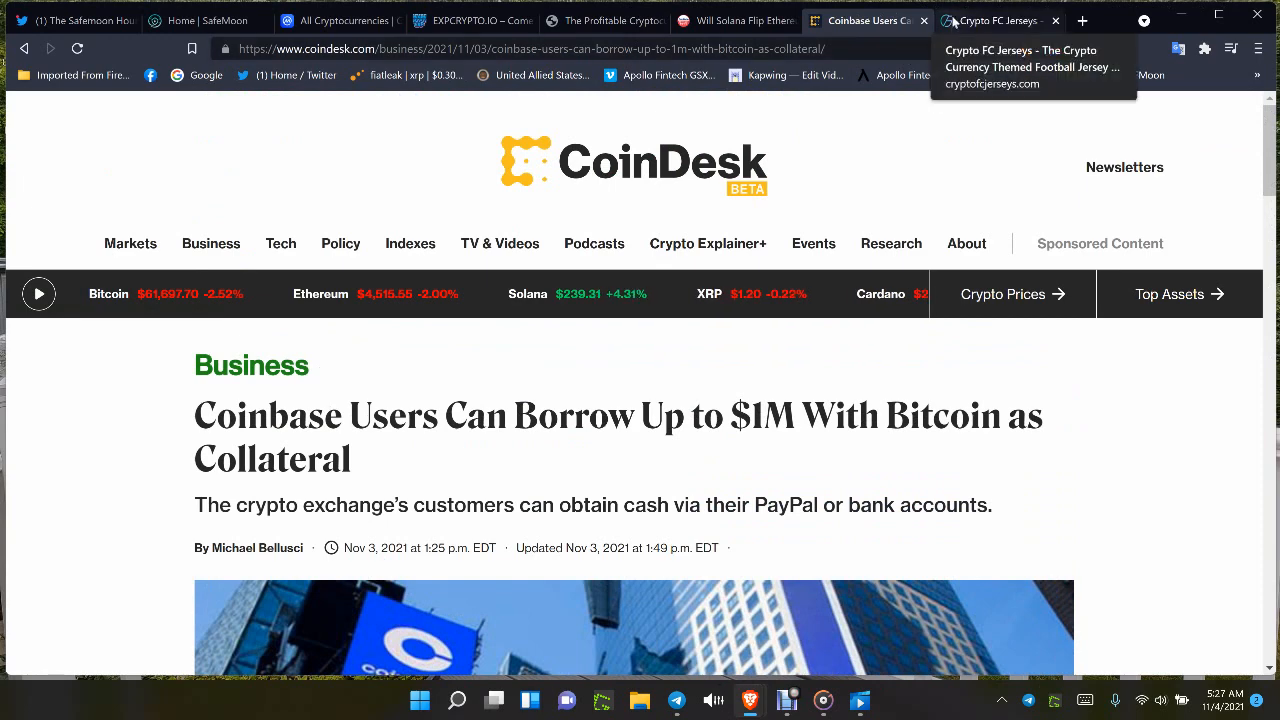
- Browse the Crypto FC Jerseys homepage past its Bitcoin, Dogecoin and pre-order jerseys
{"action": "left_click", "coordinate": [995, 20]}
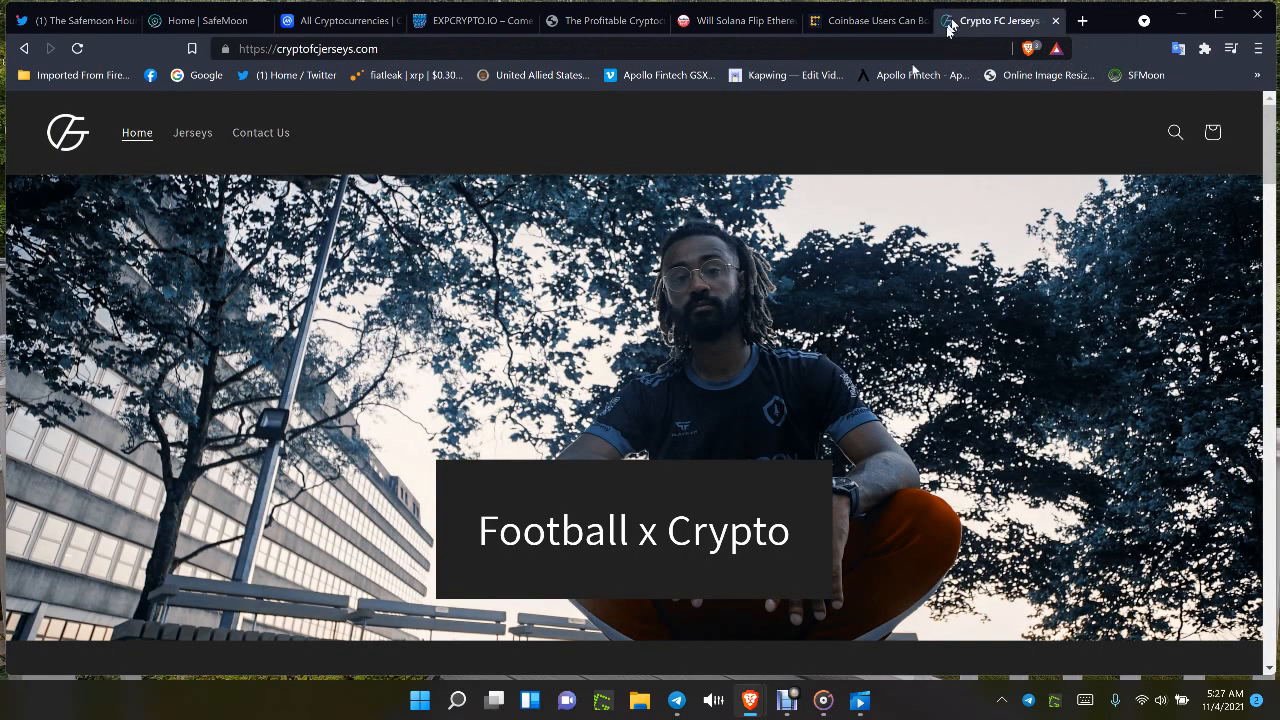
{"action": "mouse_move", "coordinate": [1008, 632]}
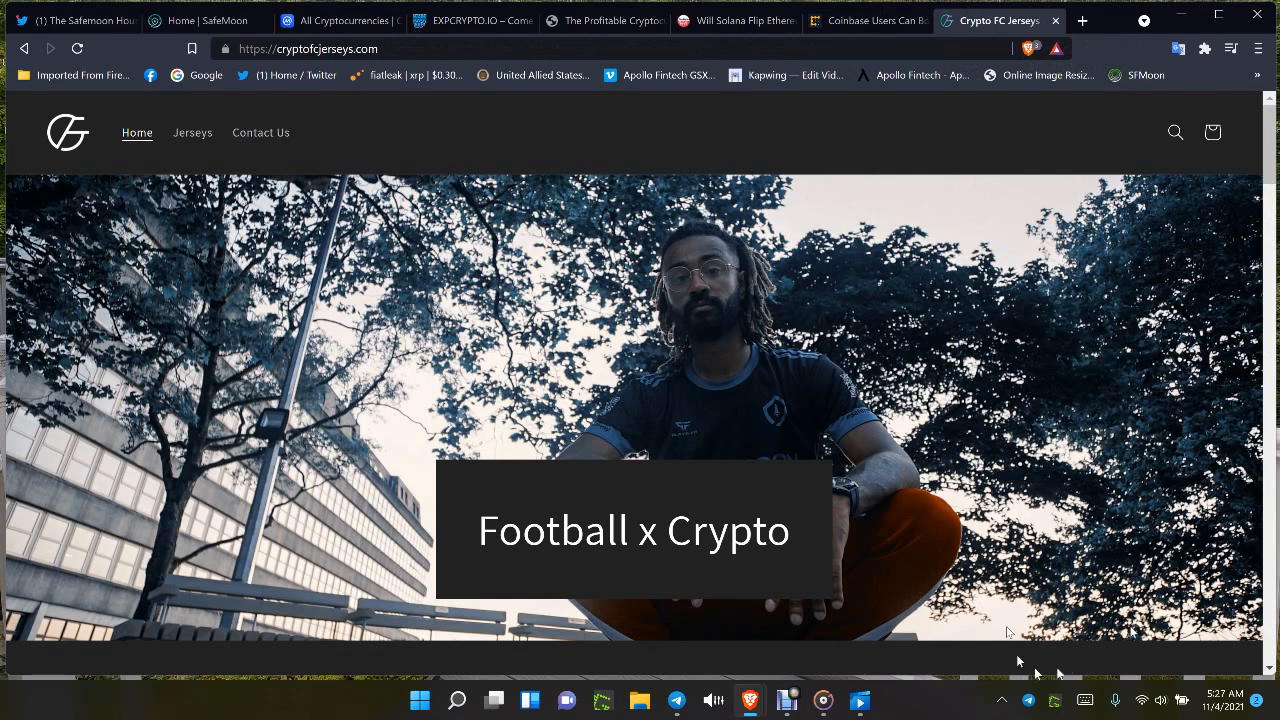
{"action": "scroll", "scroll_direction": "down", "scroll_amount": 3}
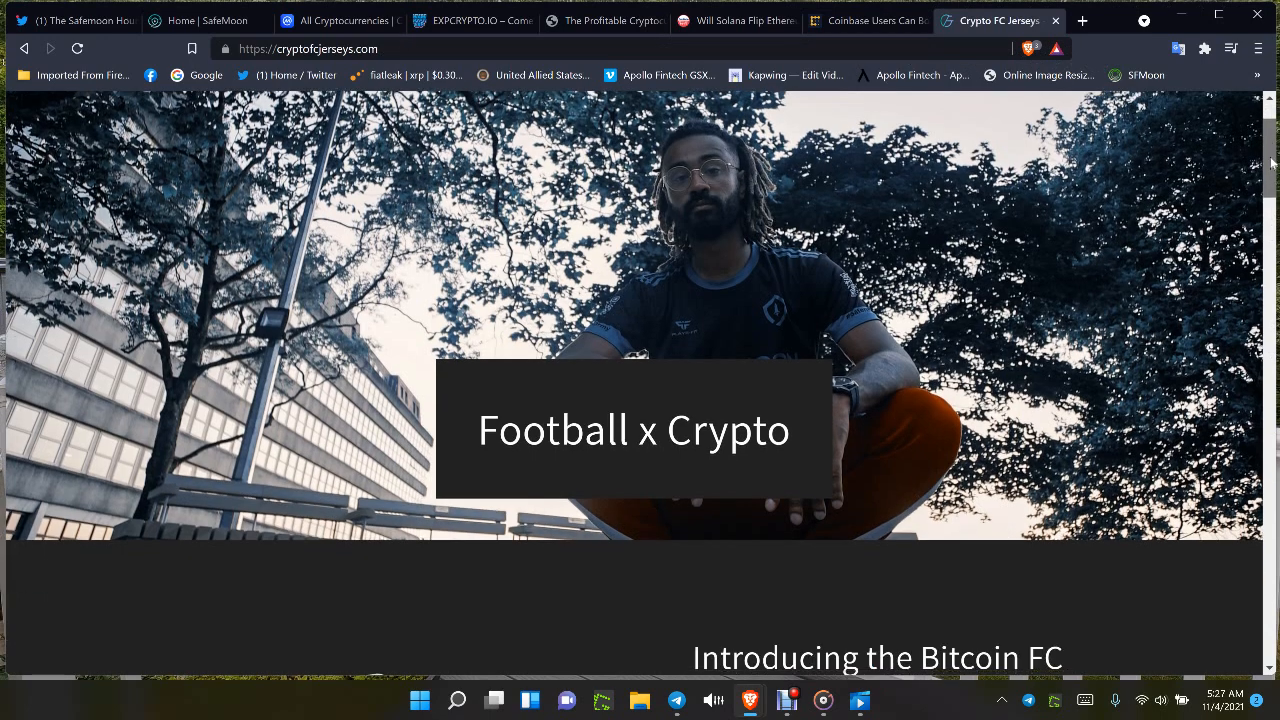
{"action": "scroll", "scroll_direction": "down", "scroll_amount": 3}
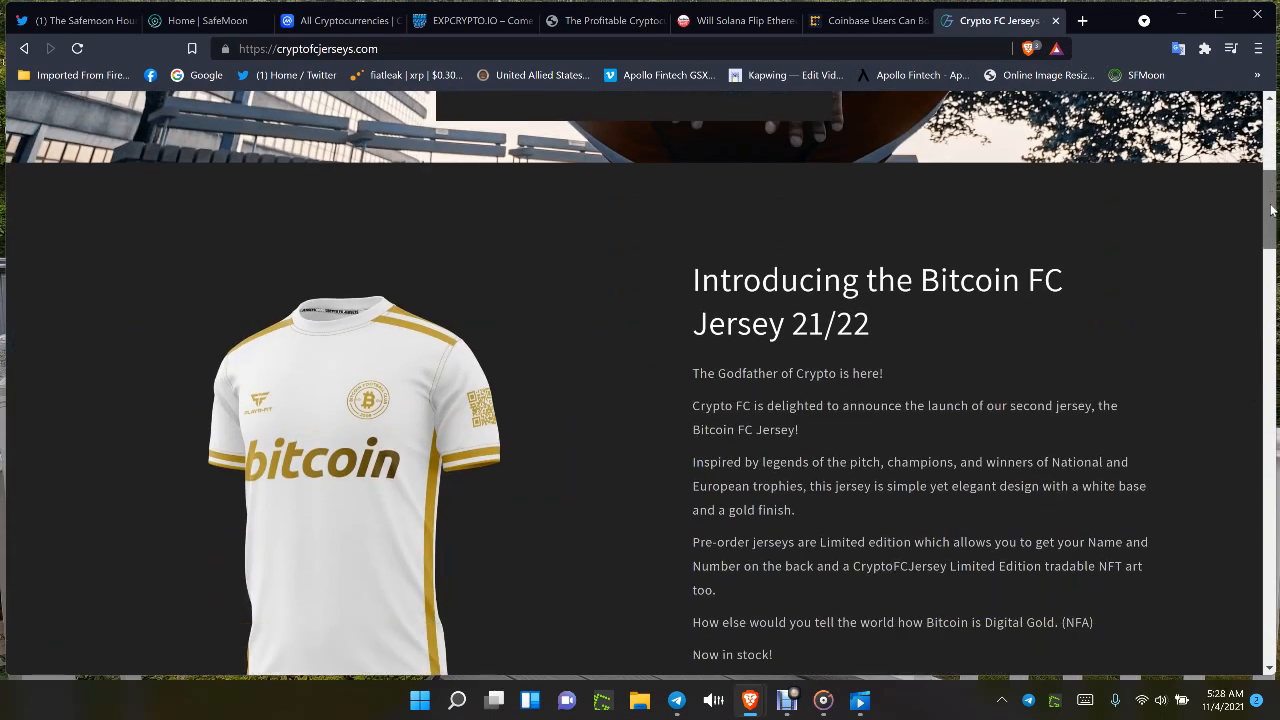
{"action": "scroll", "scroll_direction": "down", "scroll_amount": 3}
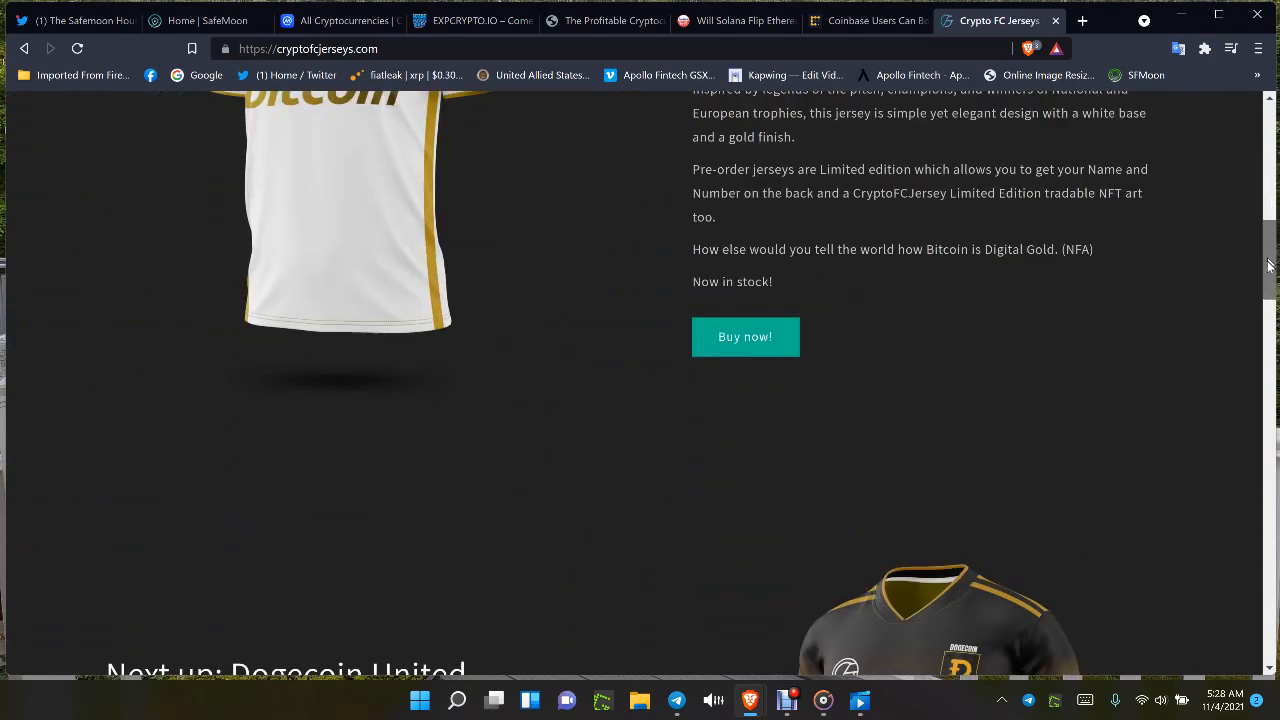
{"action": "scroll", "scroll_direction": "down", "scroll_amount": 3}
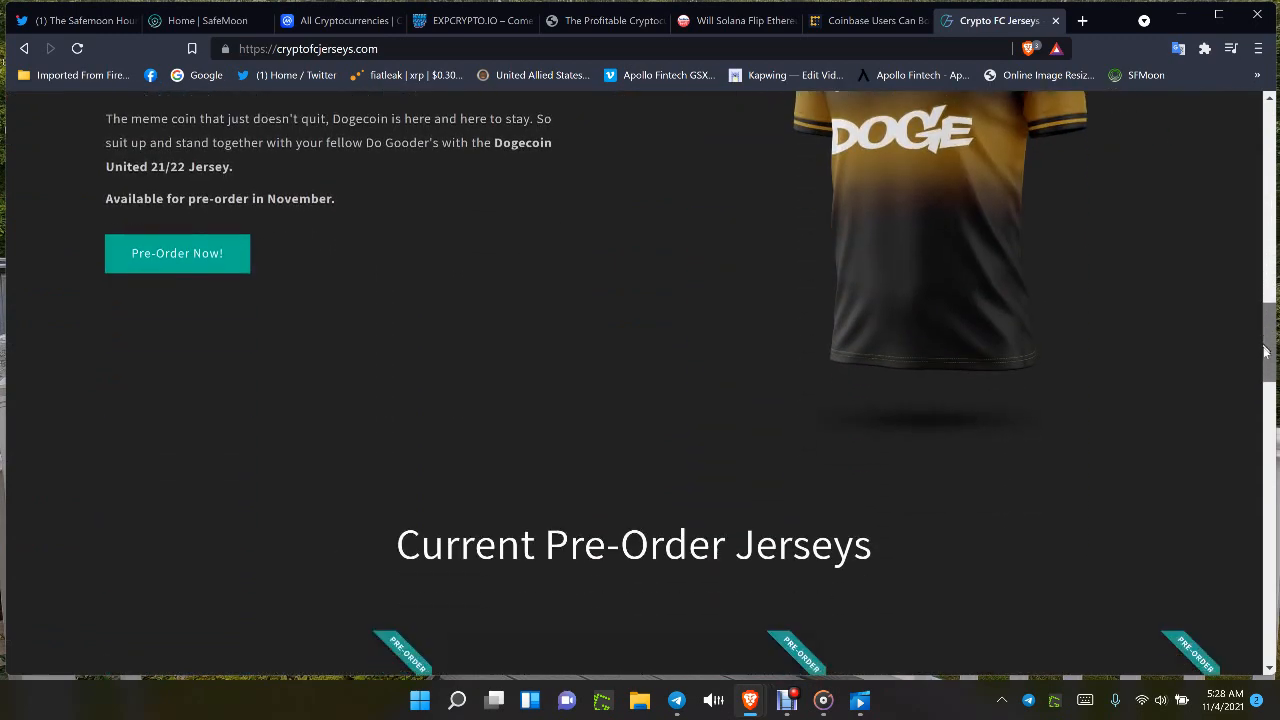
{"action": "scroll", "scroll_direction": "down", "scroll_amount": 3}
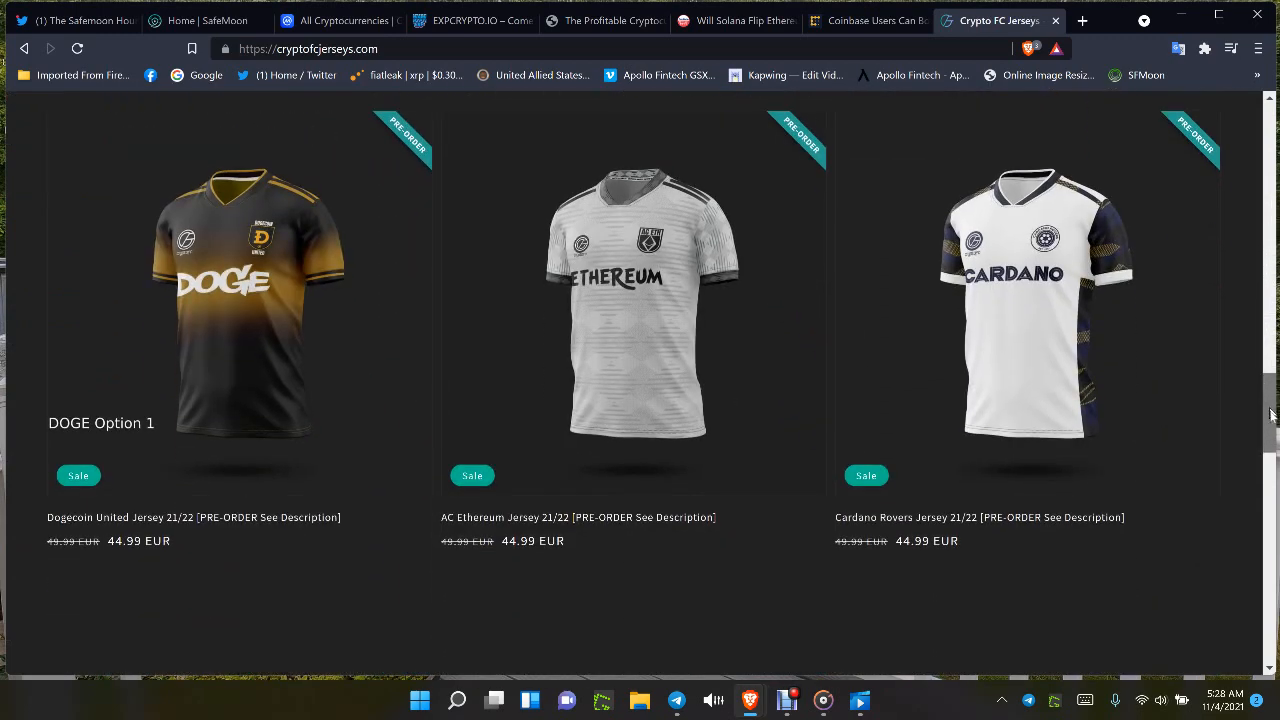
{"action": "scroll", "scroll_direction": "down", "scroll_amount": 3}
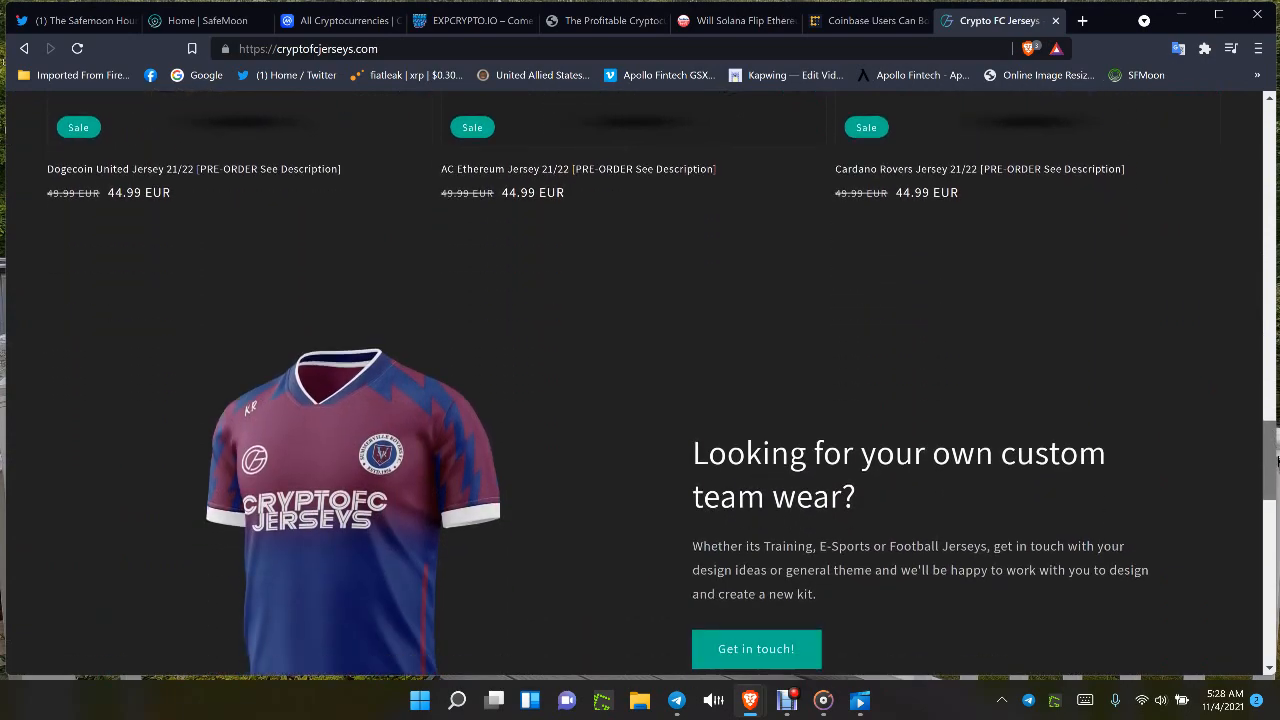
{"action": "scroll", "scroll_direction": "down", "scroll_amount": 3}
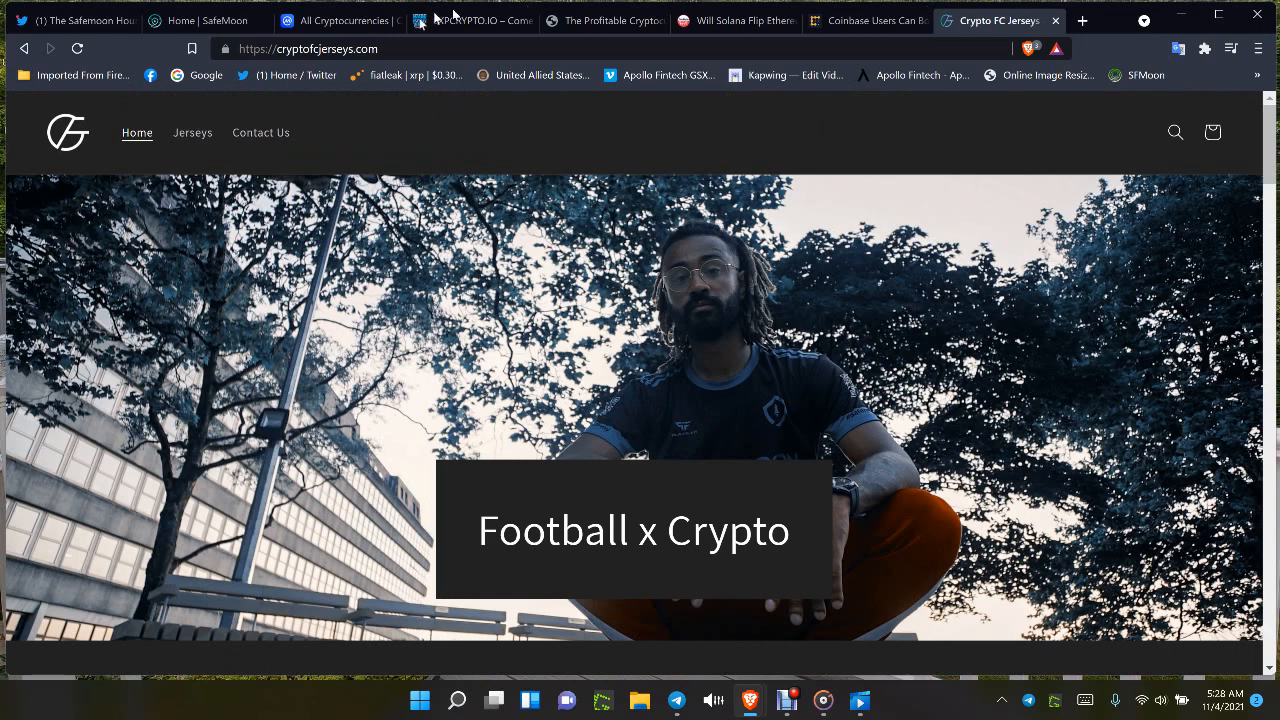
- List the four Crypto FC jerseys on the Products page, sorted Alphabetically, A-Z
{"action": "left_click", "coordinate": [192, 132]}
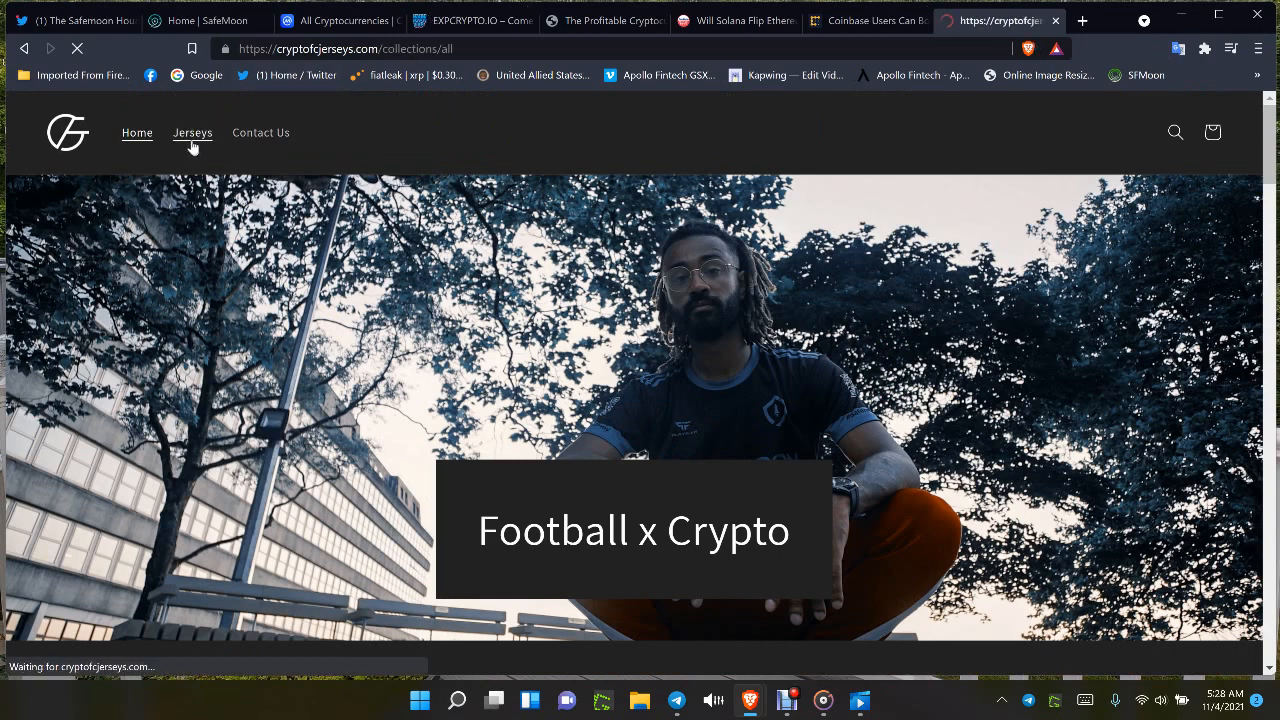
{"action": "left_click", "coordinate": [192, 132]}
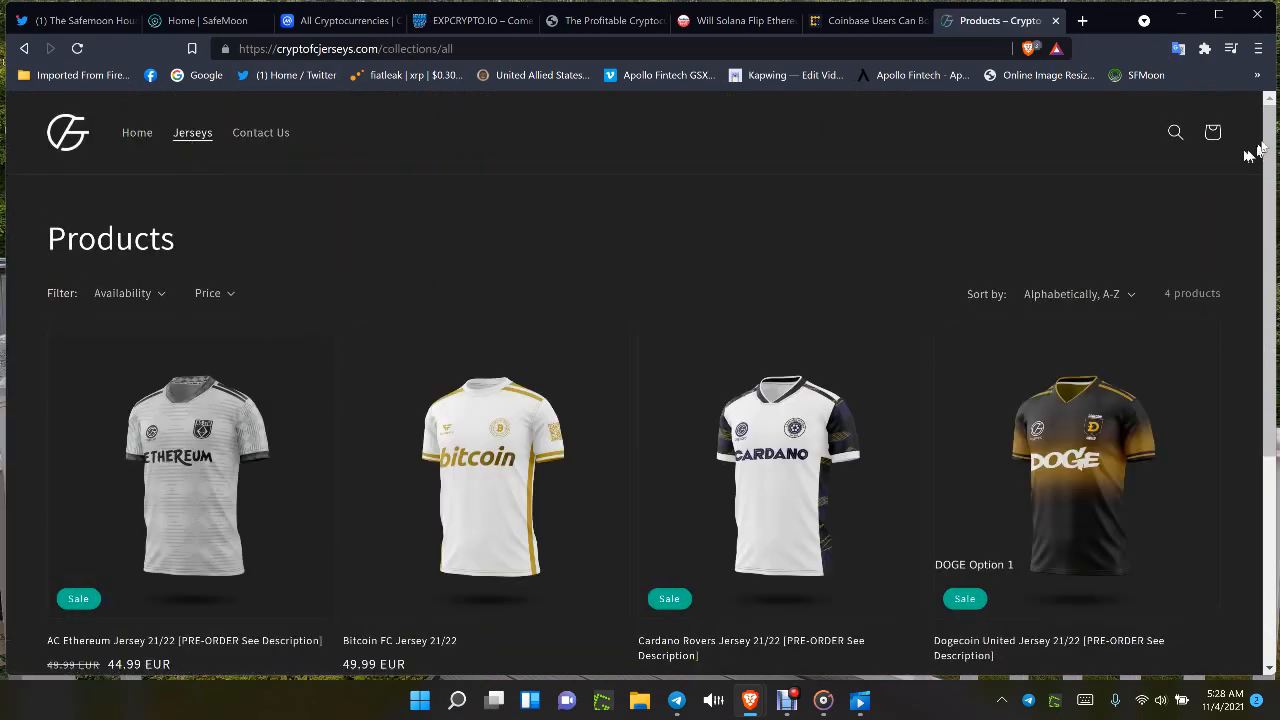
{"action": "scroll", "scroll_direction": "down", "scroll_amount": 3}
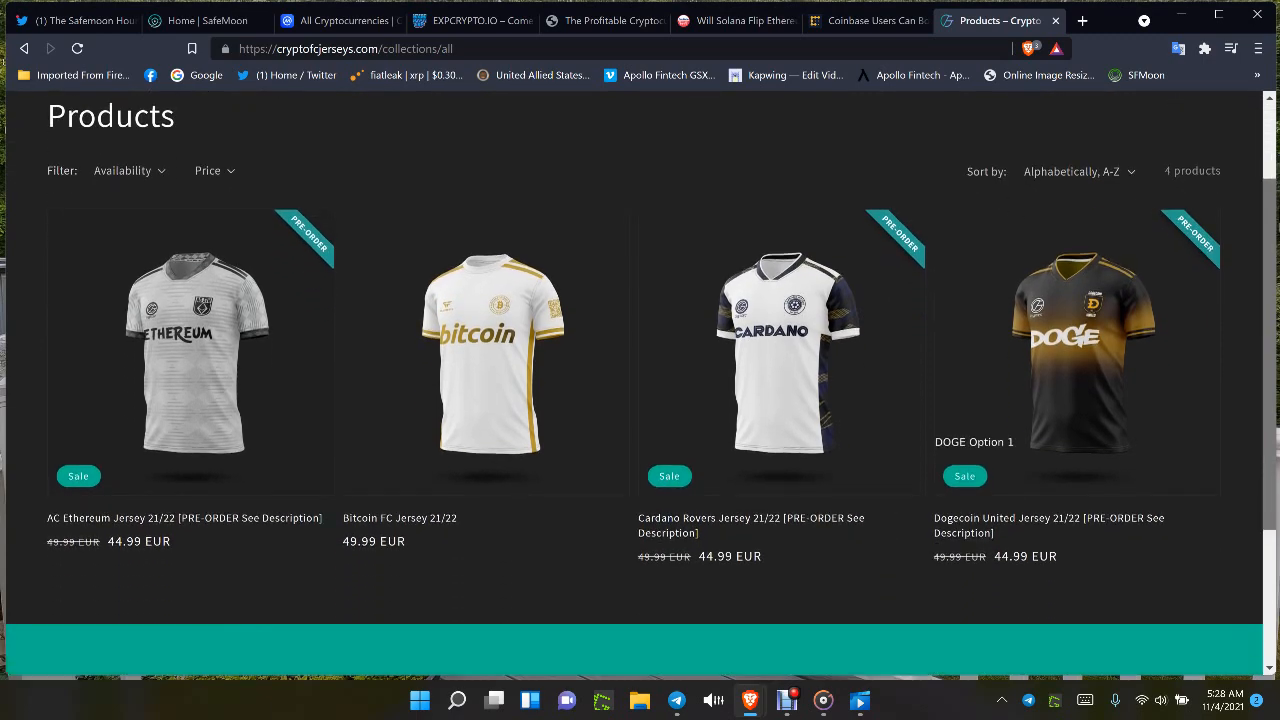
{"action": "scroll", "scroll_direction": "down", "scroll_amount": 3}
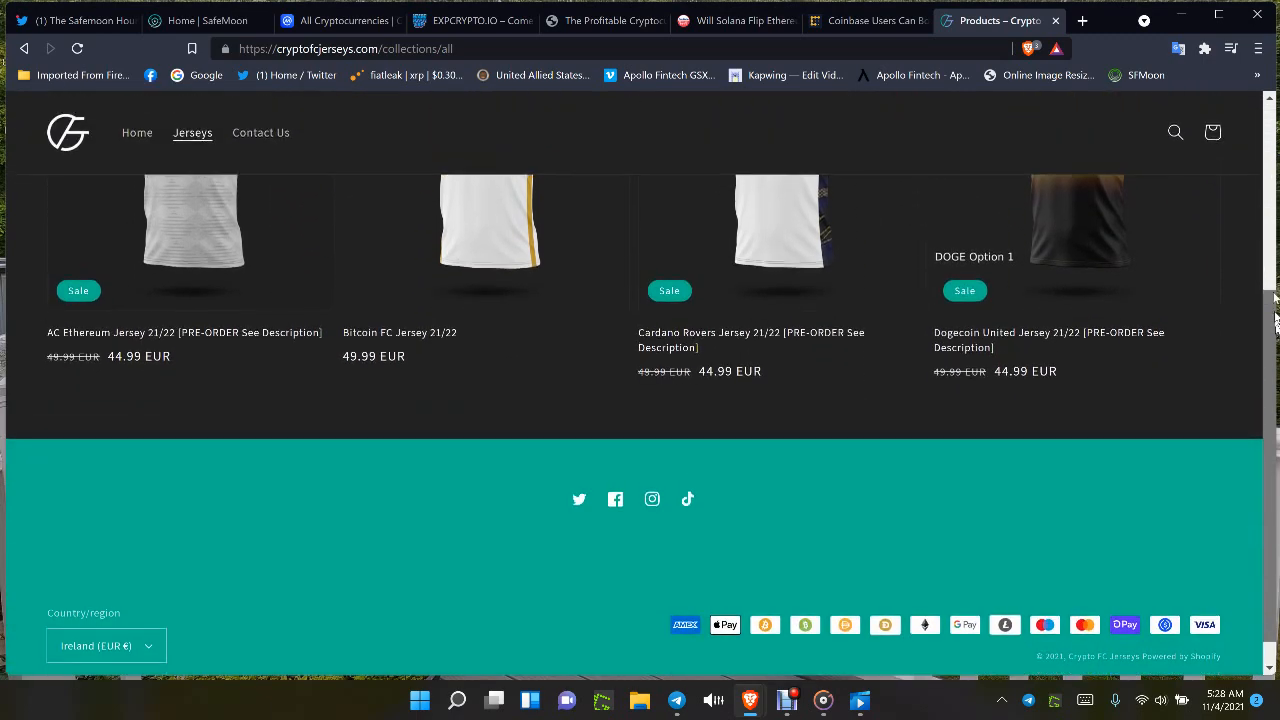
{"action": "scroll", "scroll_direction": "up", "scroll_amount": 3}
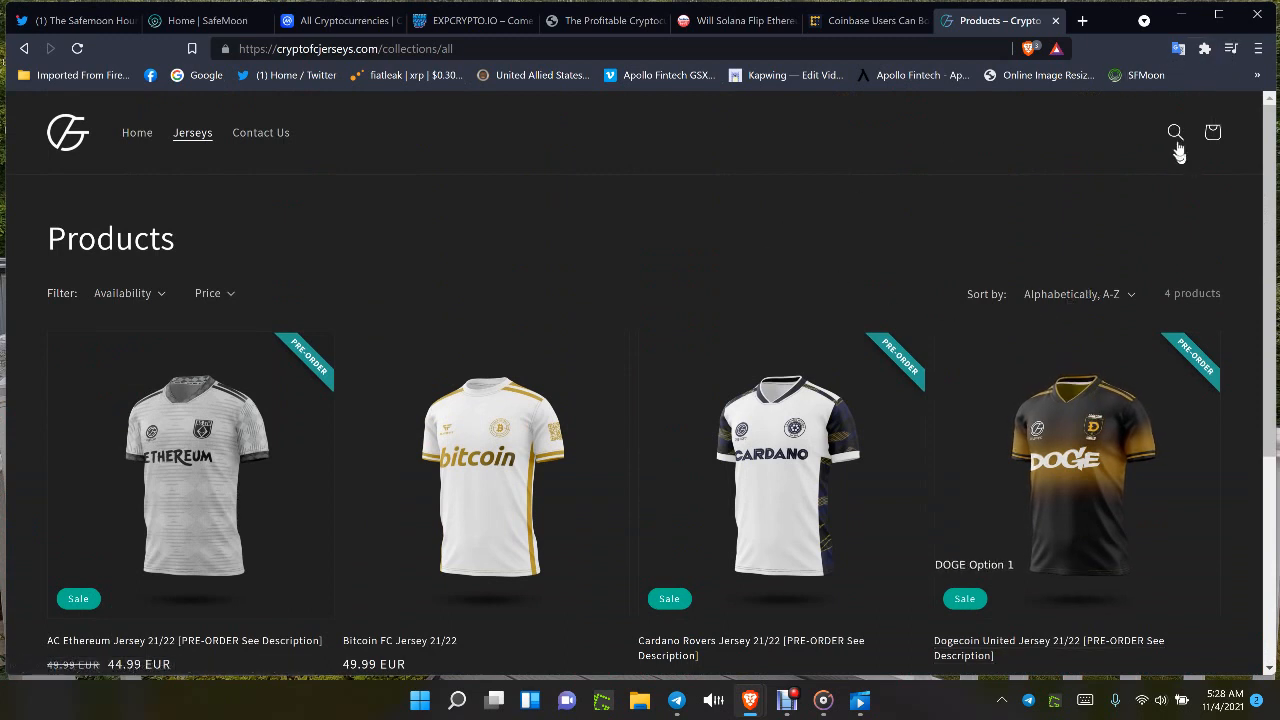
{"action": "left_click", "coordinate": [1078, 293]}
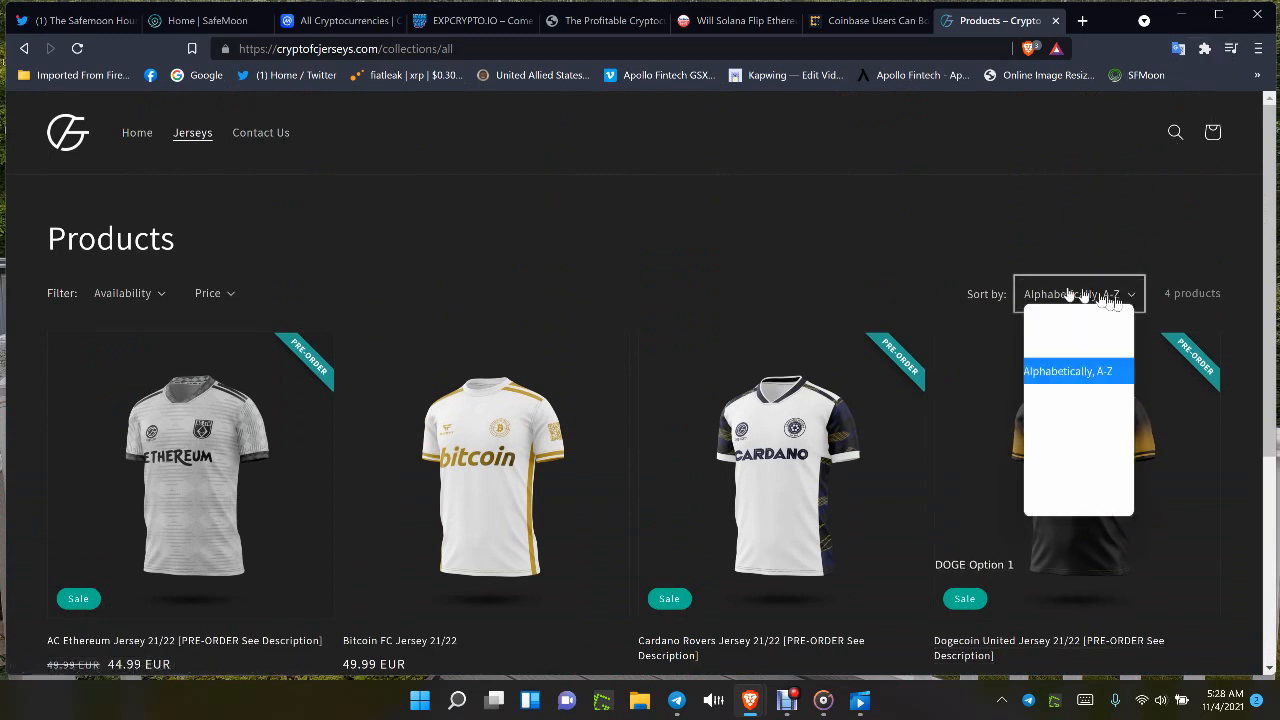
{"action": "left_click", "coordinate": [1068, 371]}
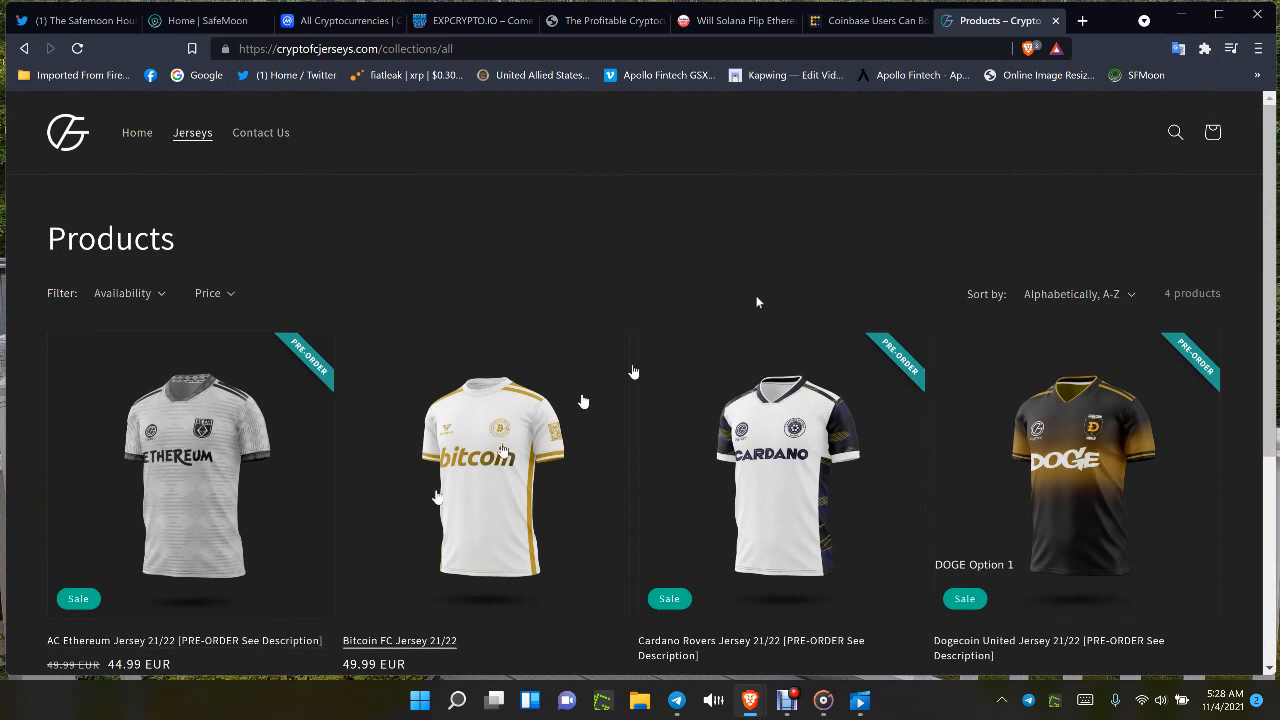
{"action": "mouse_move", "coordinate": [1176, 132]}
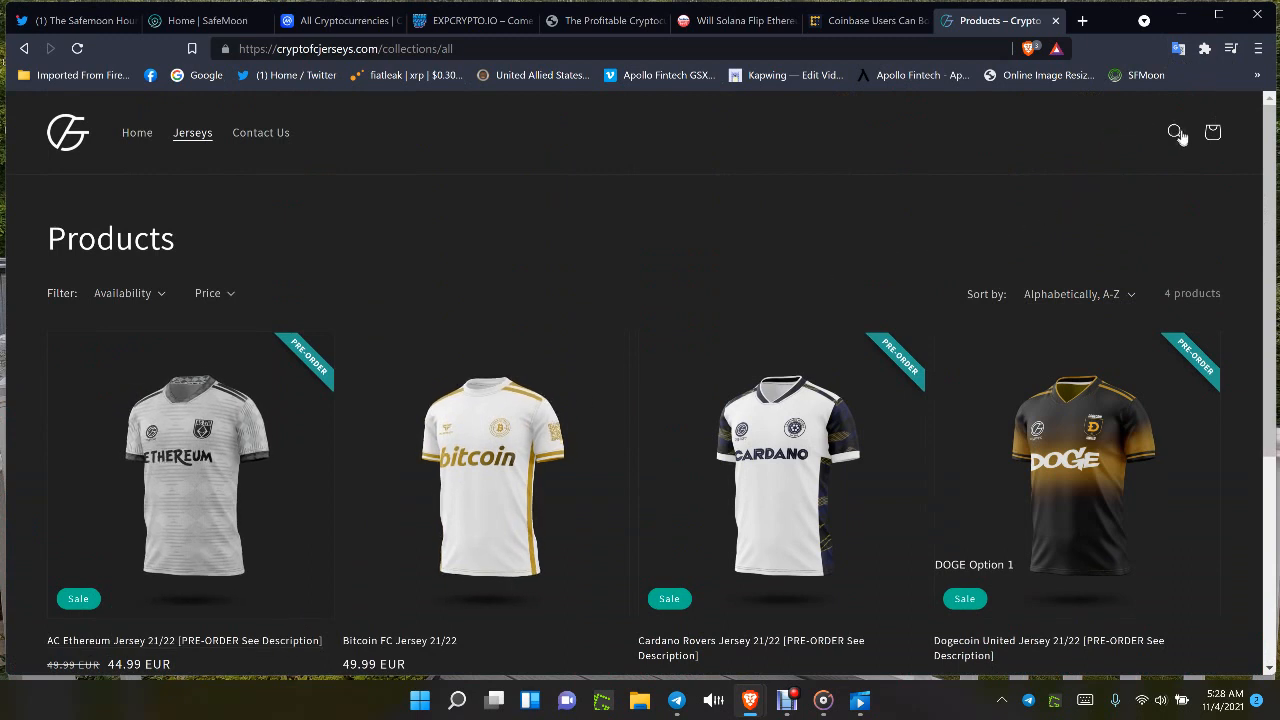
- Search the Crypto FC Jerseys store for SAFEMOON, see no results, and return home
{"action": "left_click", "coordinate": [1176, 132]}
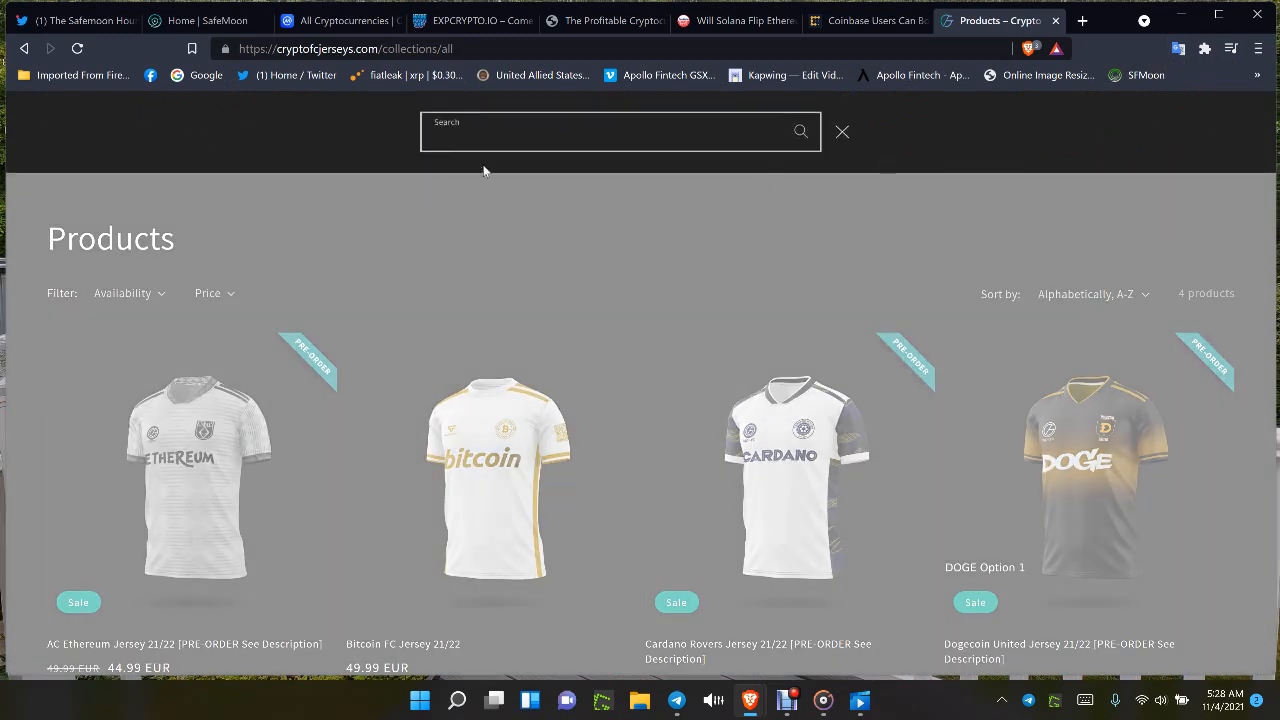
{"action": "type", "text": "SAF"}
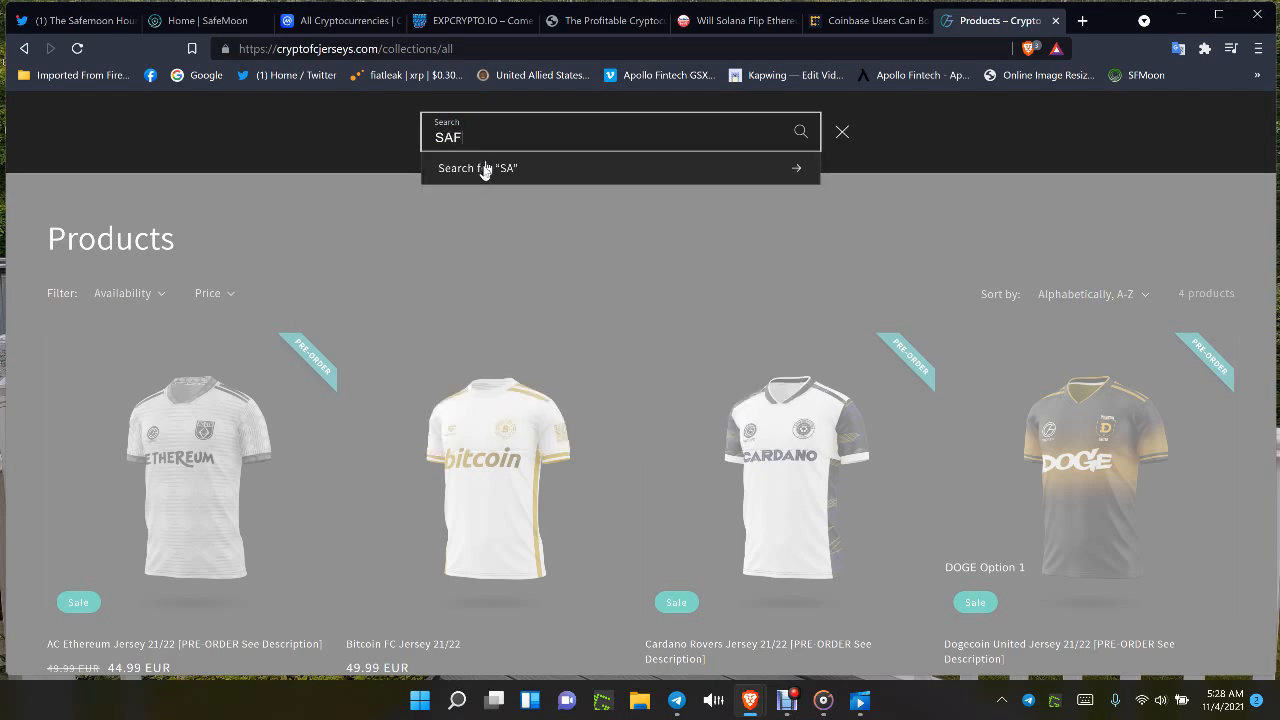
{"action": "type", "text": "EMOON"}
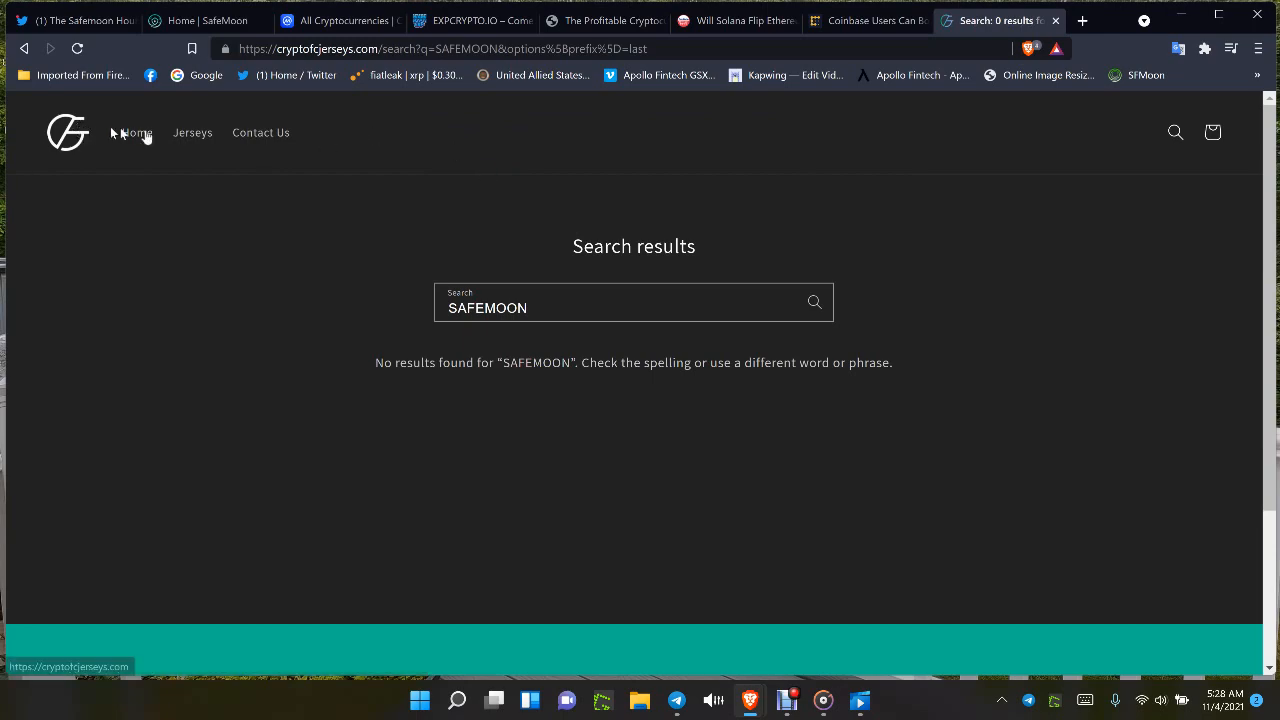
{"action": "left_click", "coordinate": [137, 132]}
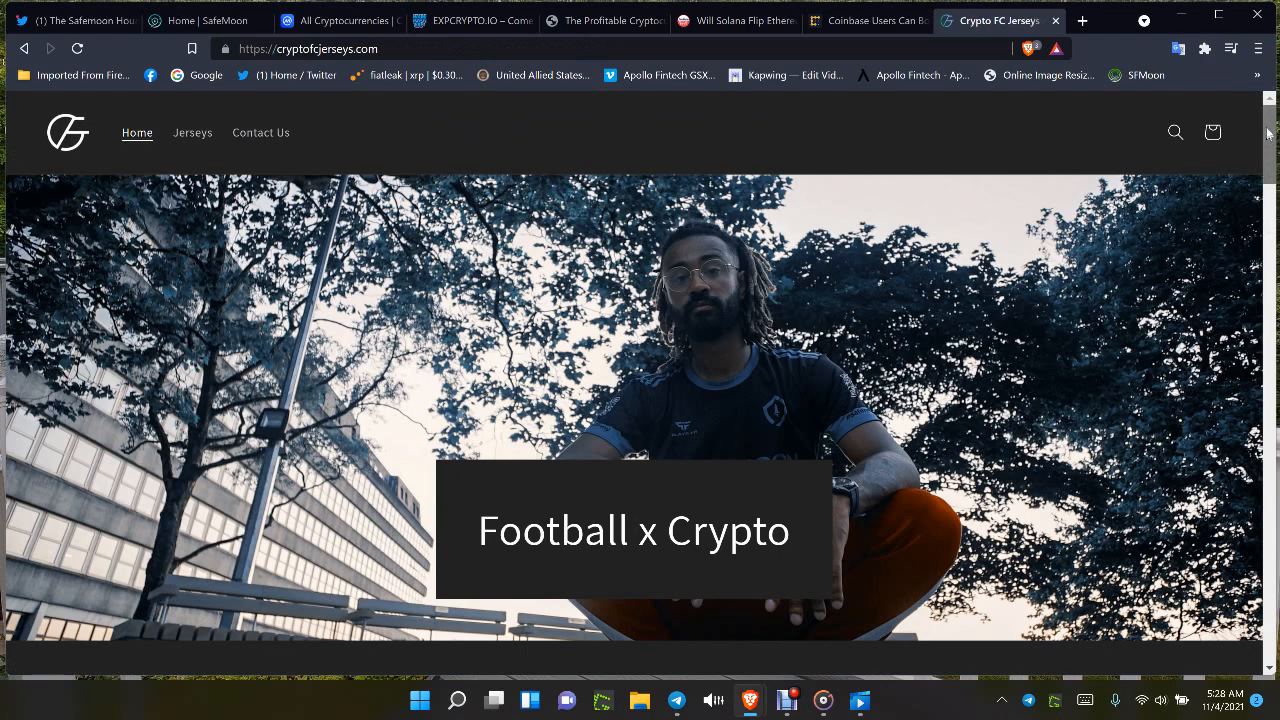
{"action": "scroll", "scroll_direction": "down", "scroll_amount": 3}
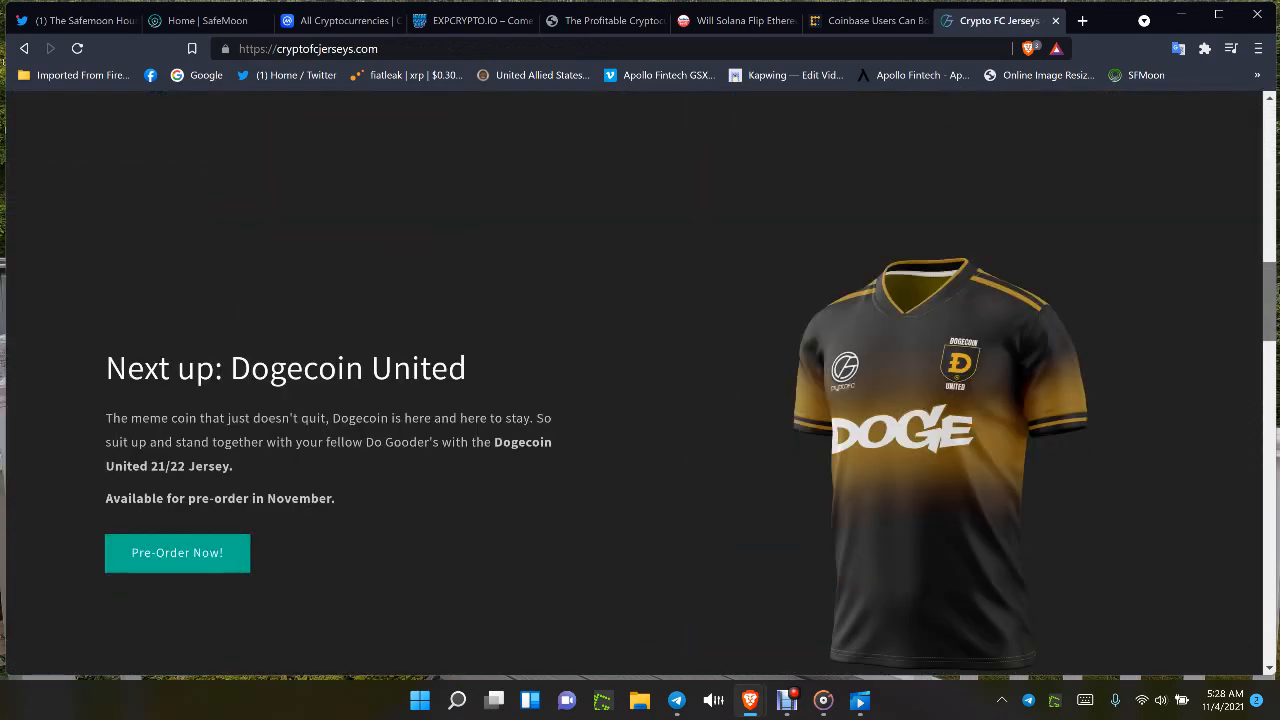
{"action": "scroll", "scroll_direction": "down", "scroll_amount": 3}
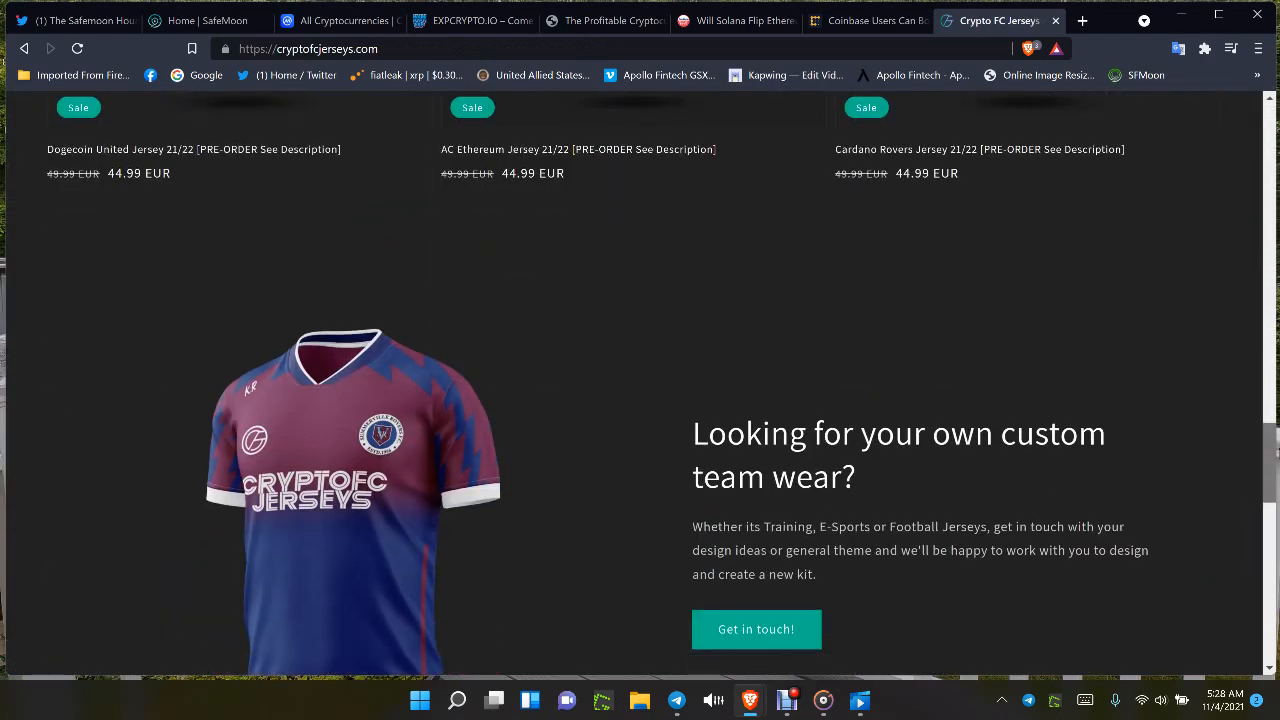
{"action": "scroll", "scroll_direction": "down", "scroll_amount": 3}
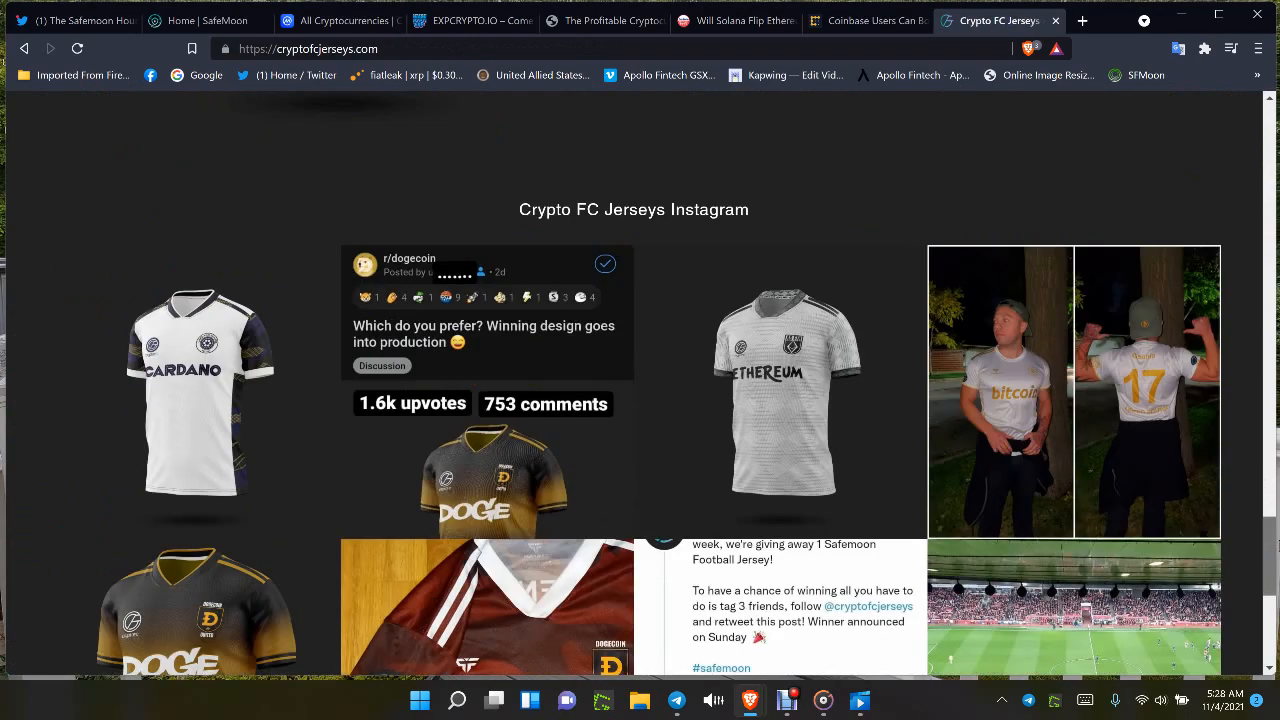
{"action": "scroll", "scroll_direction": "down", "scroll_amount": 3}
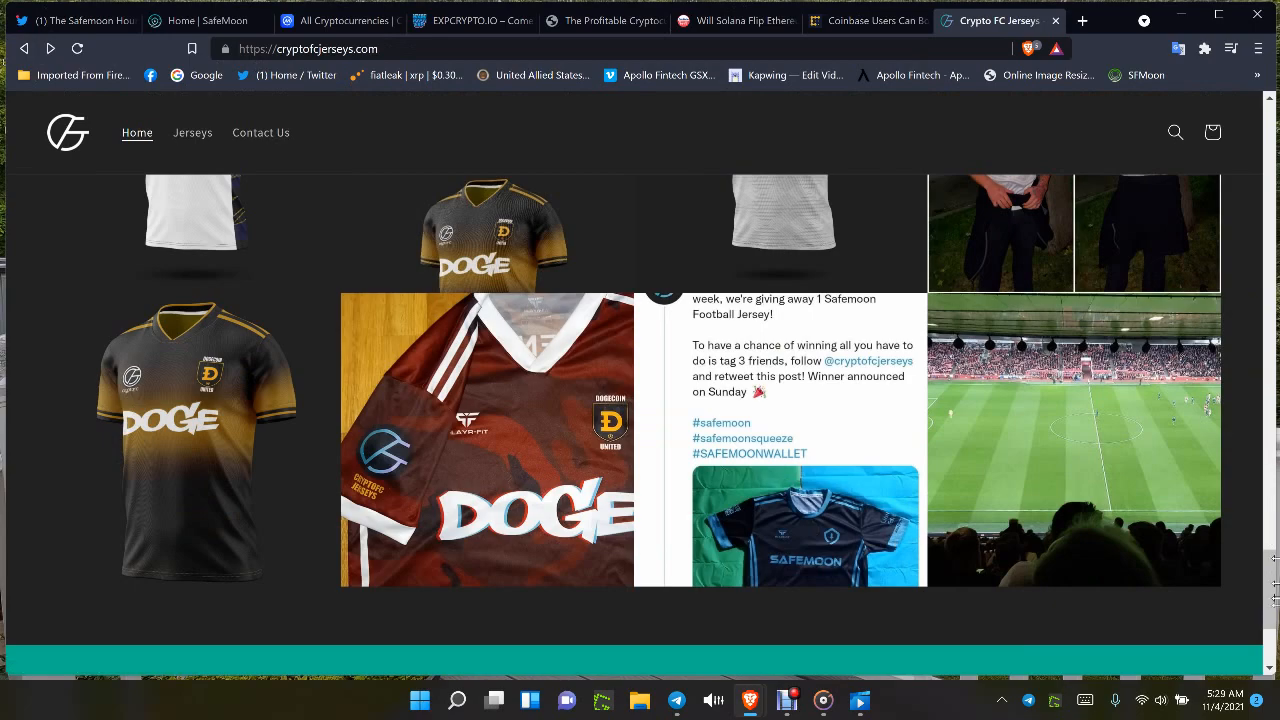
{"action": "scroll", "scroll_direction": "down", "scroll_amount": 3}
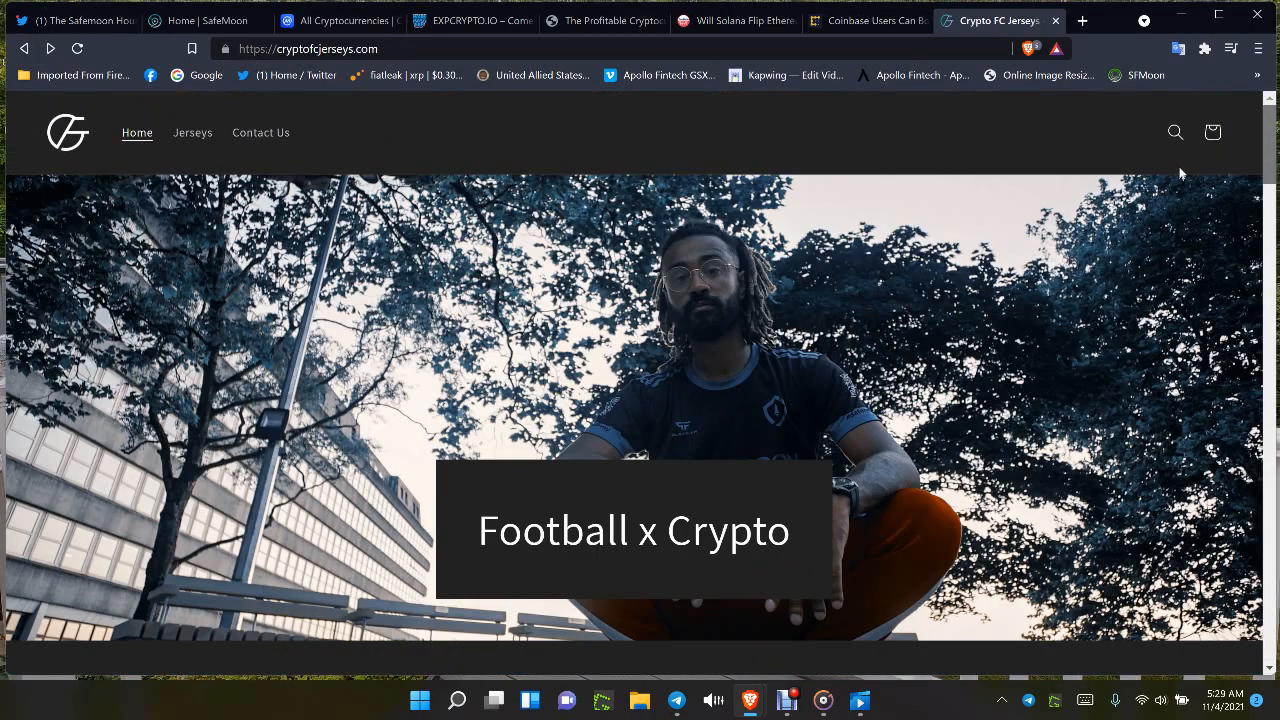
{"action": "mouse_move", "coordinate": [230, 290]}
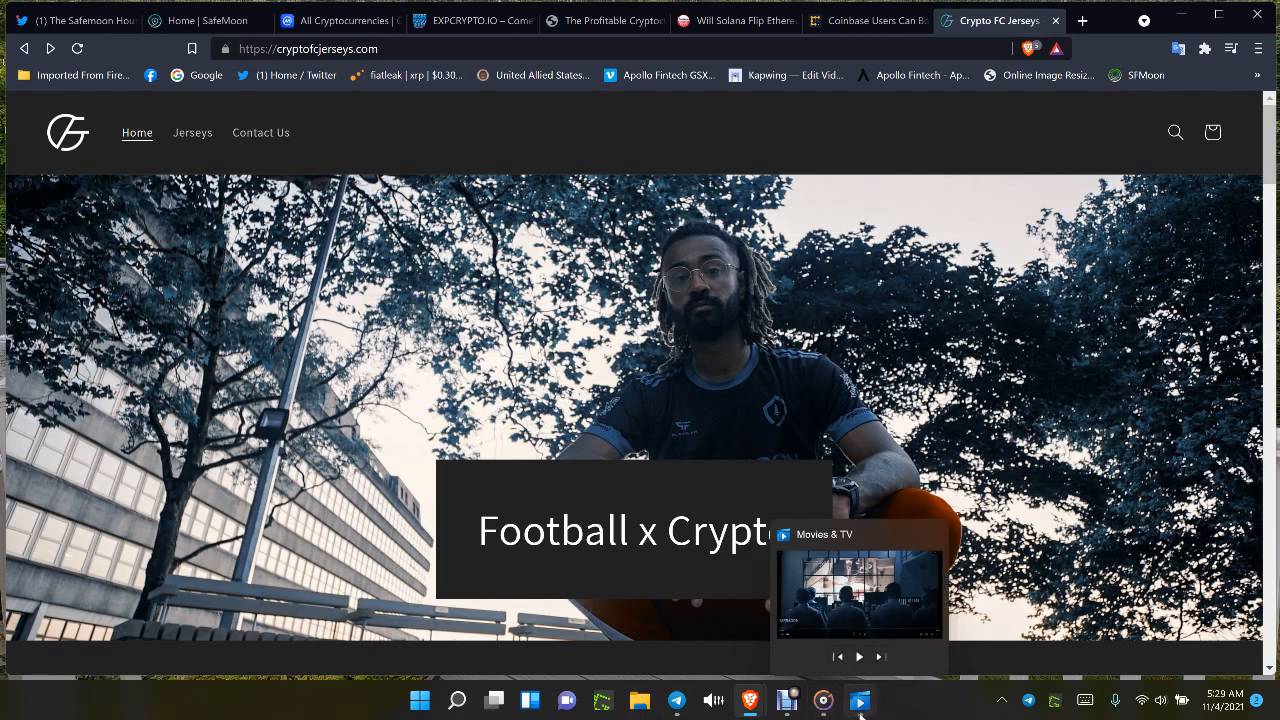
- Bring up Movies & TV and play the mission control room outro video
{"action": "left_click", "coordinate": [858, 590]}
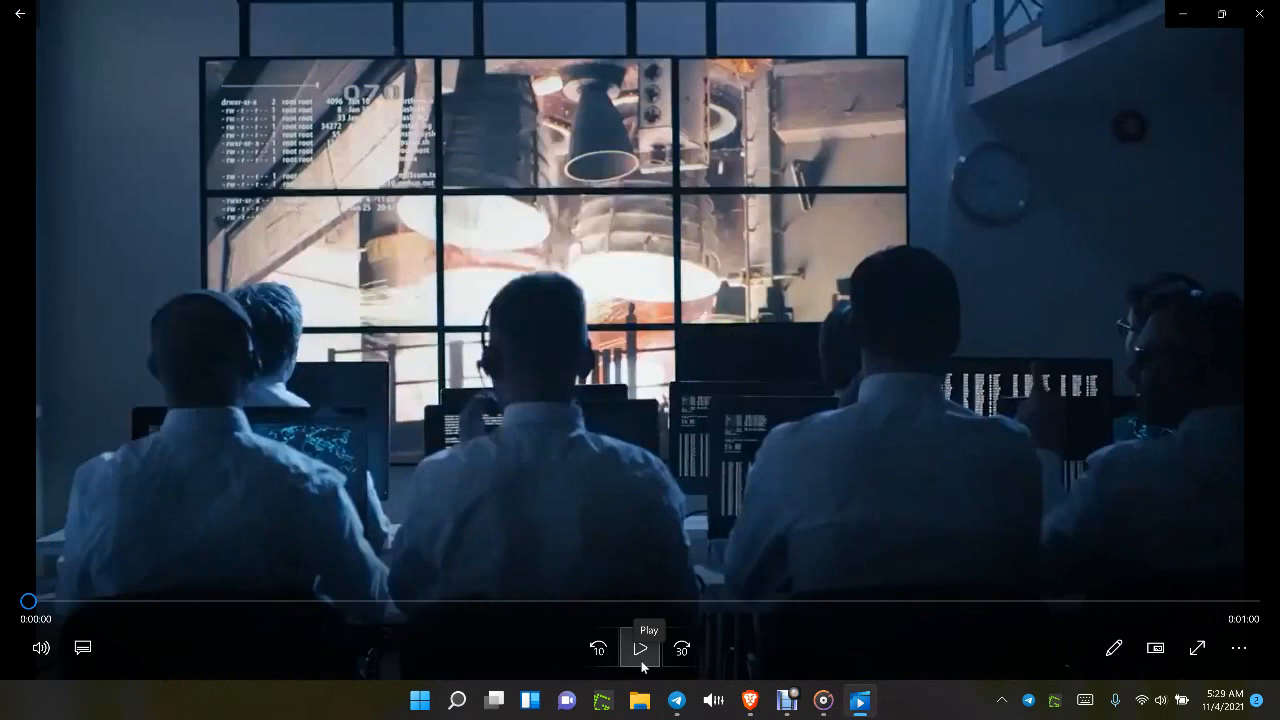
{"action": "left_click", "coordinate": [640, 648]}
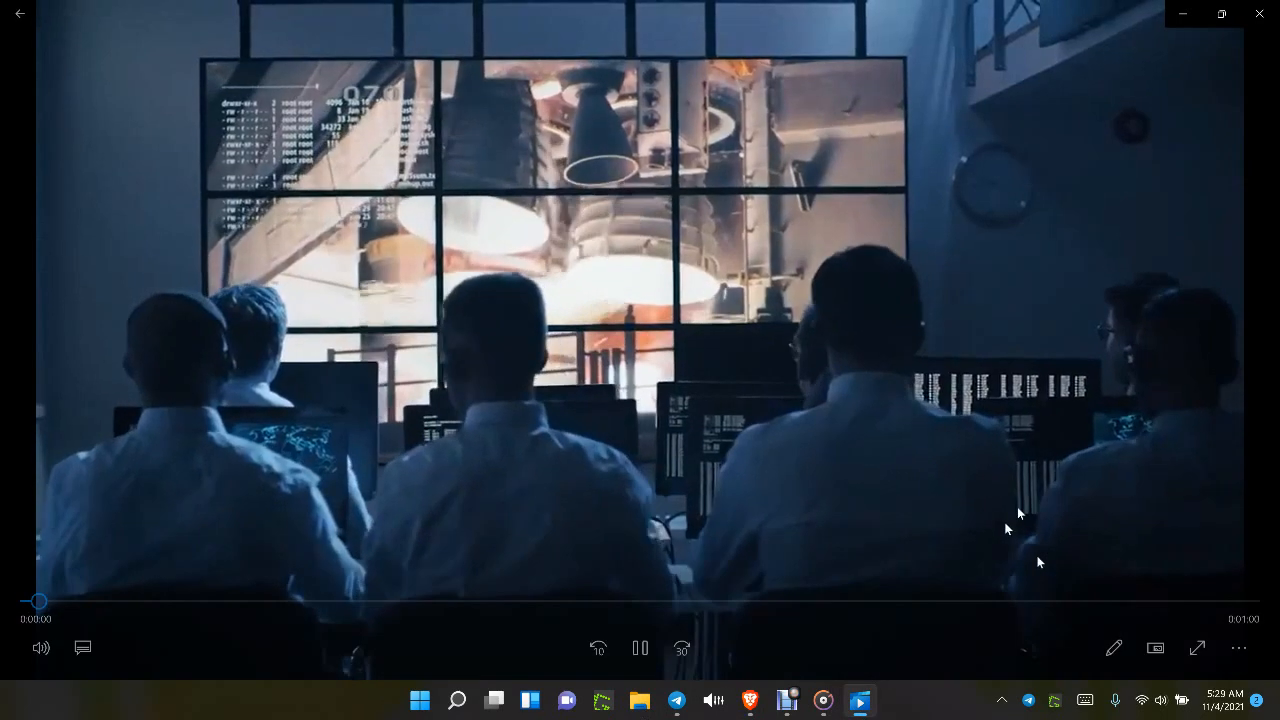